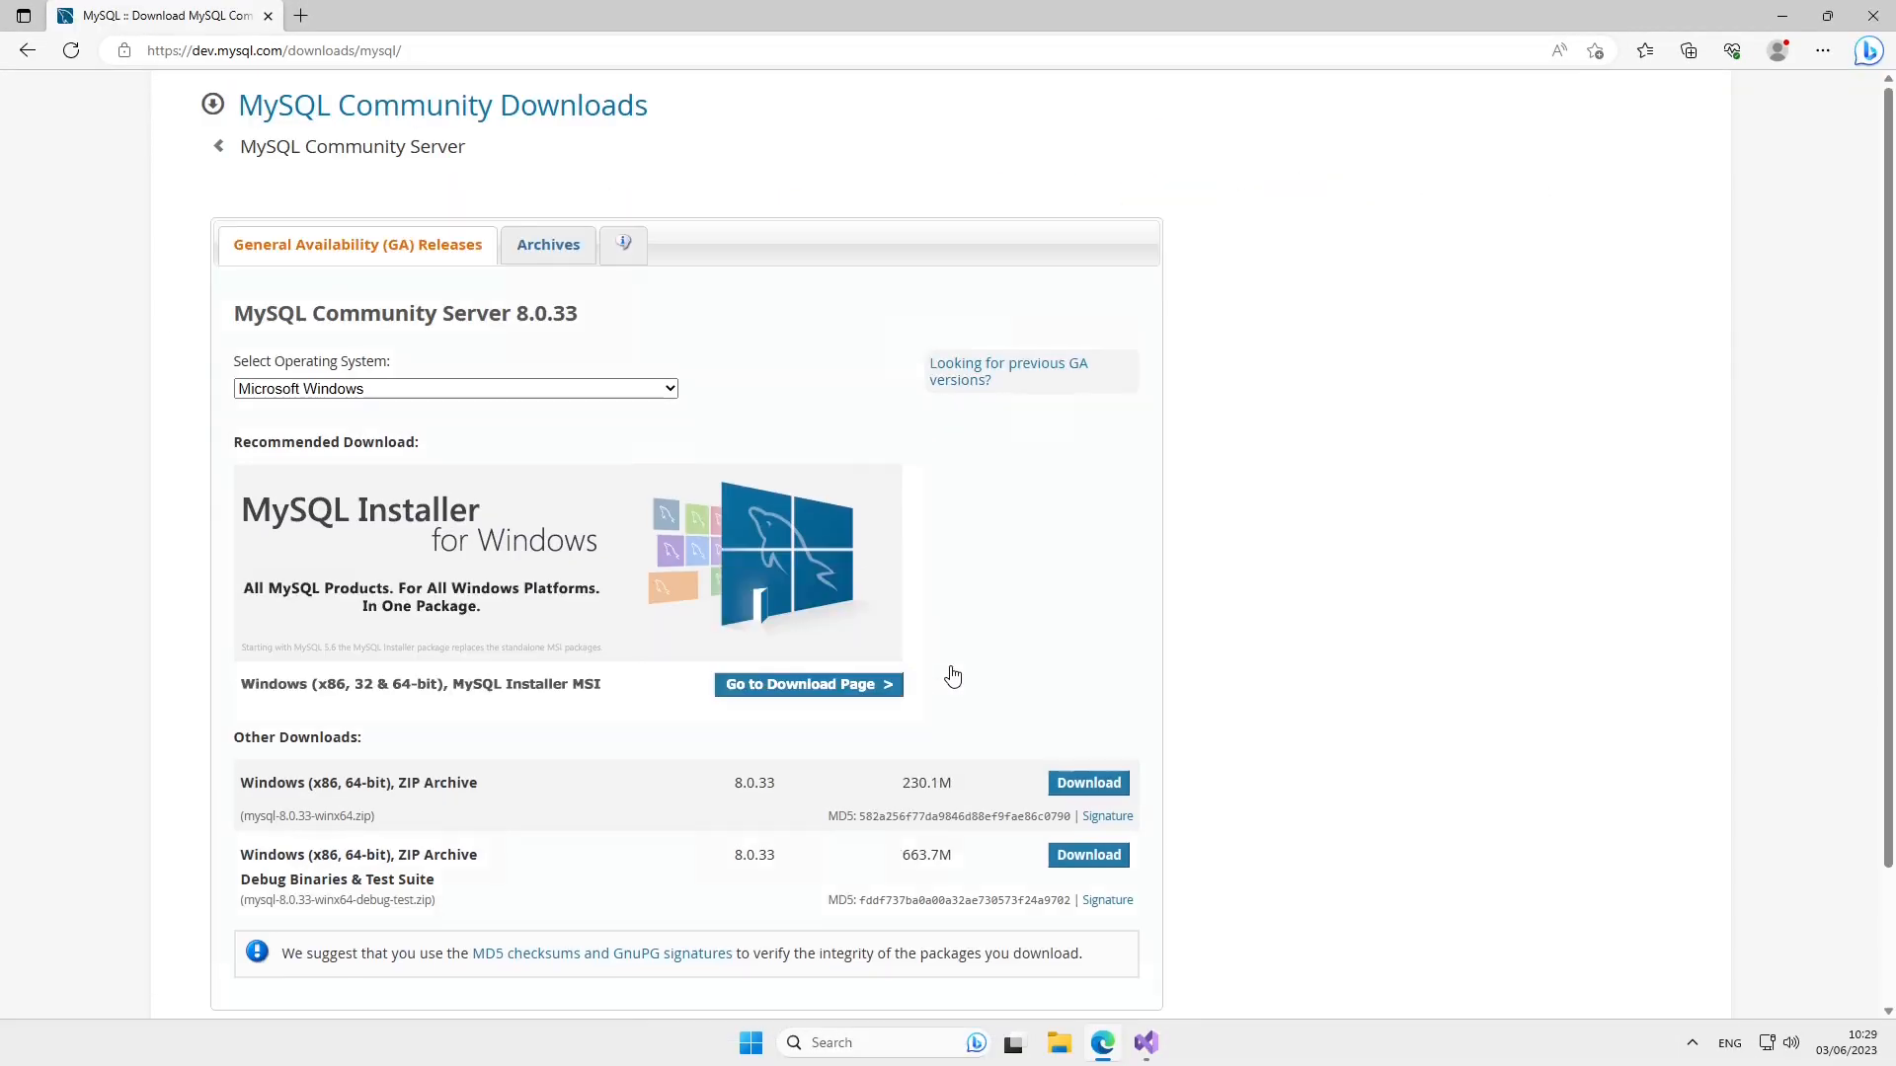
Download the full 428.3M MySQL Installer 8.0.33 Windows MSI package.
click(806, 685)
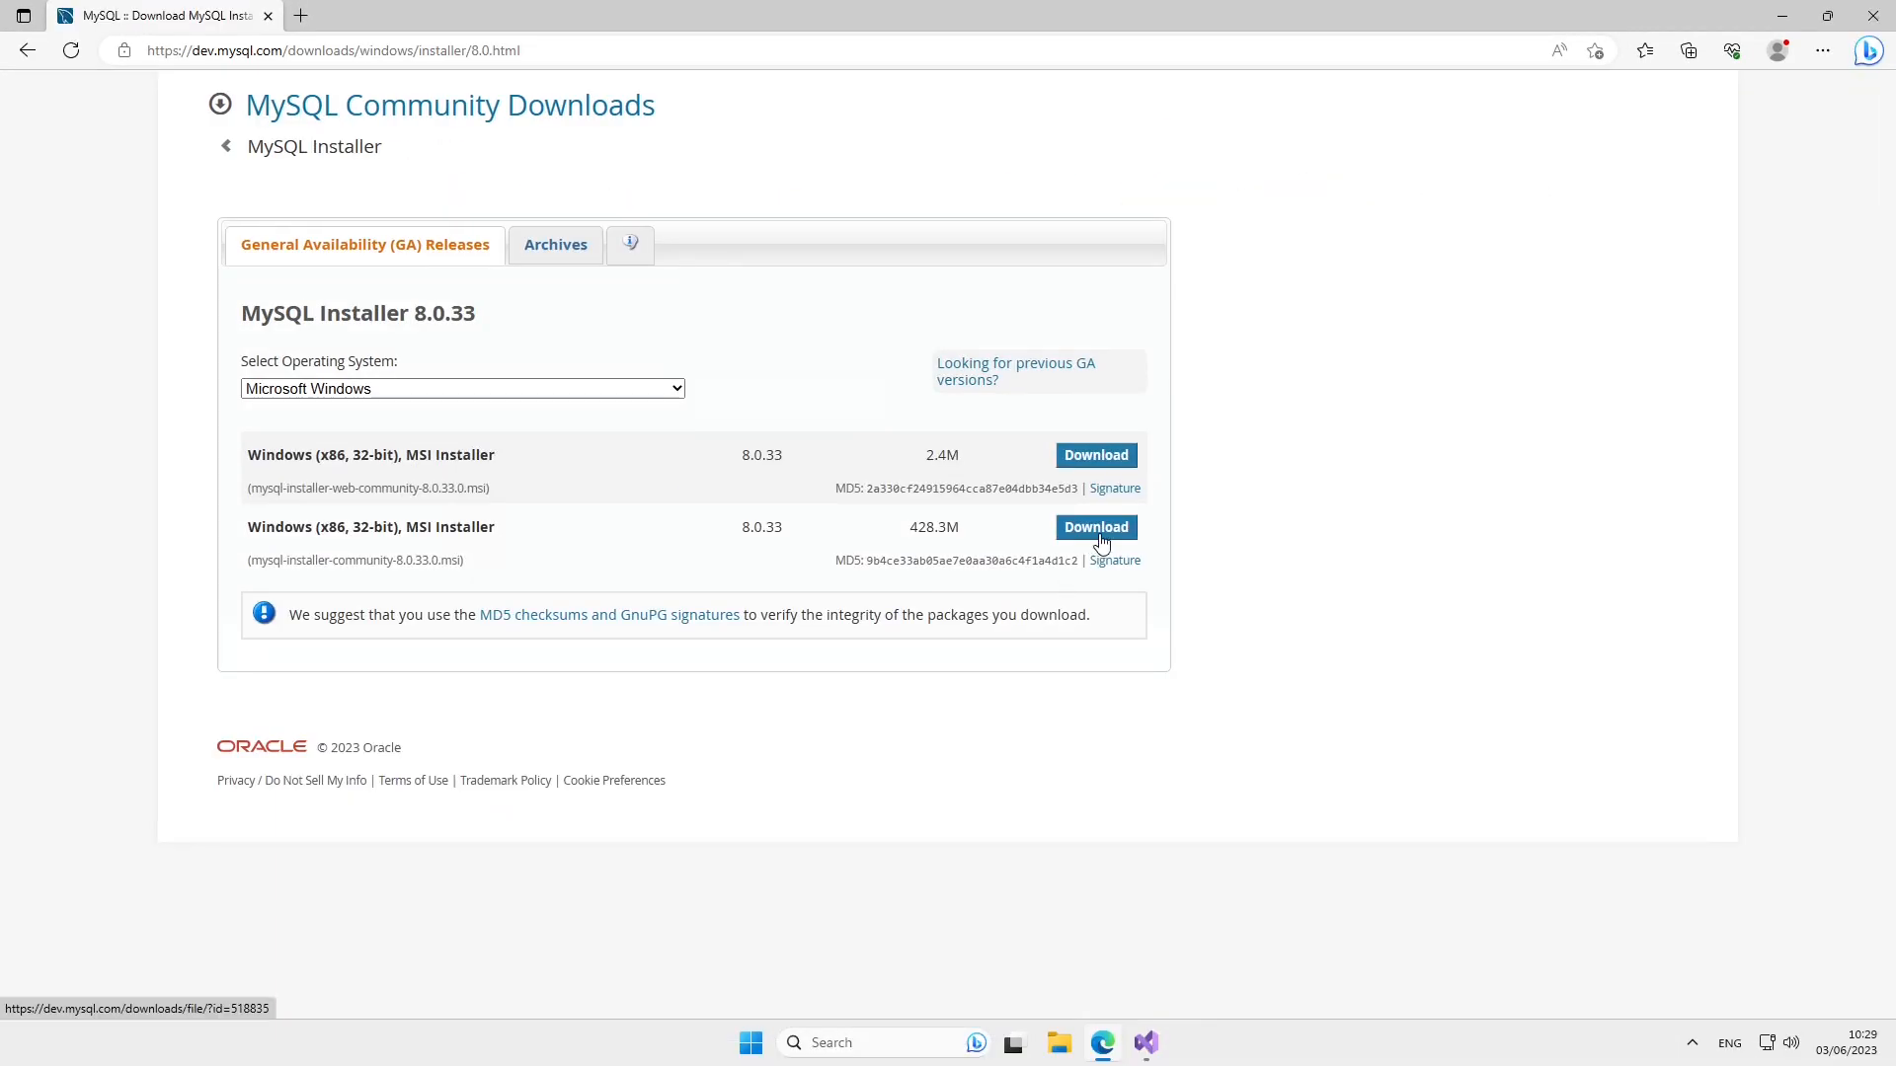
click(1094, 525)
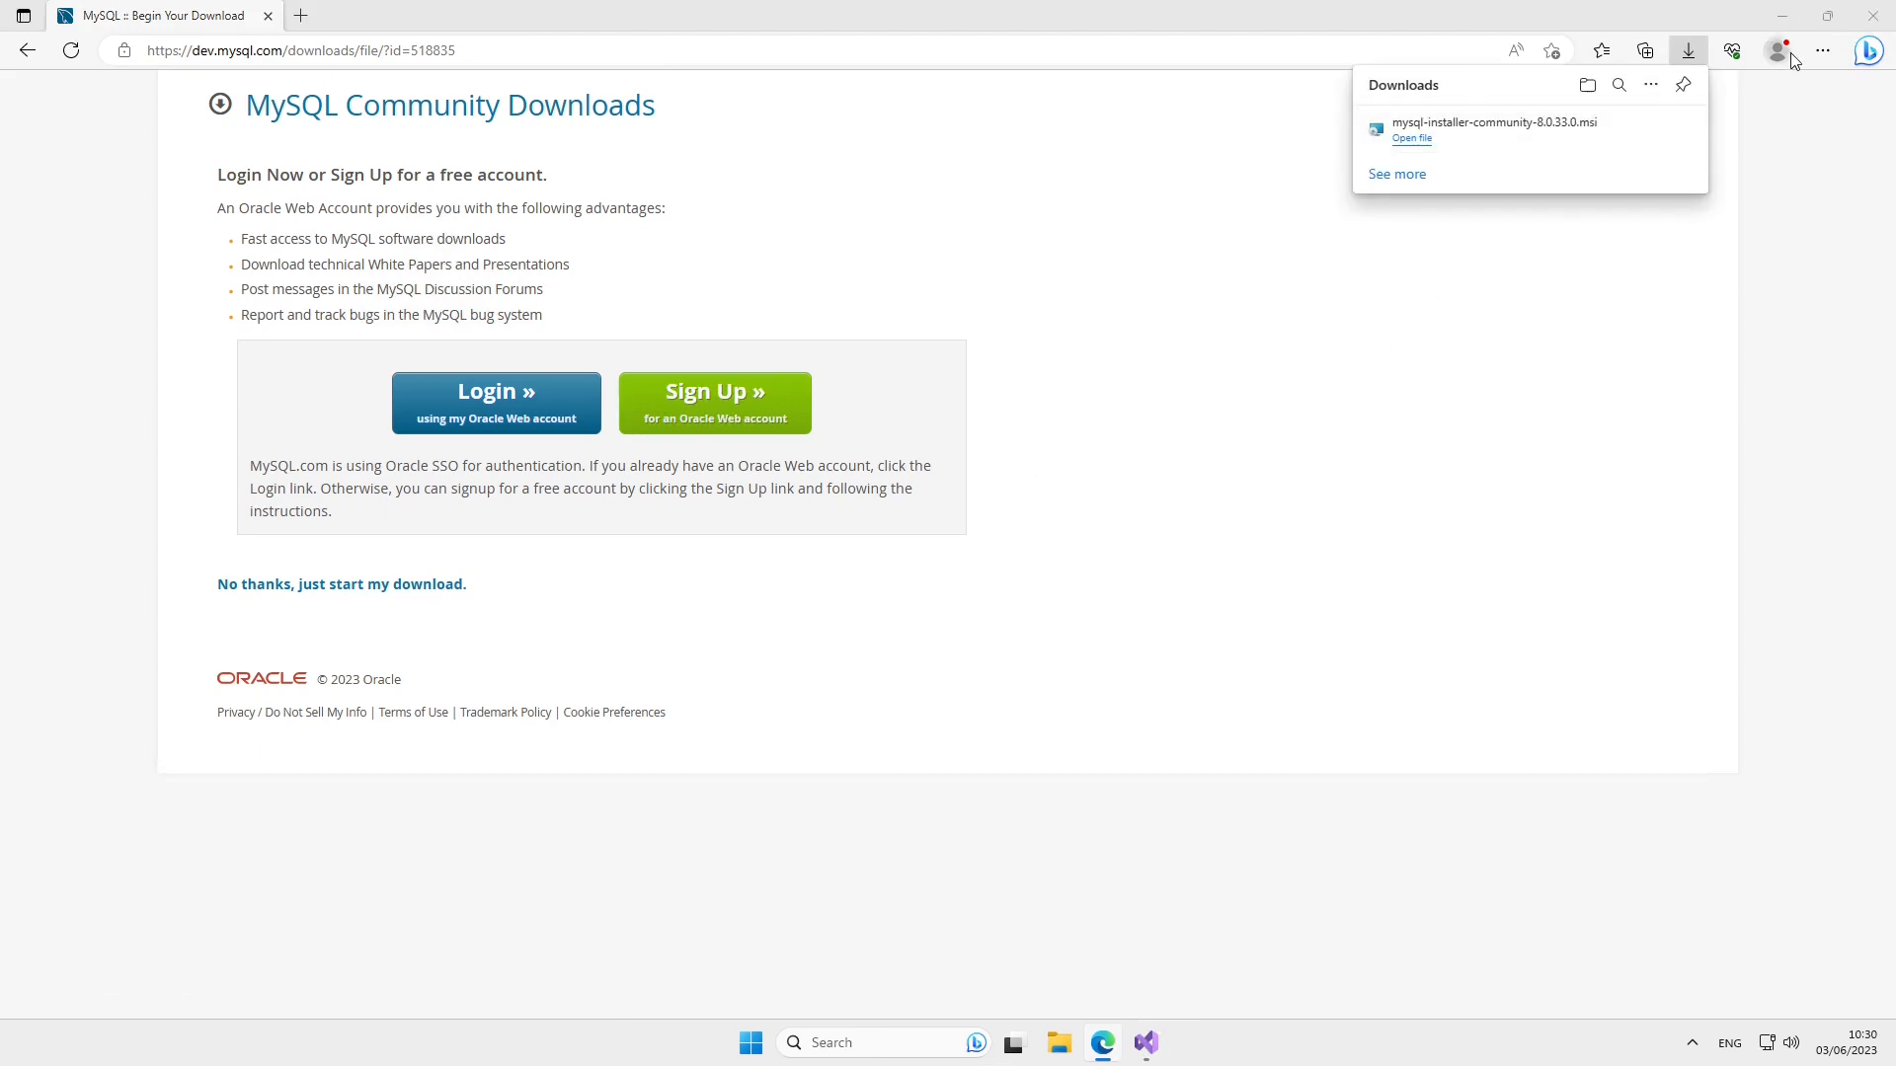
Run the MSI, add MySQL Workbench 8.0 to the products, and execute the install.
click(1410, 138)
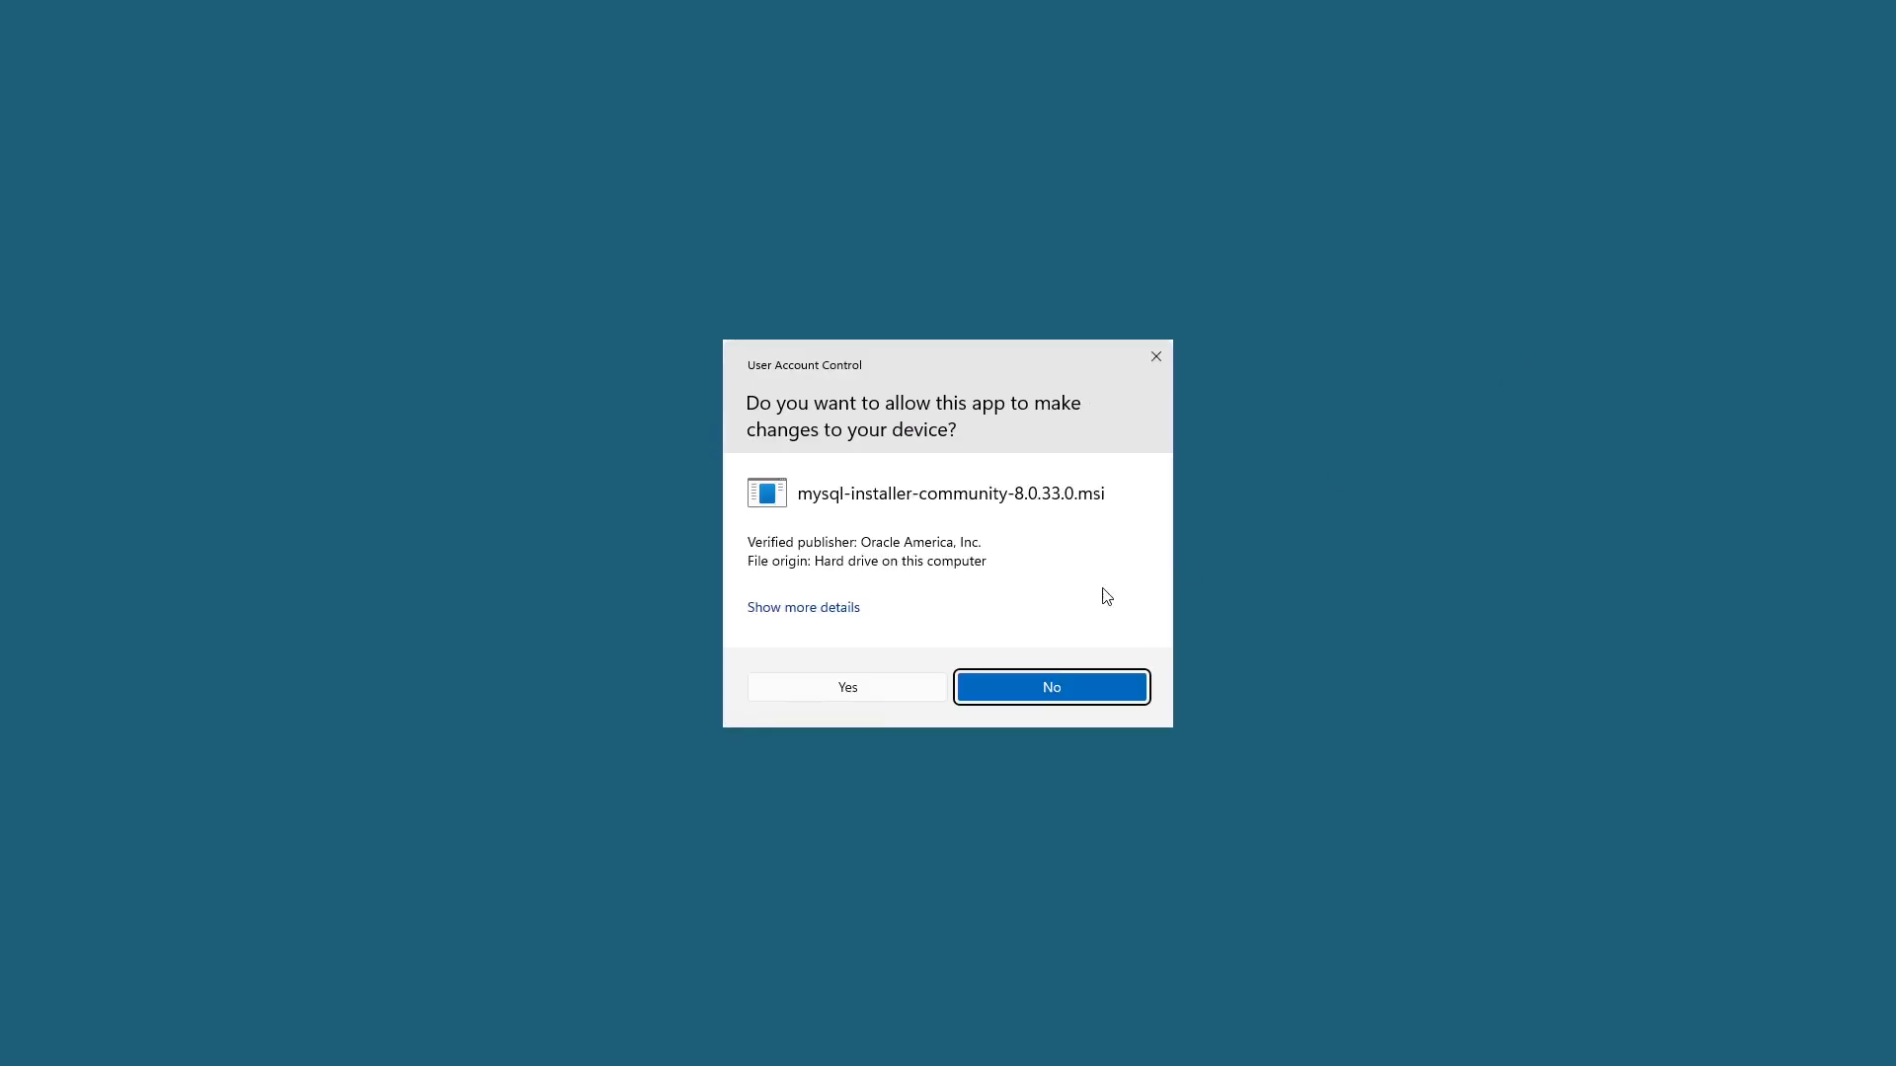
click(847, 687)
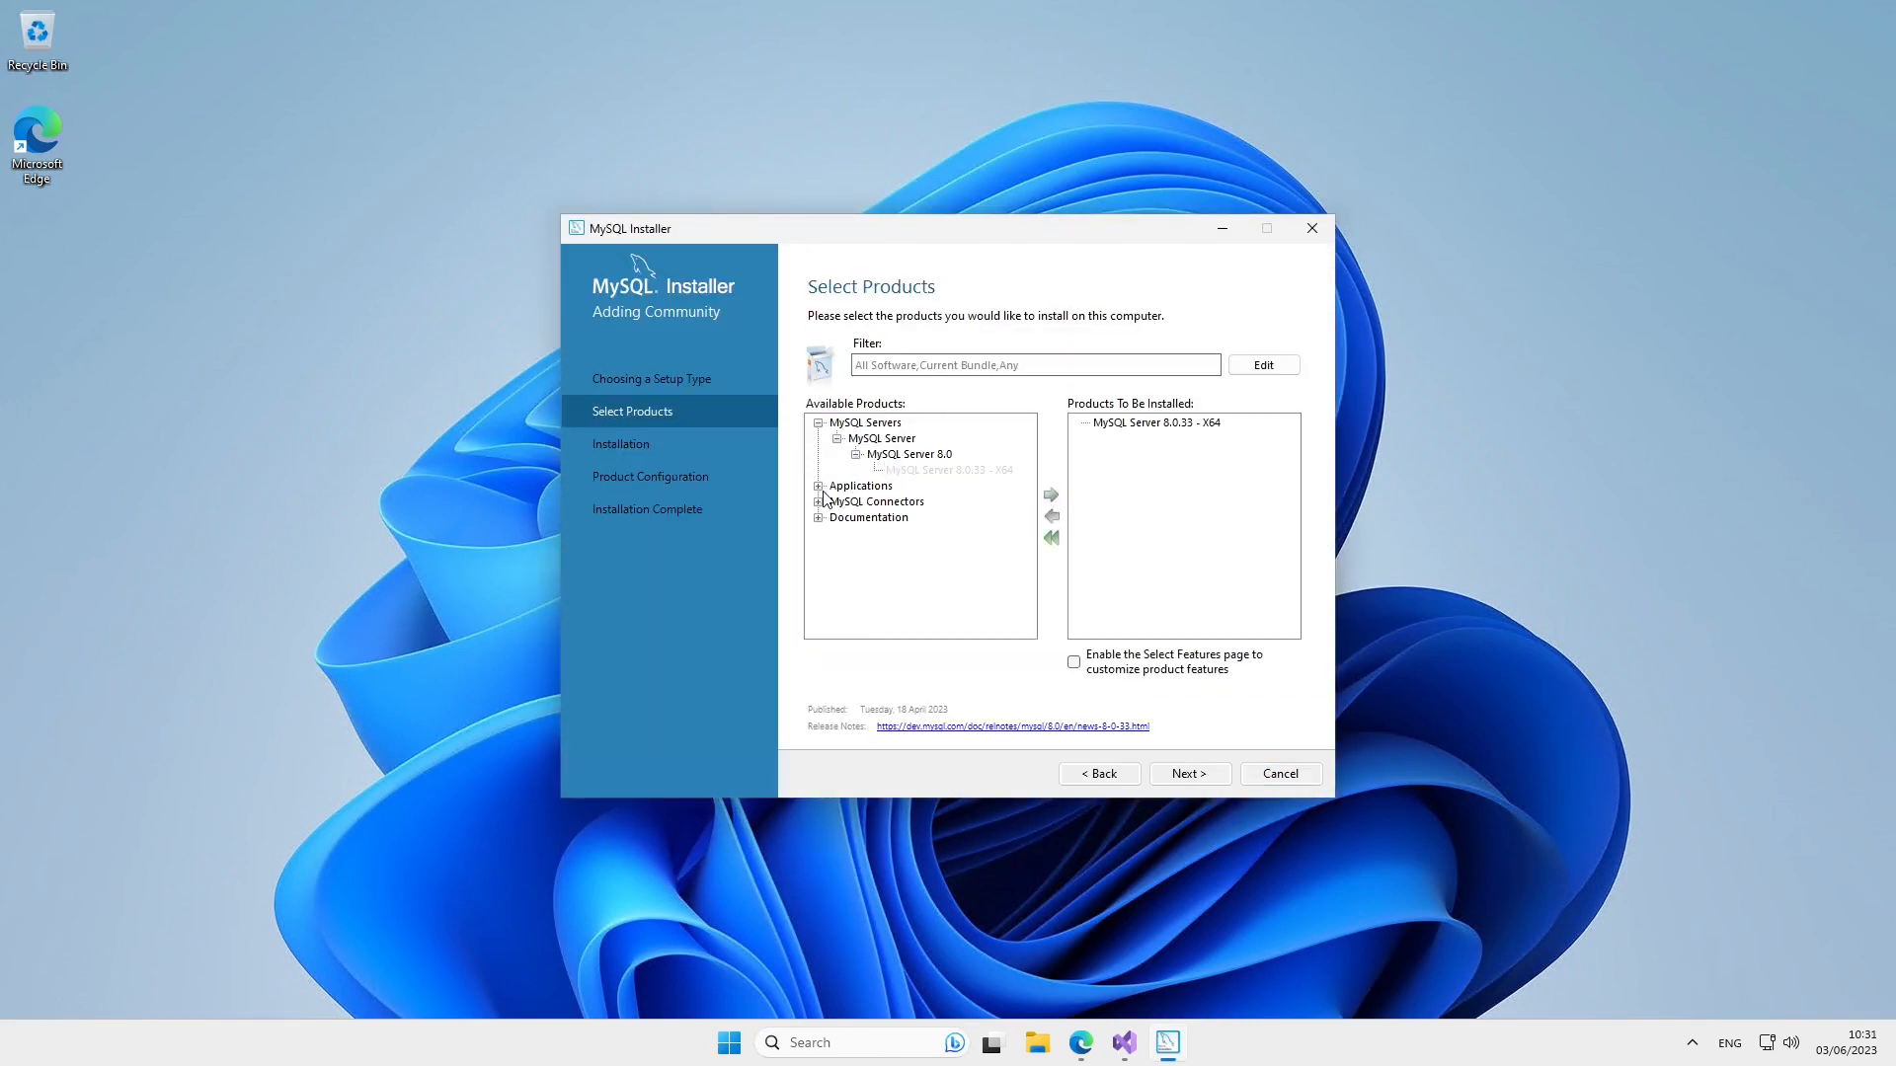
click(819, 485)
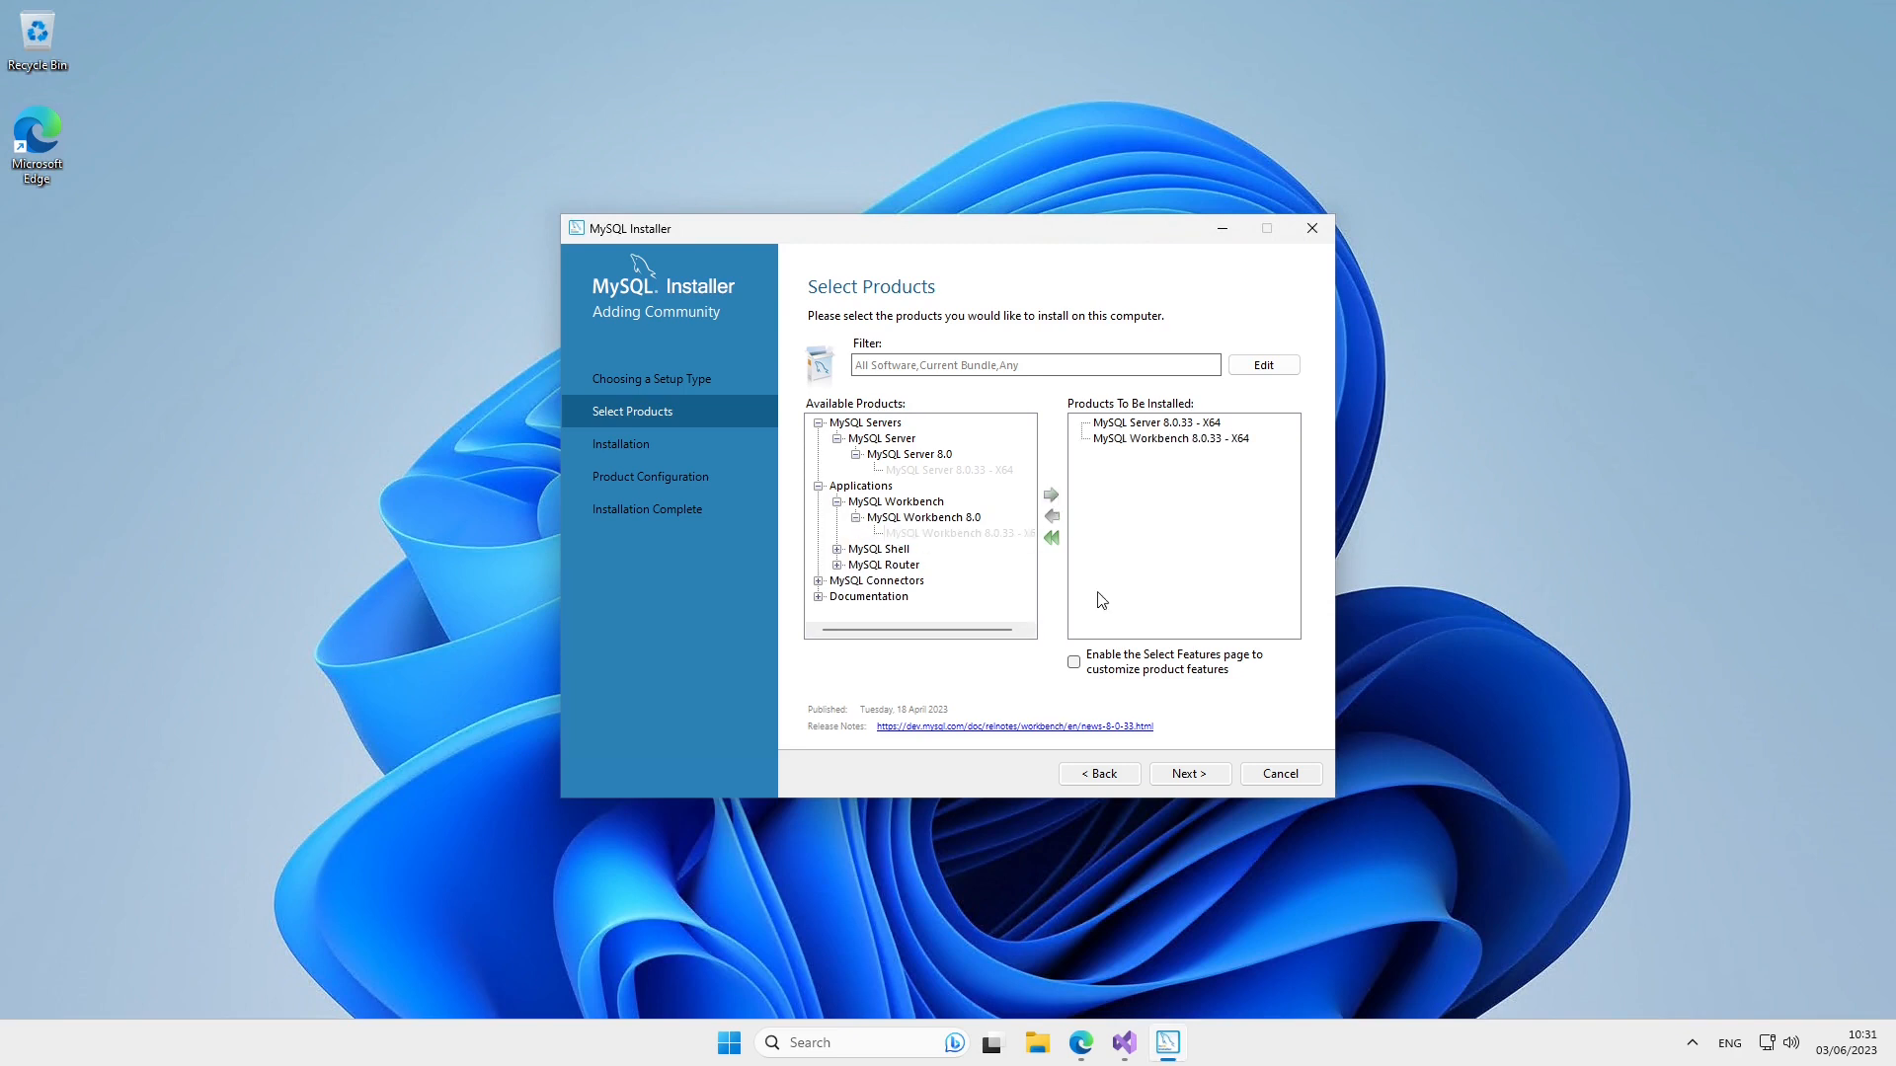
click(1187, 772)
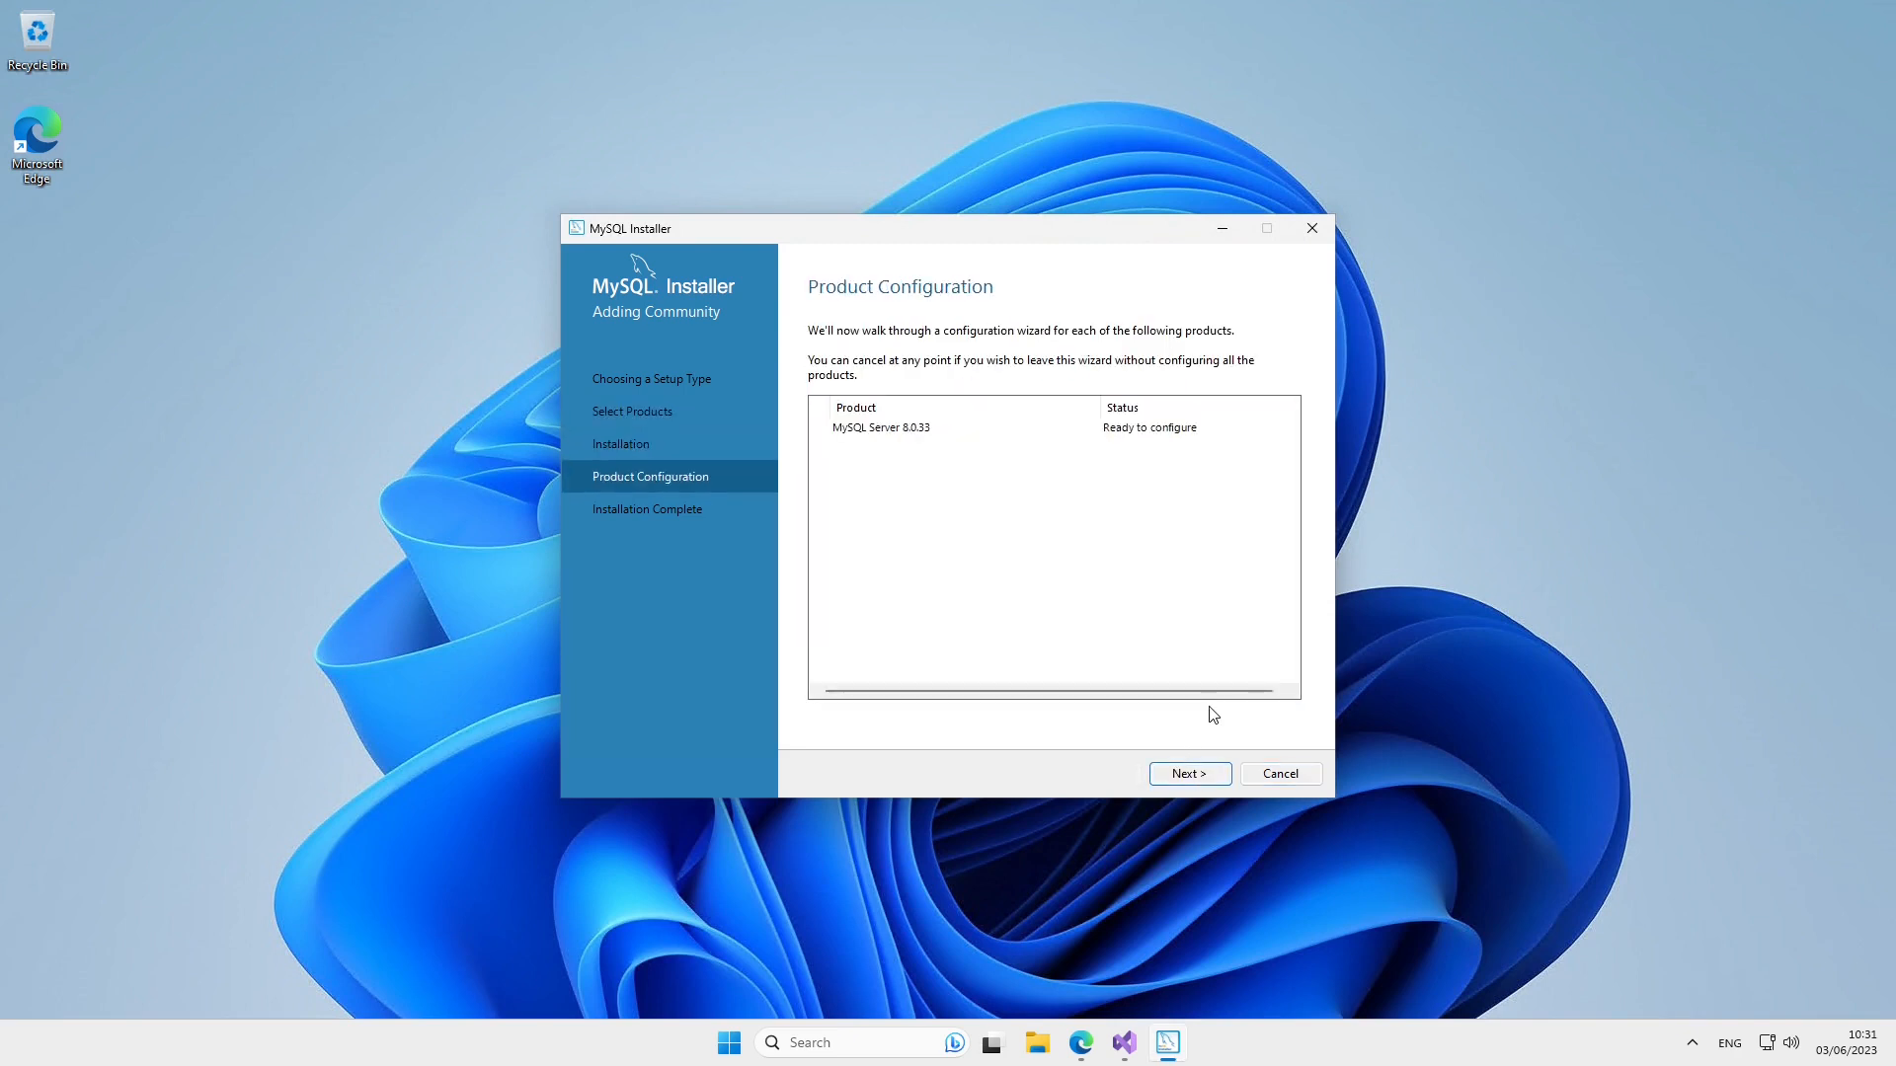
Configure MySQL Server 8.0.33 with strong authentication, a root password and default file permissions.
click(1187, 772)
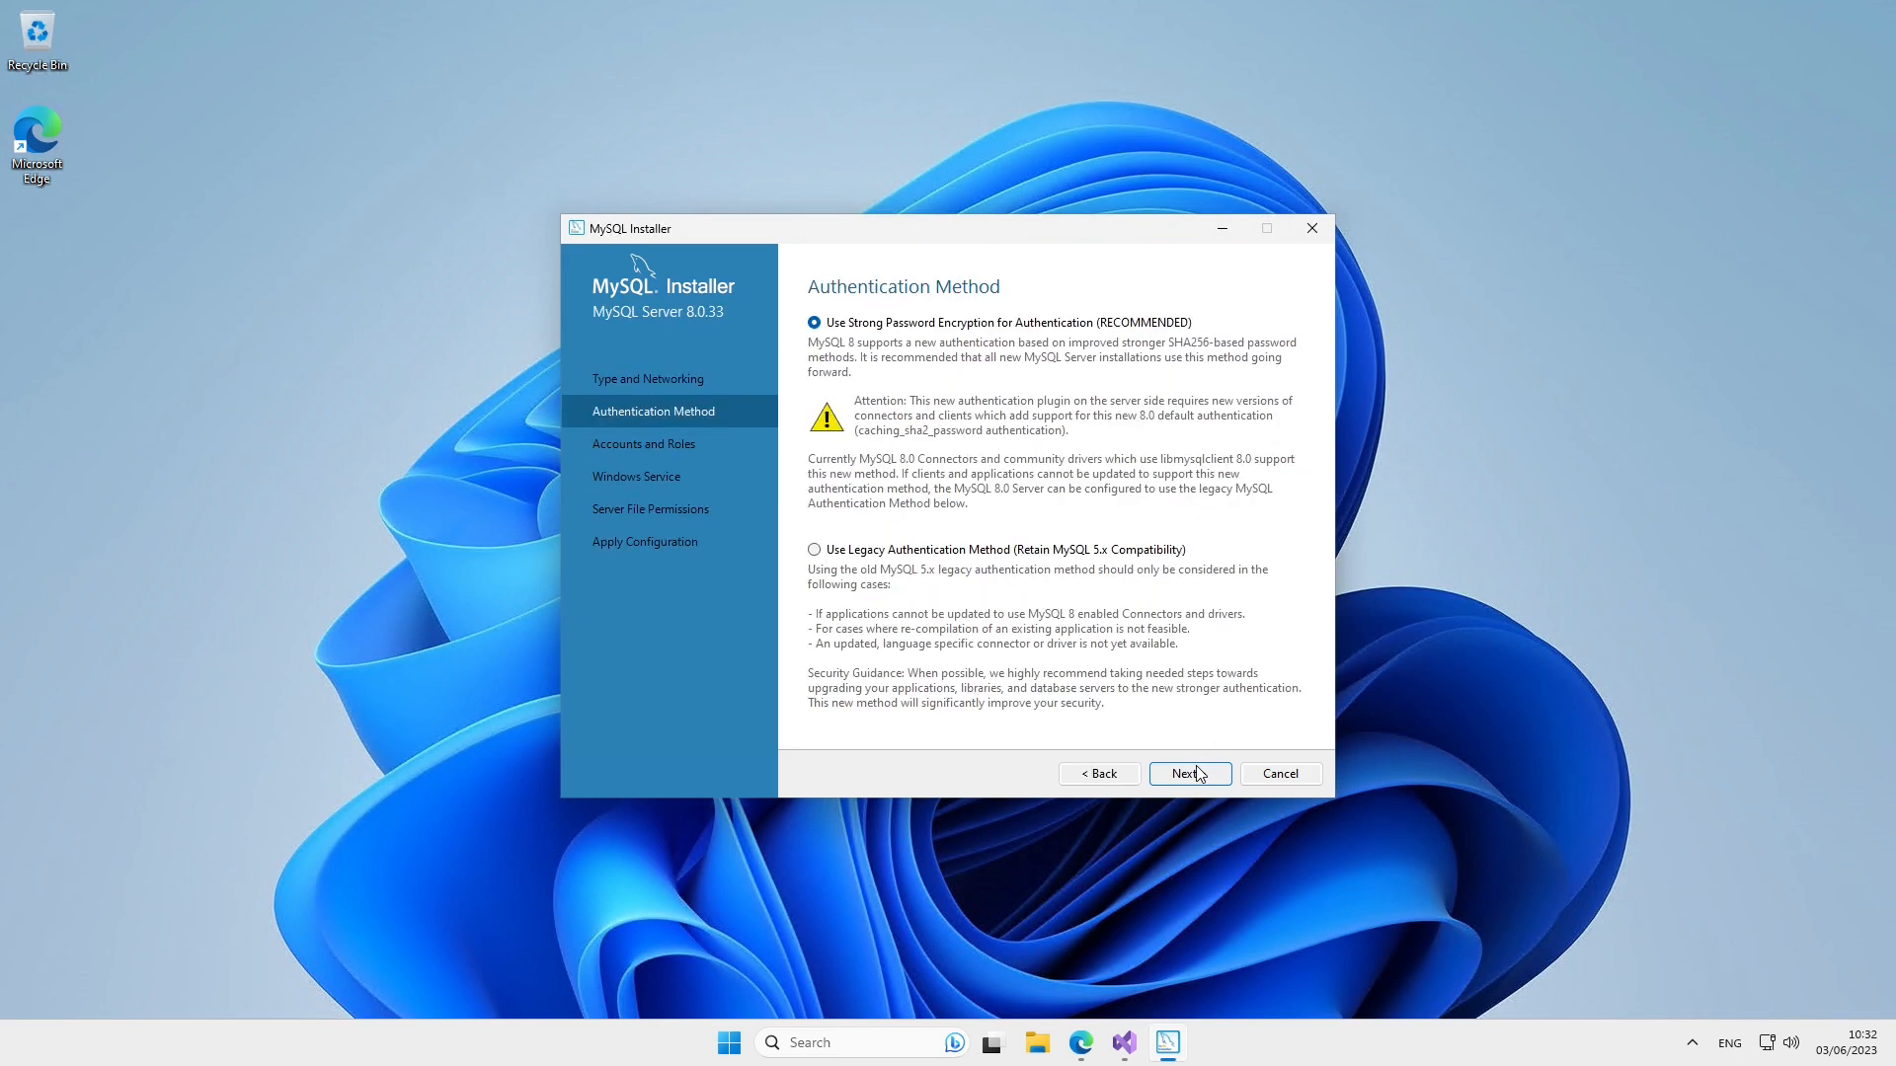
click(1187, 772)
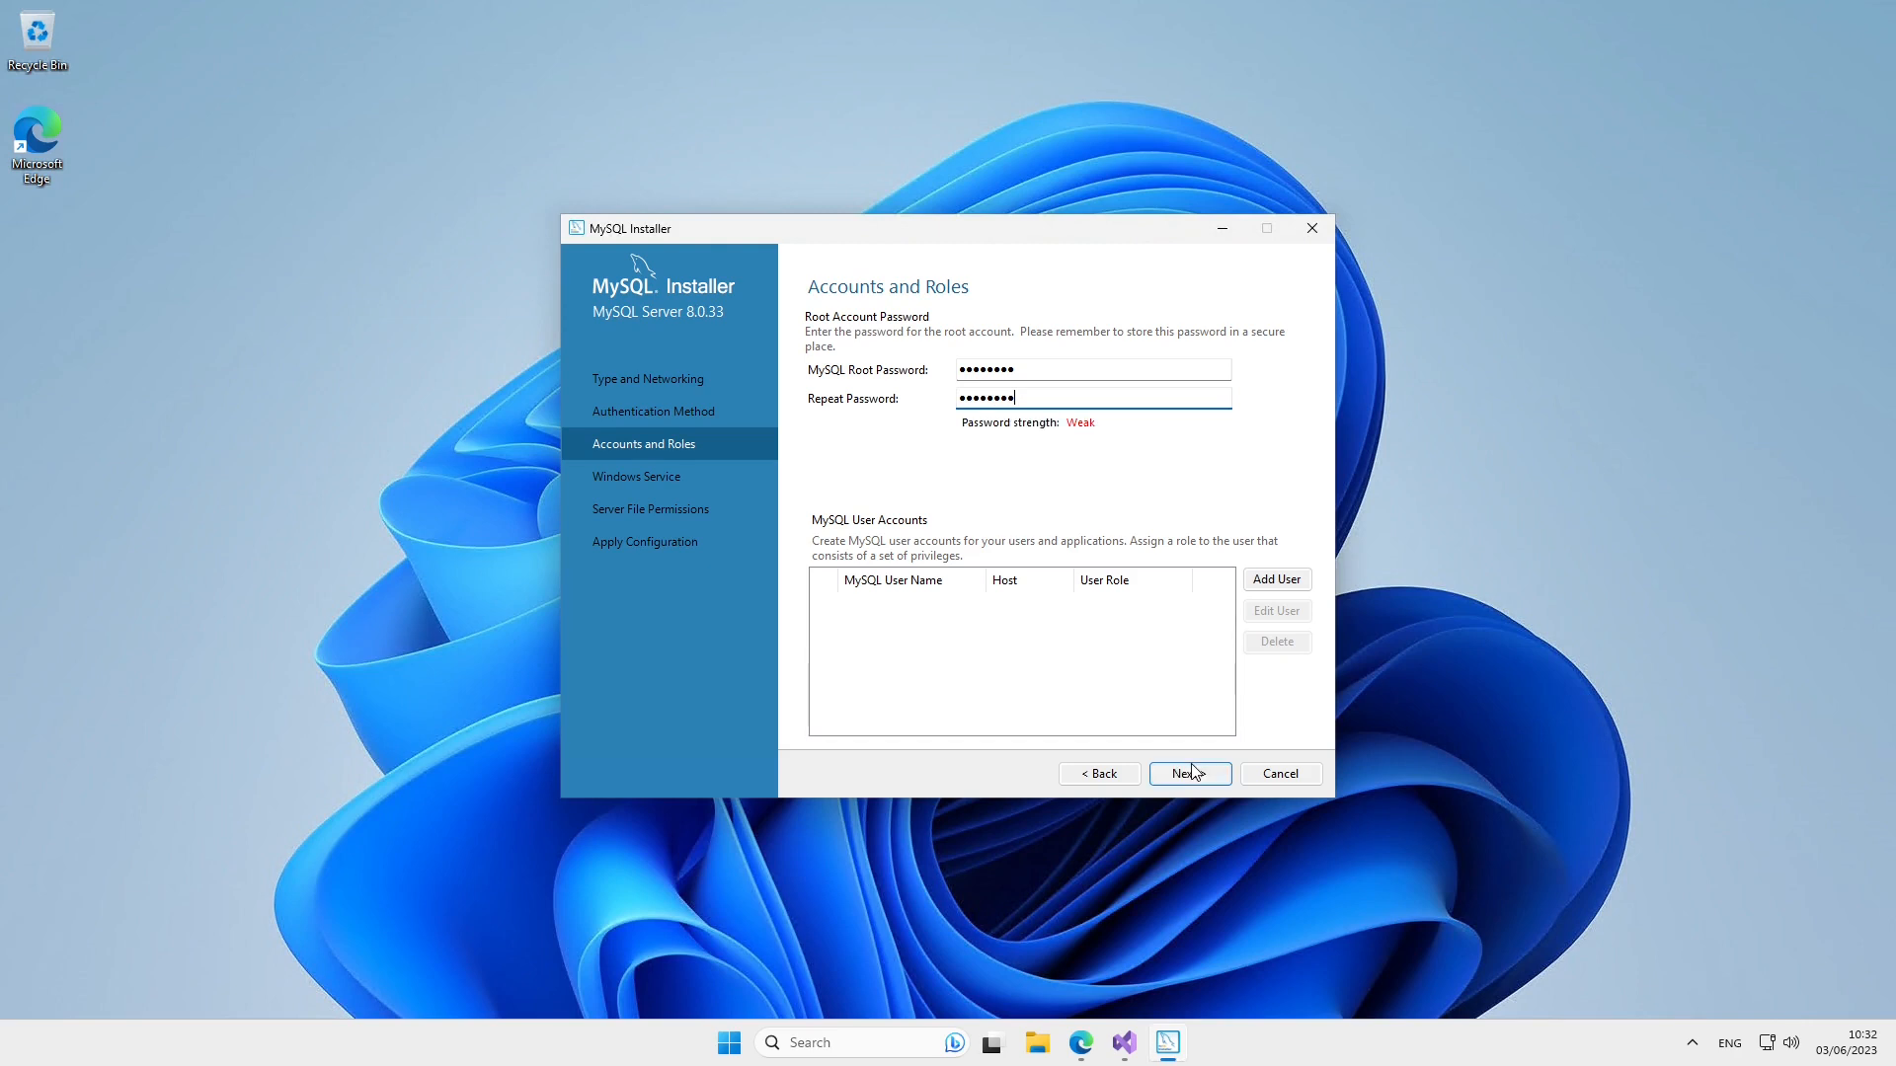
click(1276, 579)
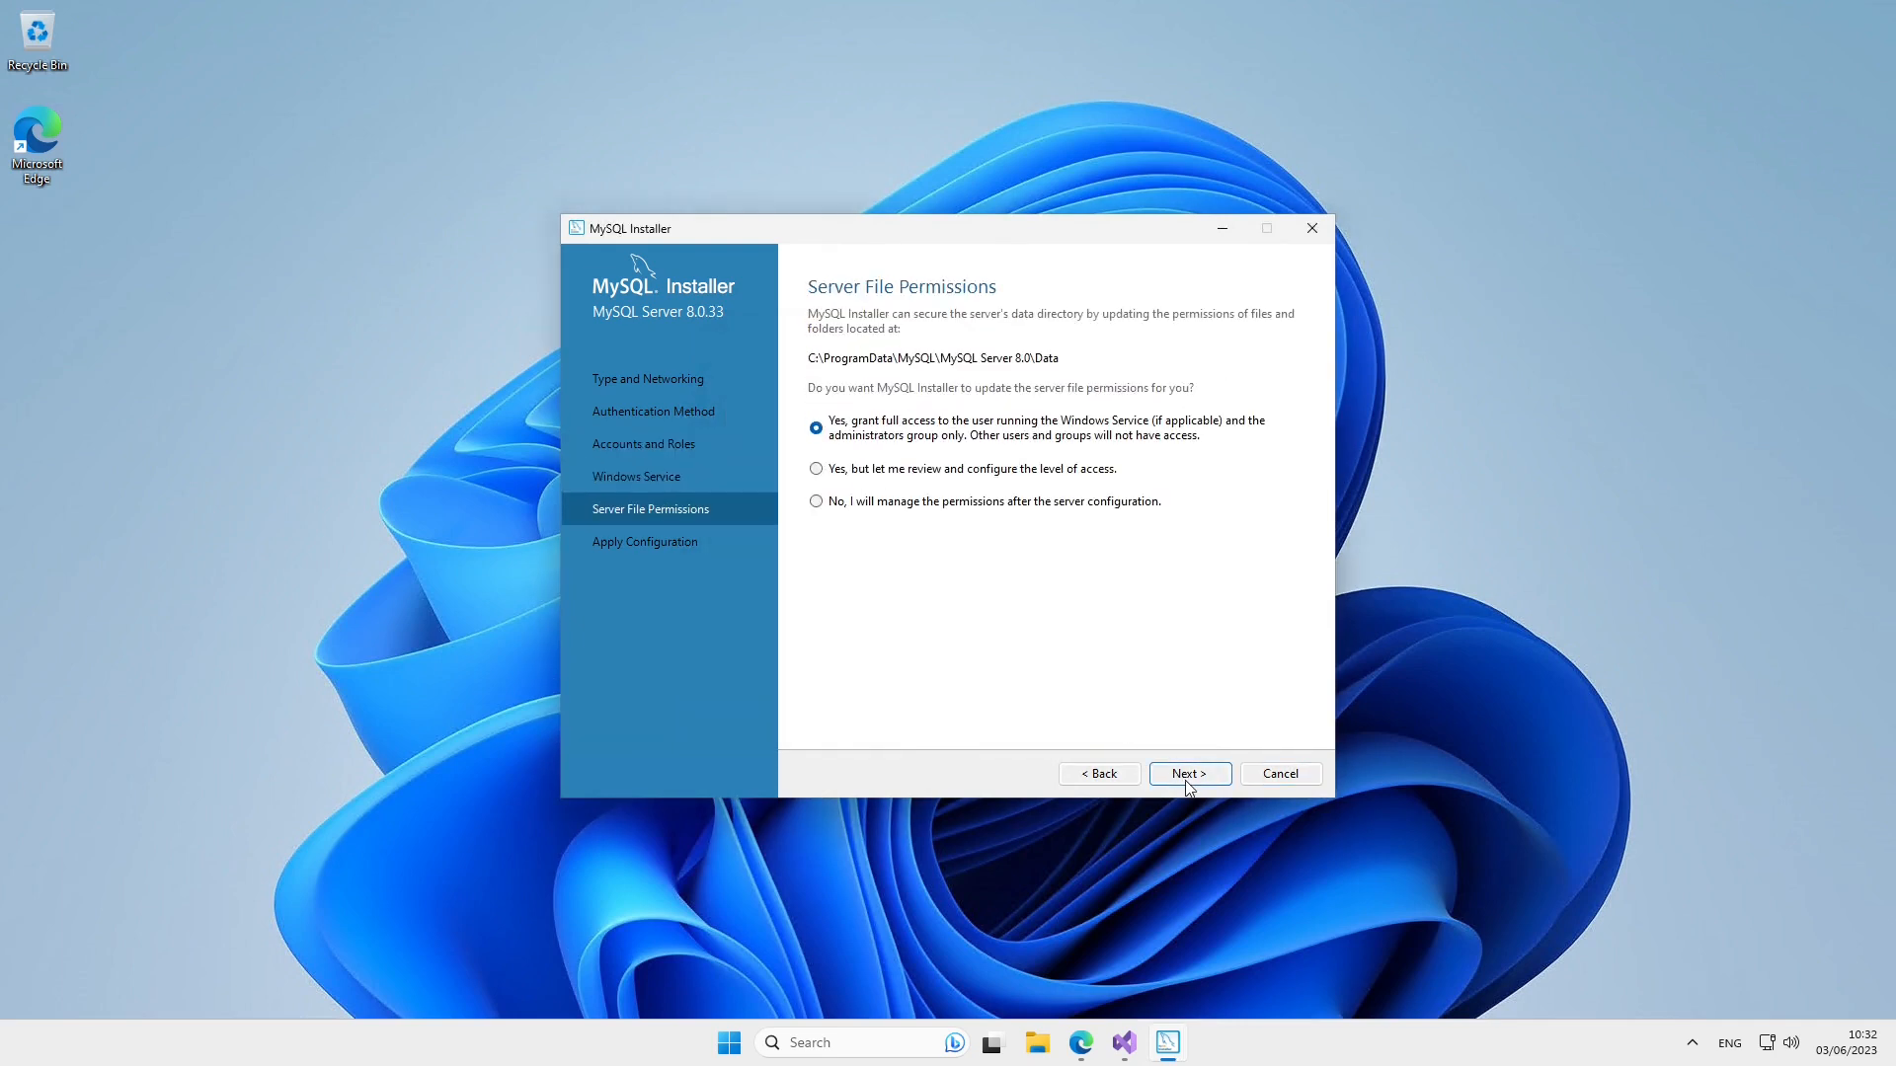
click(1187, 774)
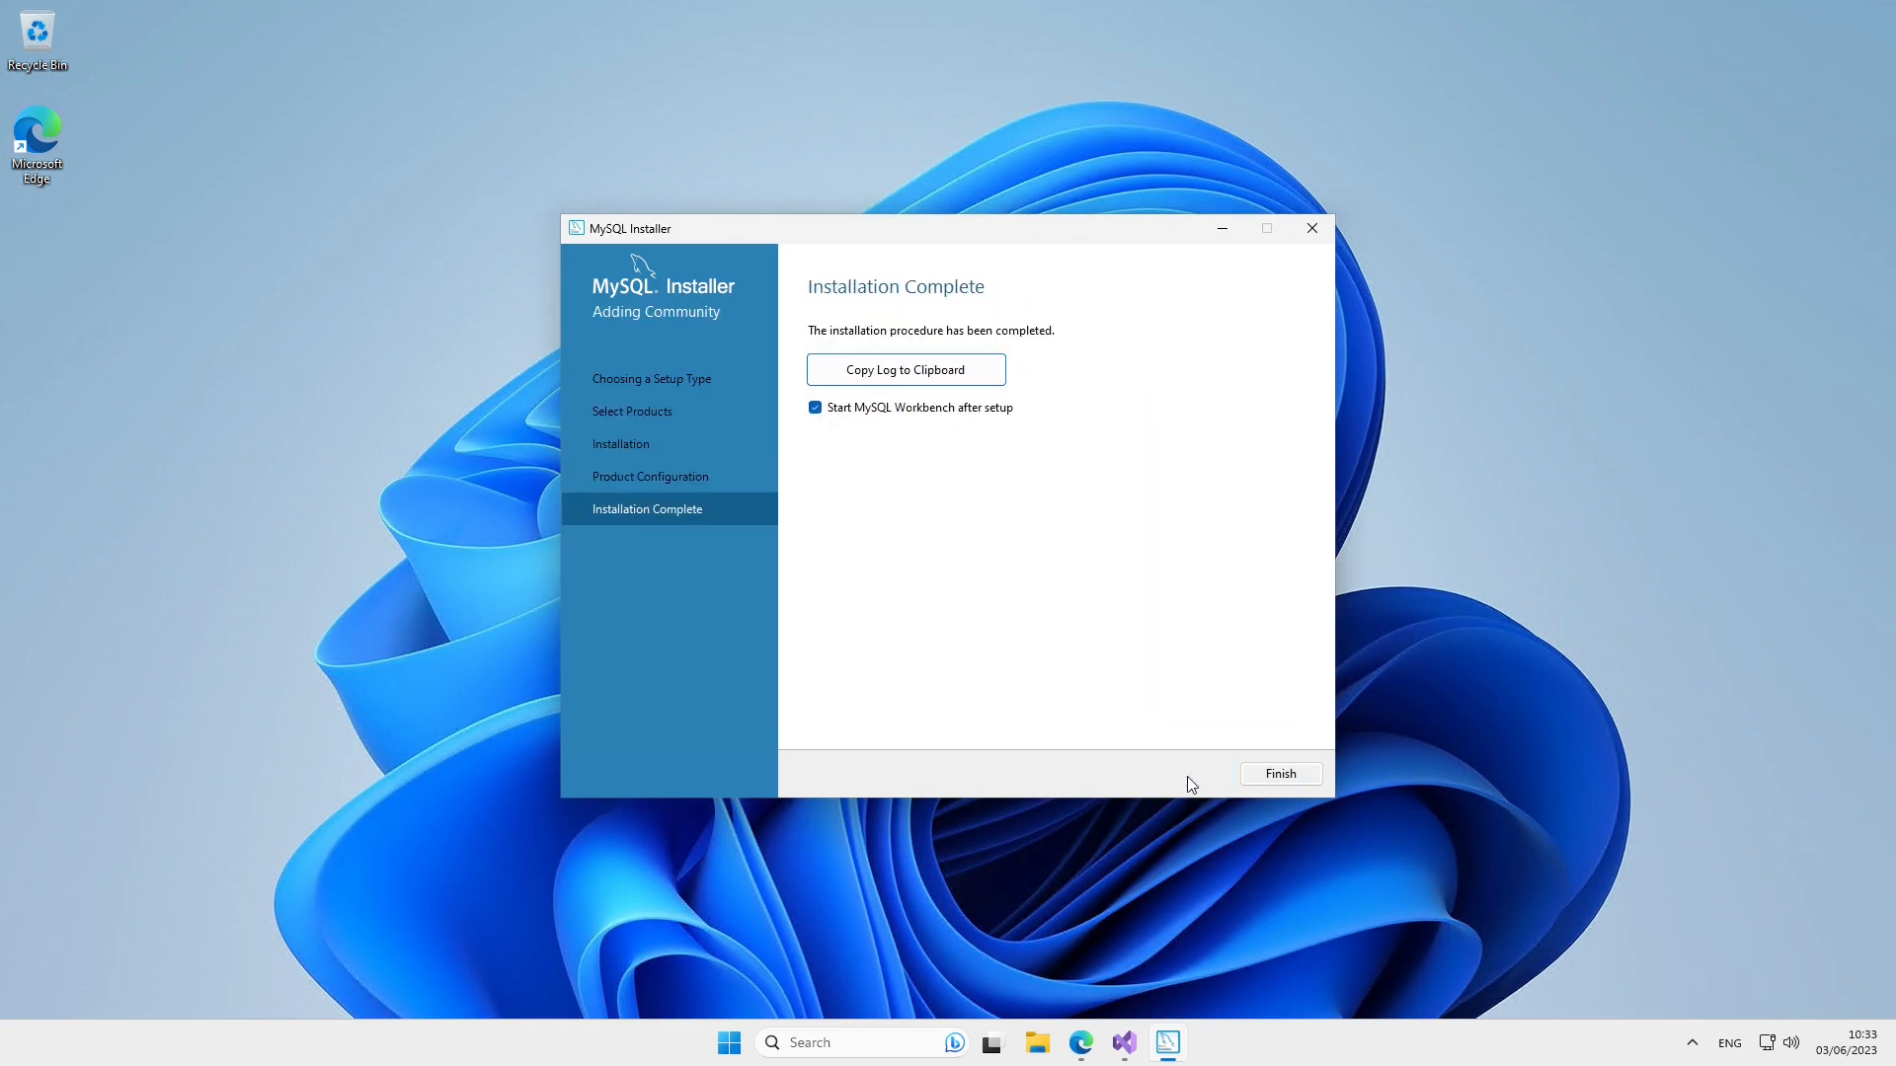
Launch Workbench and create connection local_con with username matan, then connect with the password.
click(1280, 775)
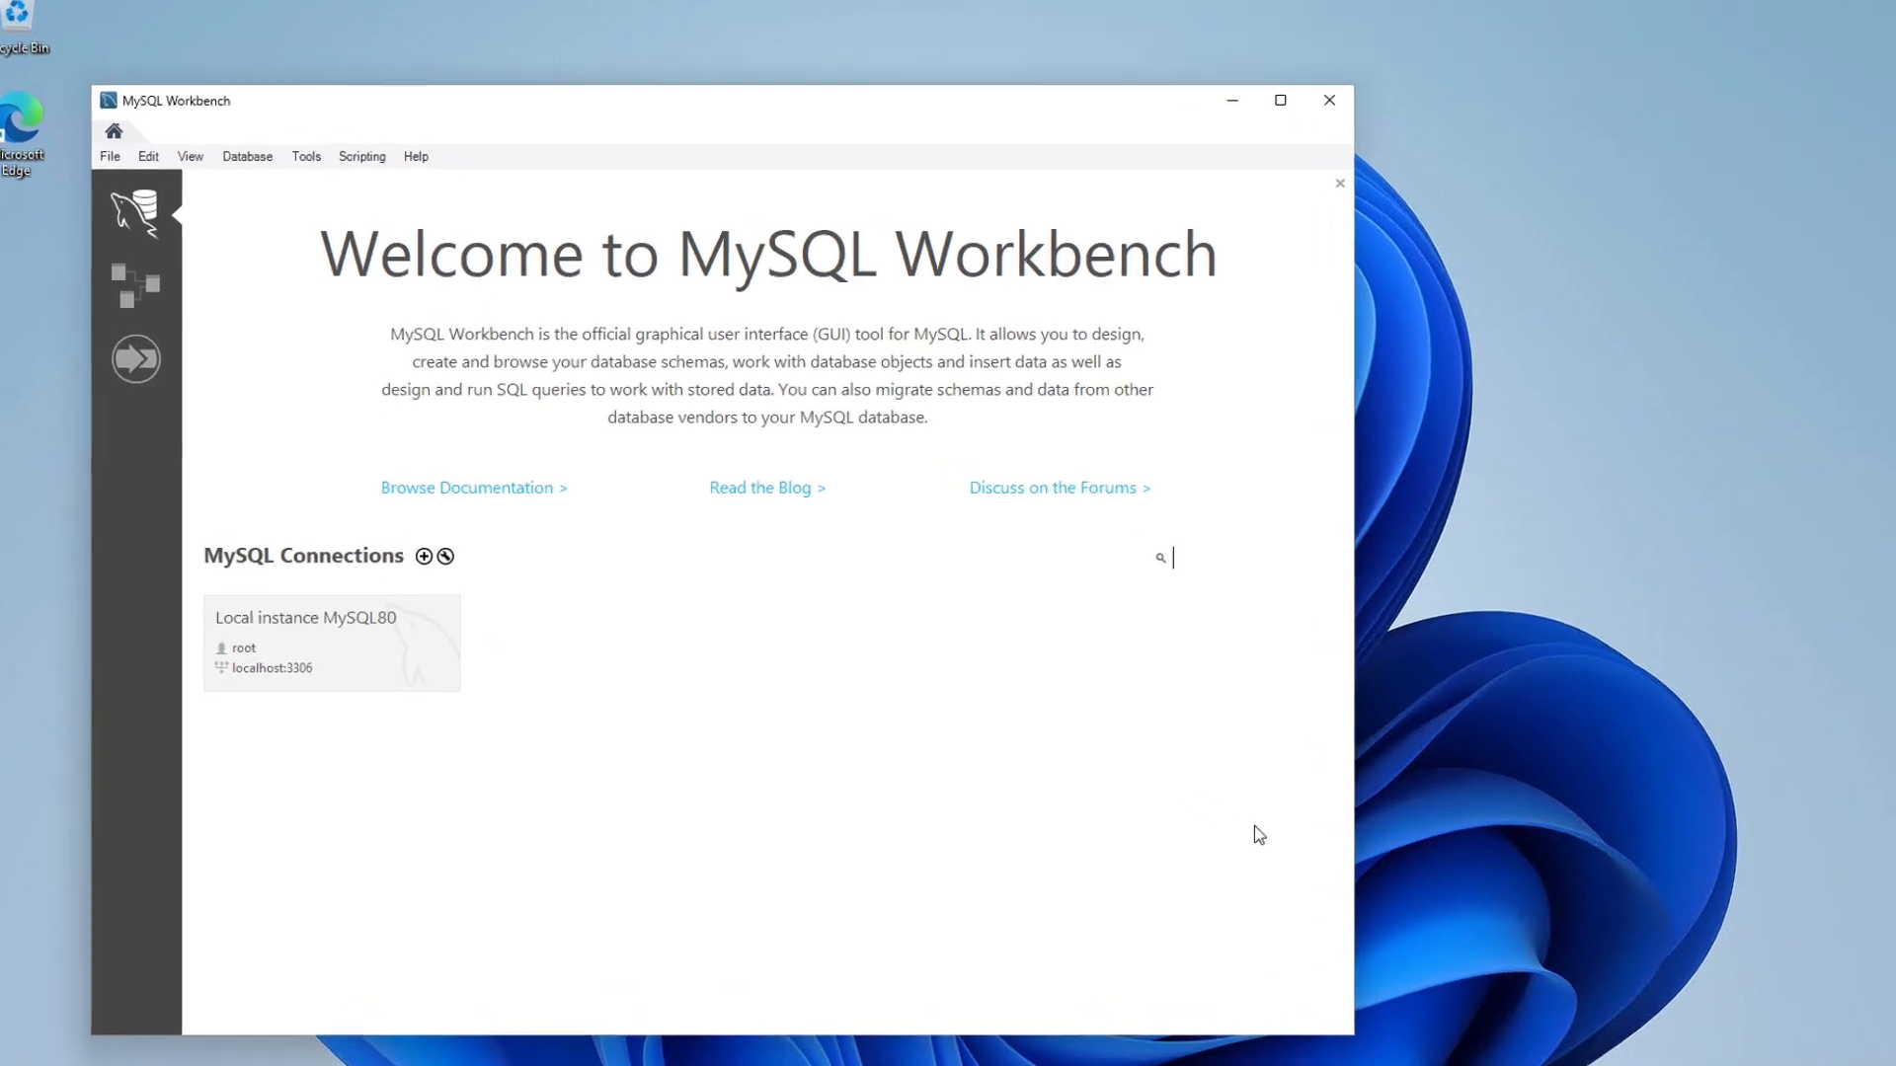
click(423, 557)
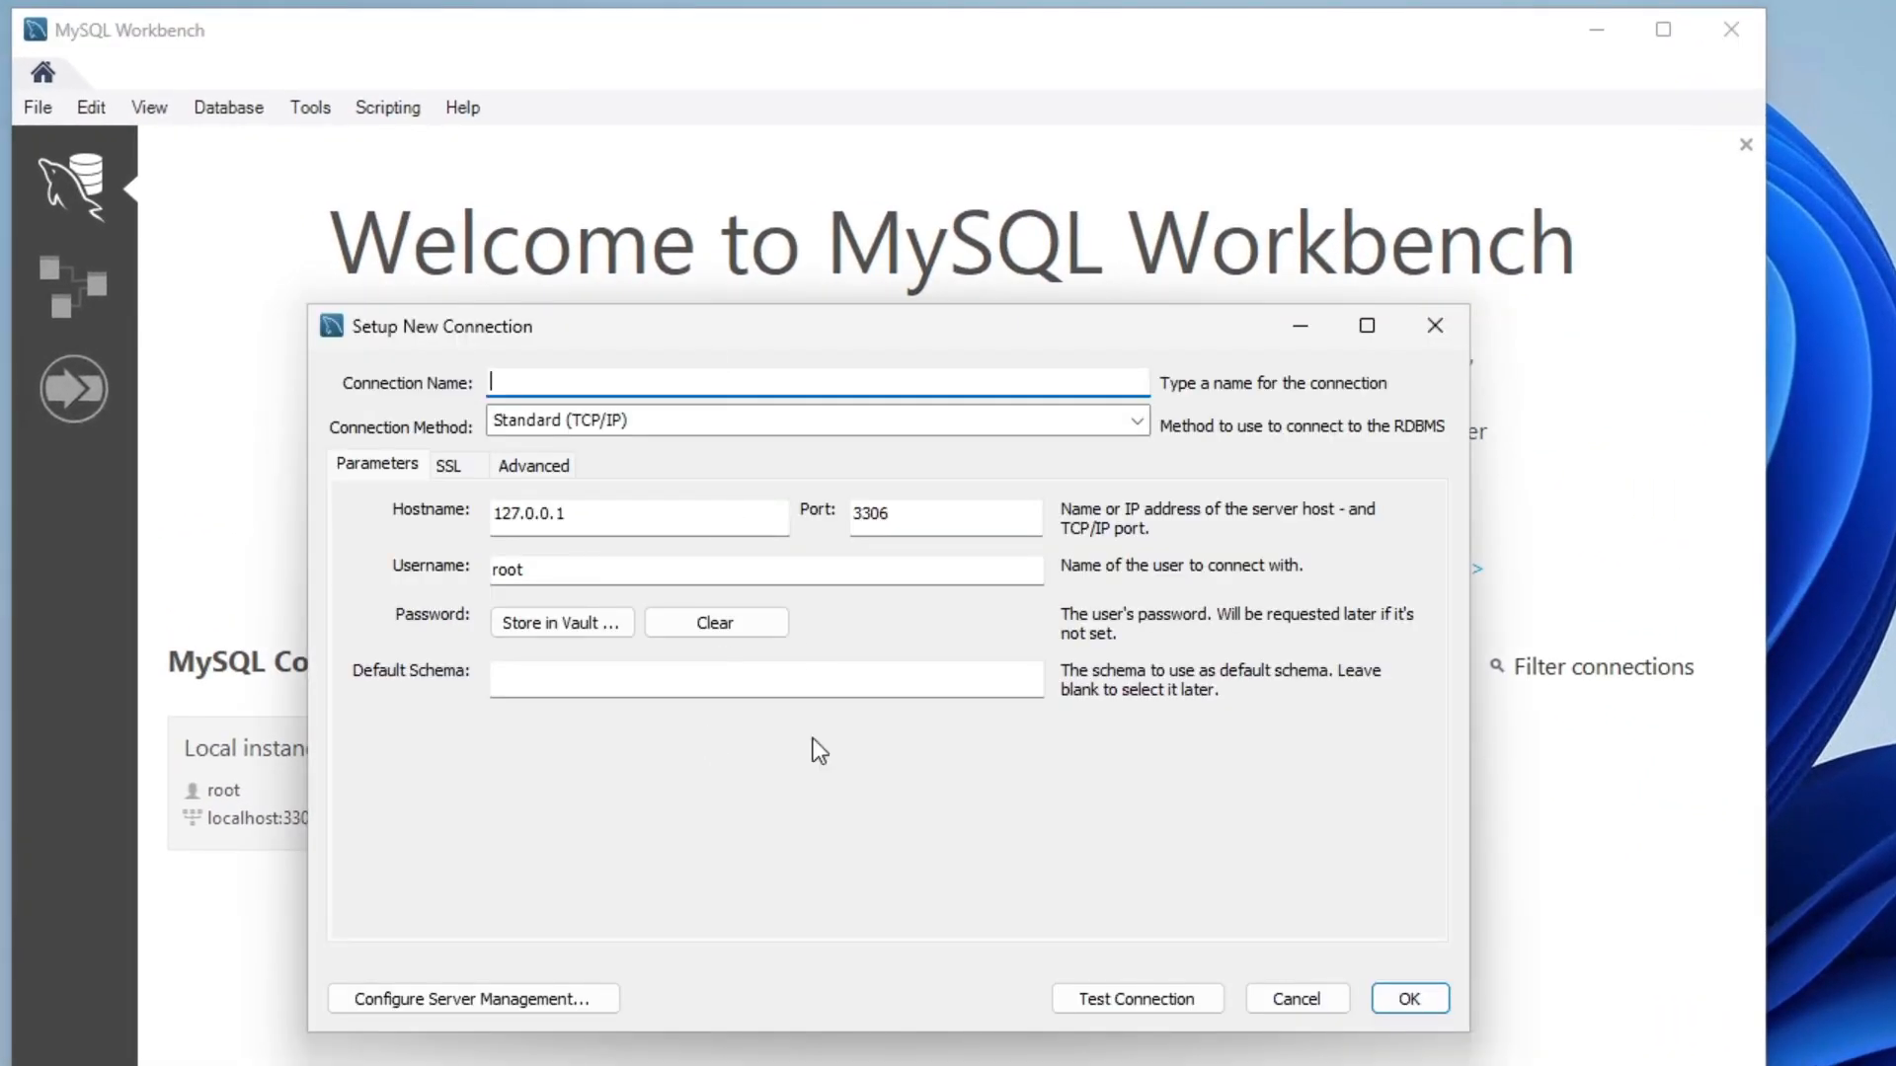
text(local_con)
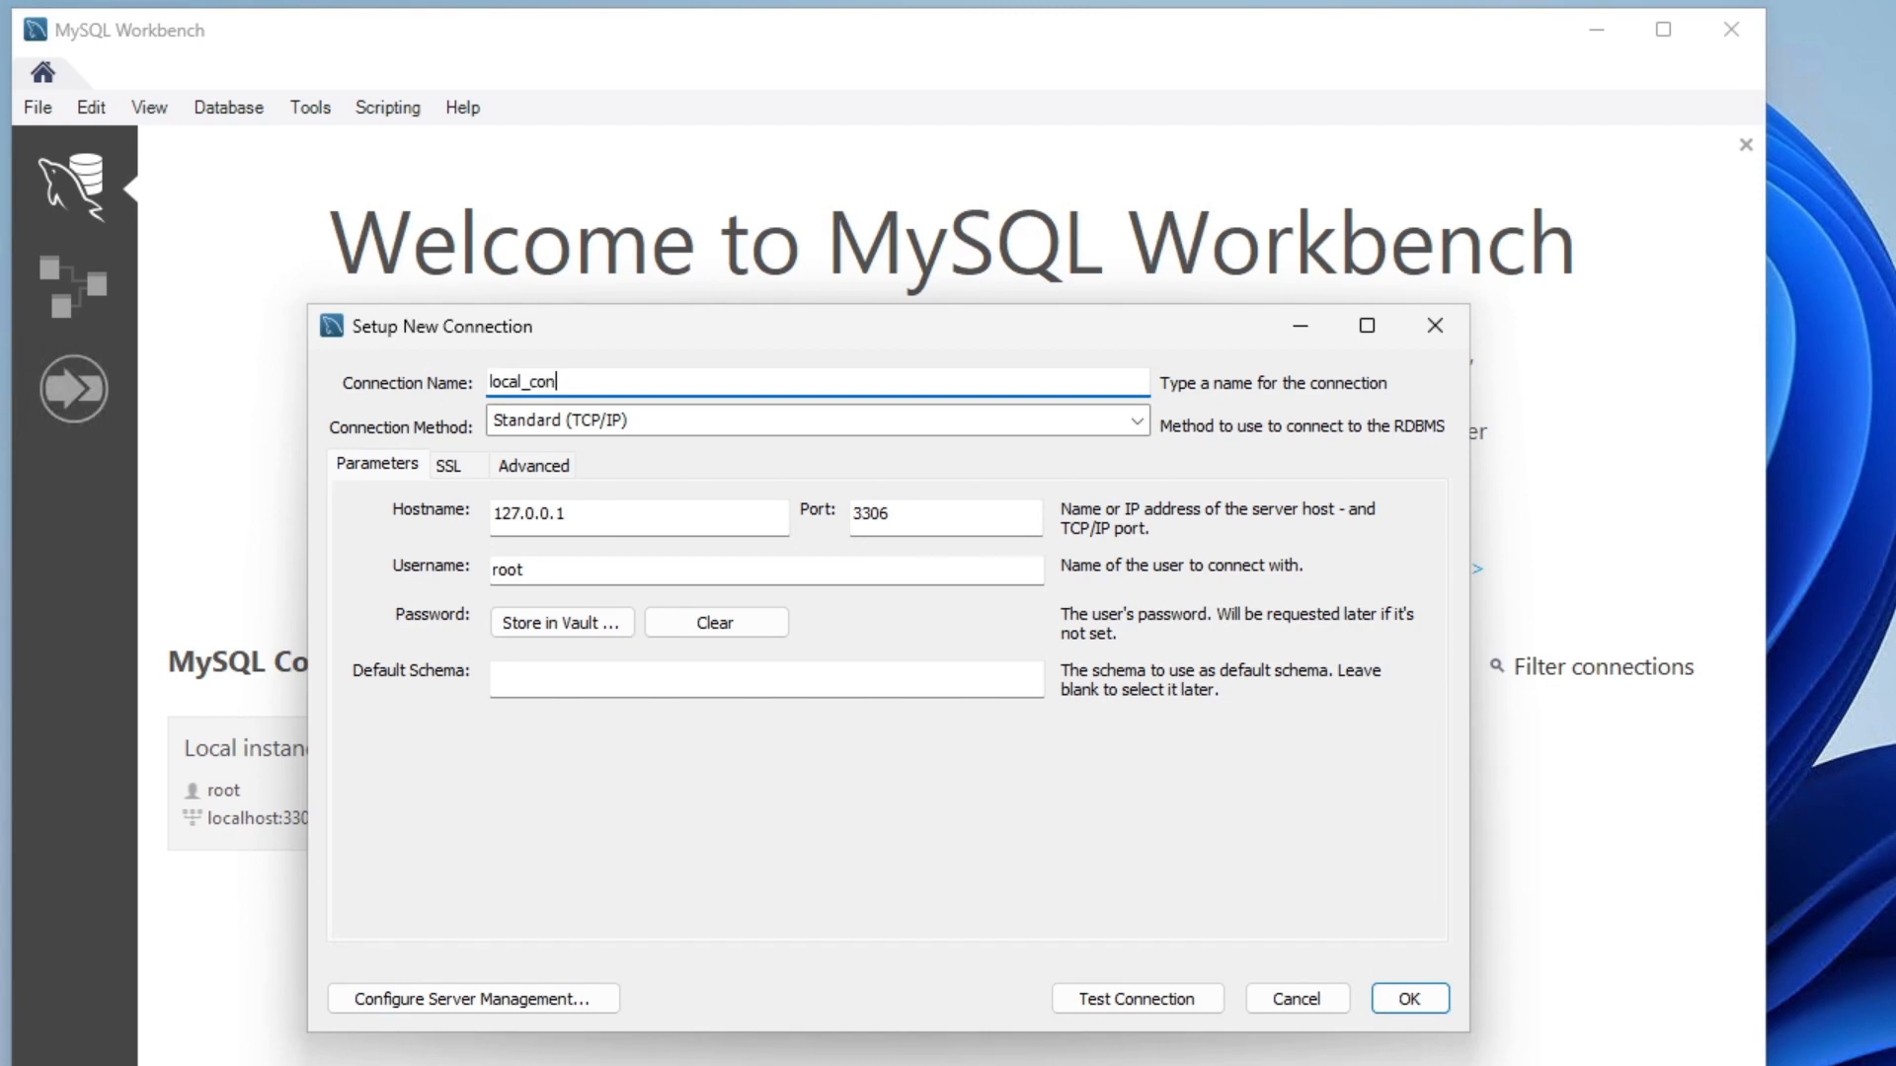
text(matan)
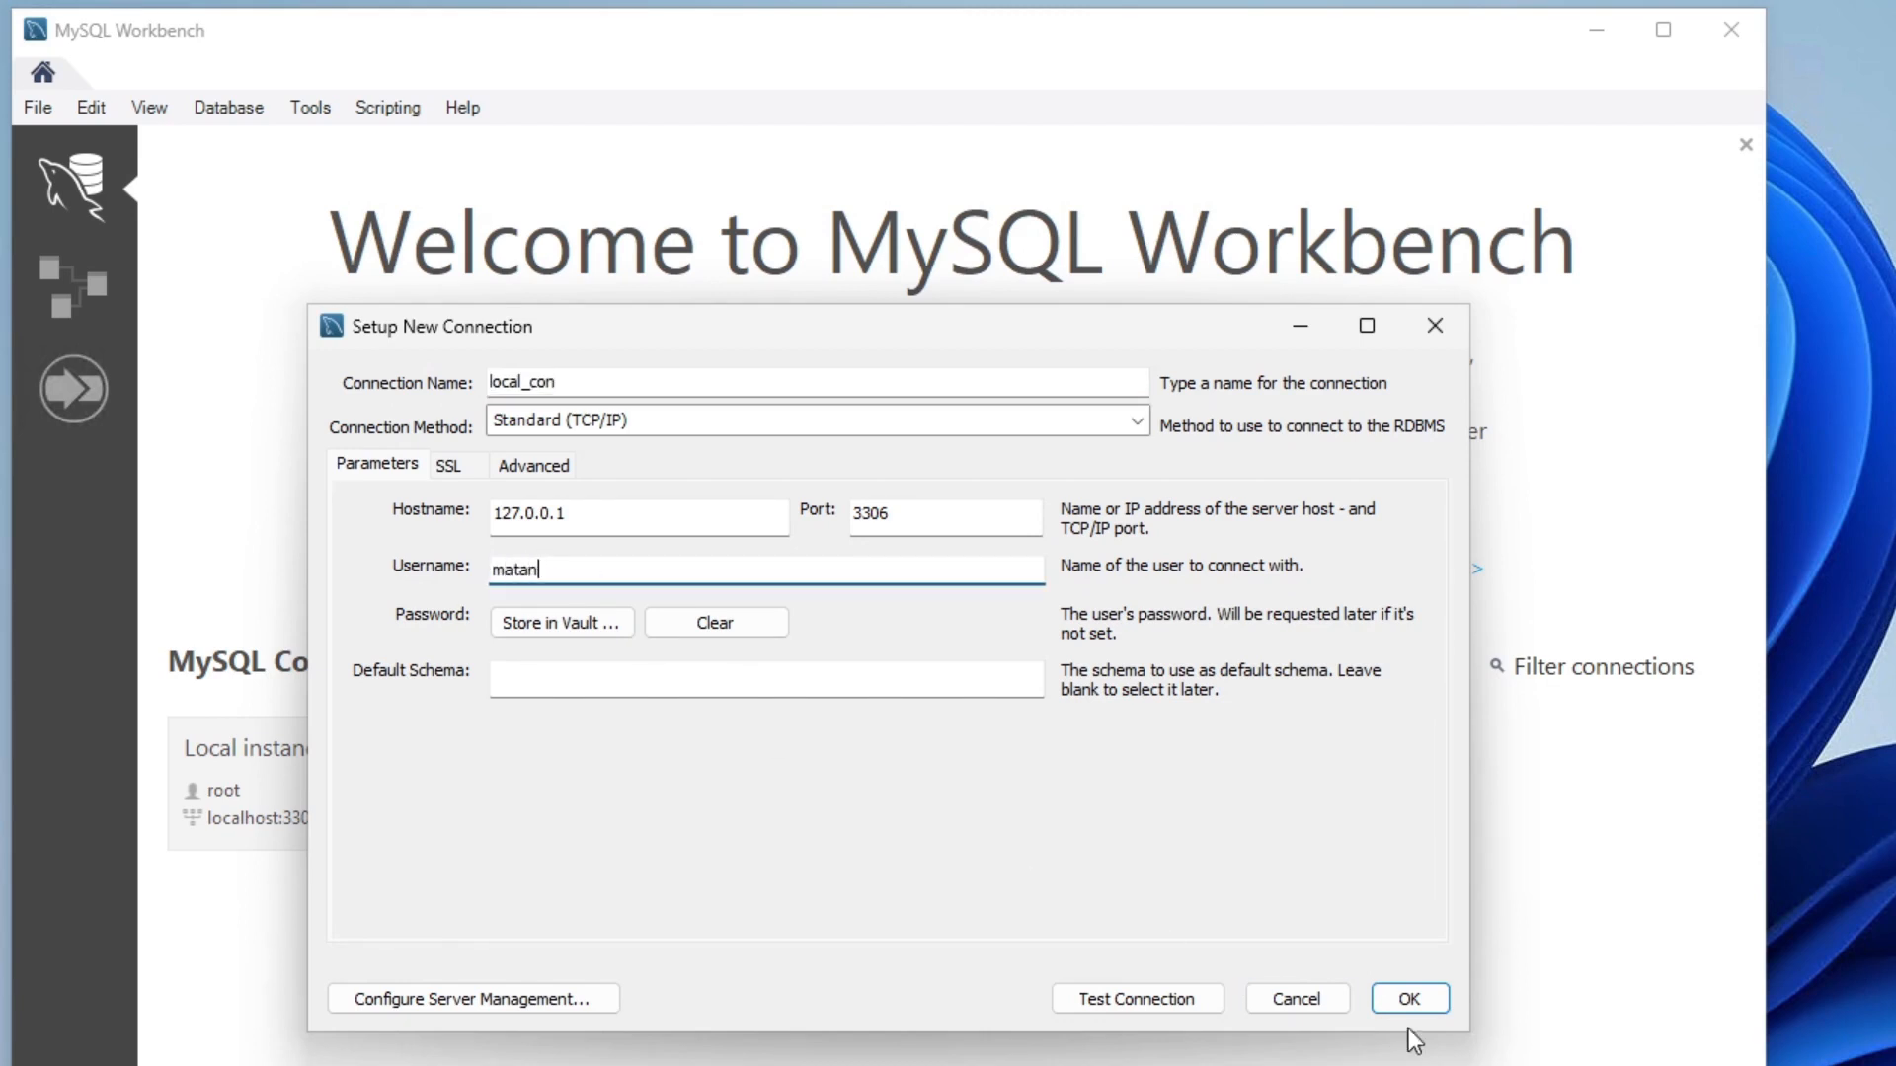
click(1408, 999)
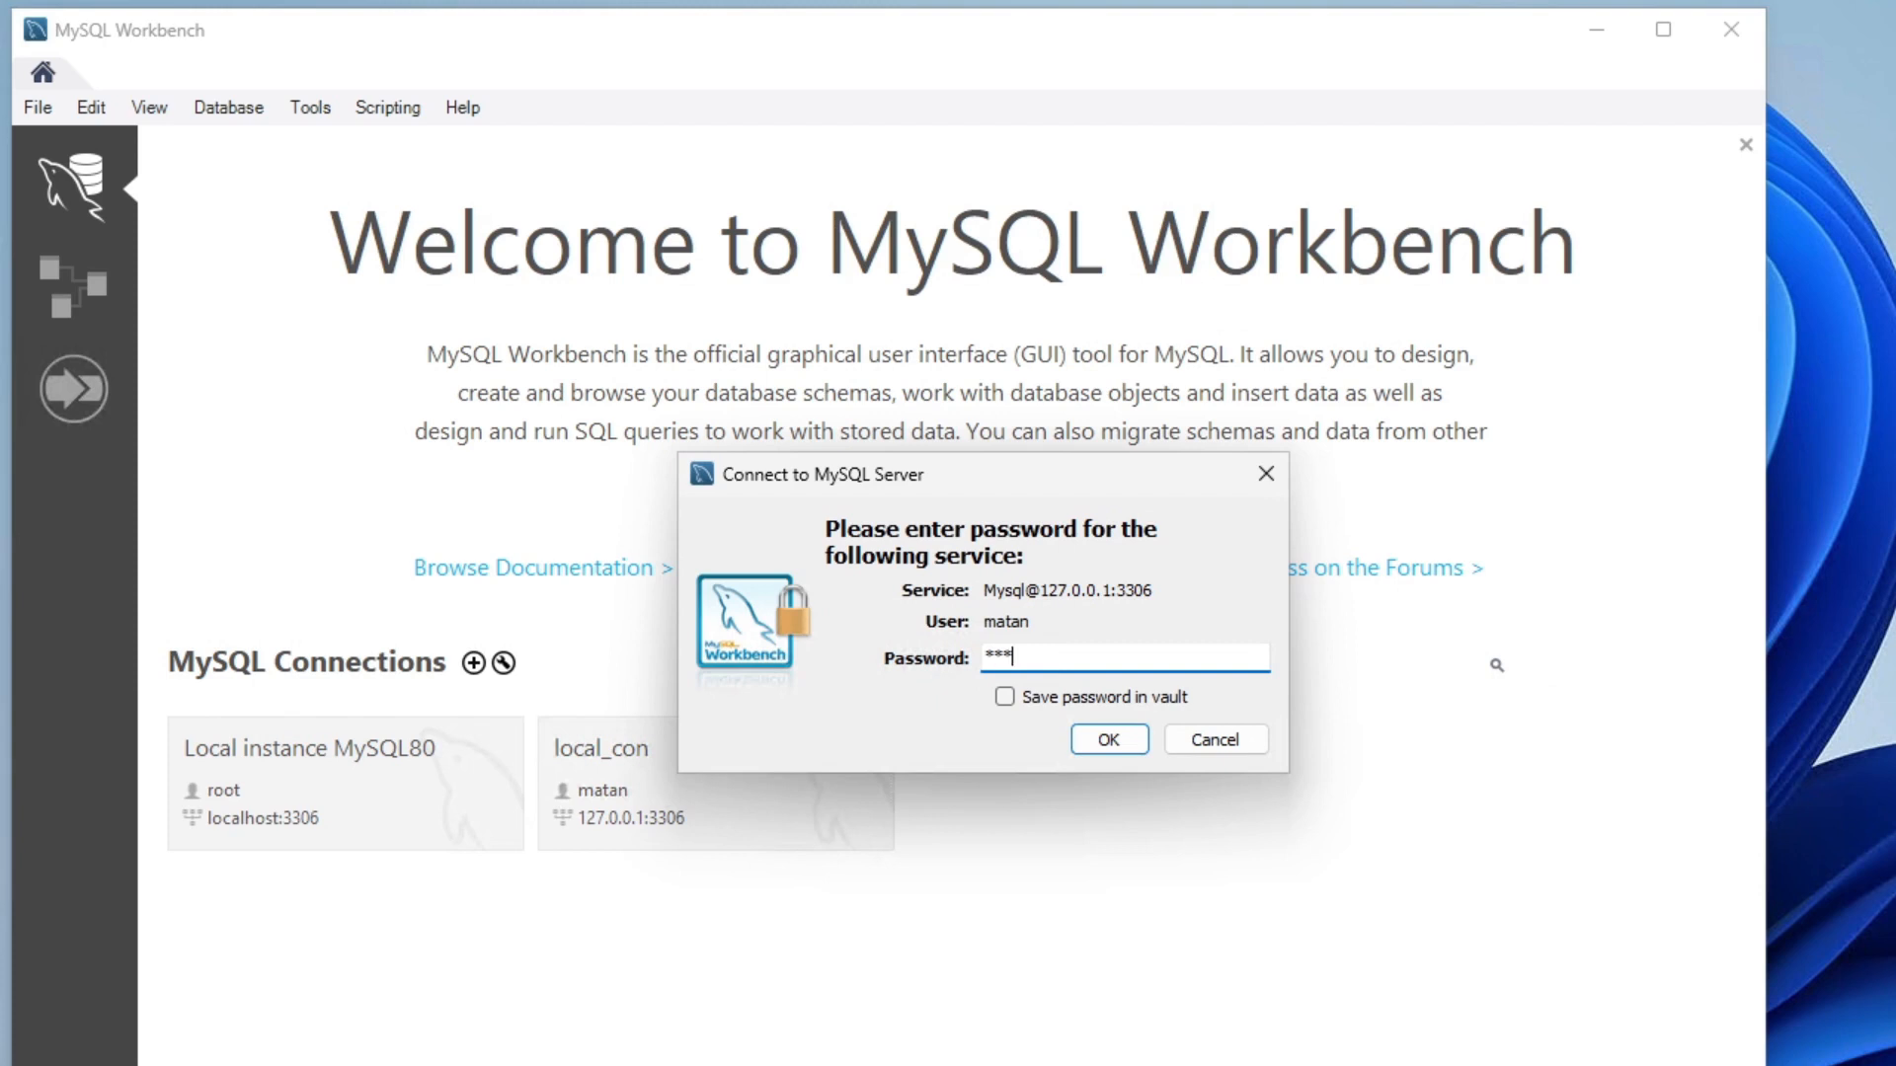
click(1106, 738)
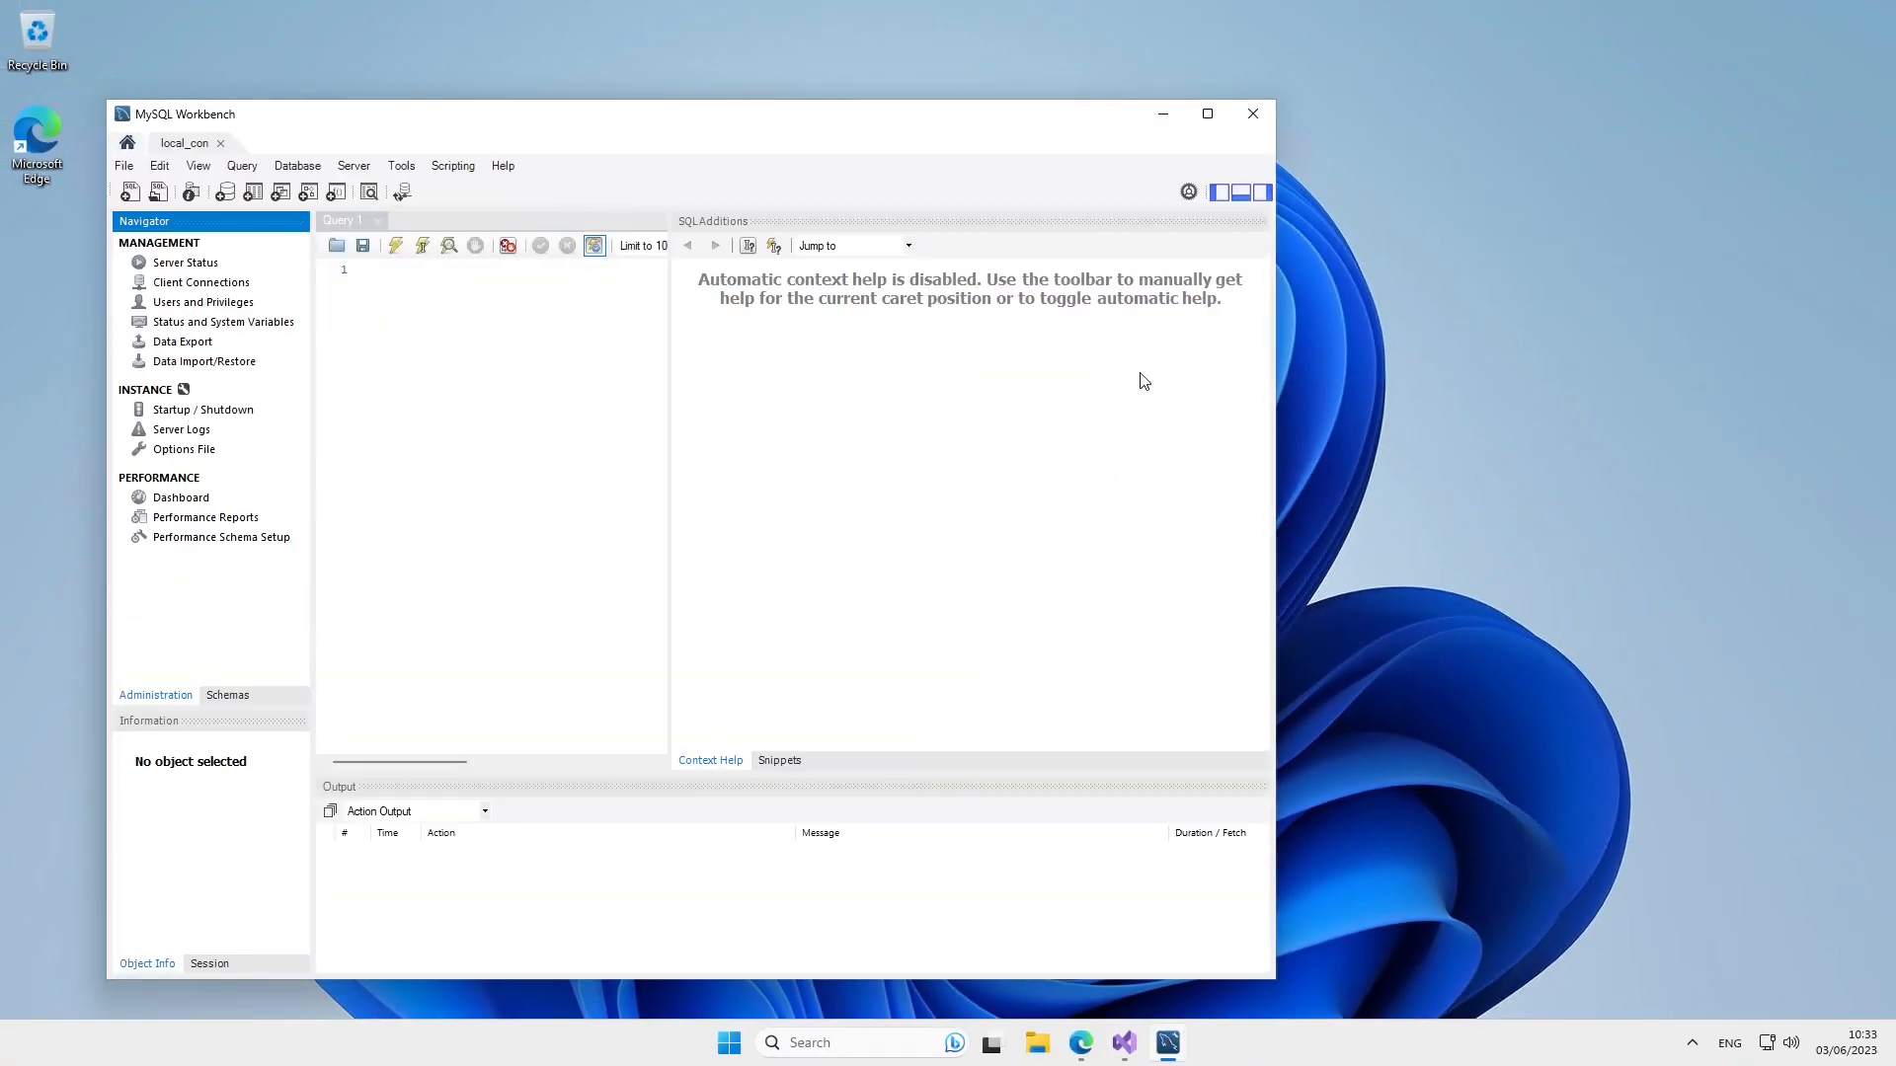
Create schema eftest via Create Schema, apply the script, and expand it in the navigator.
click(1204, 113)
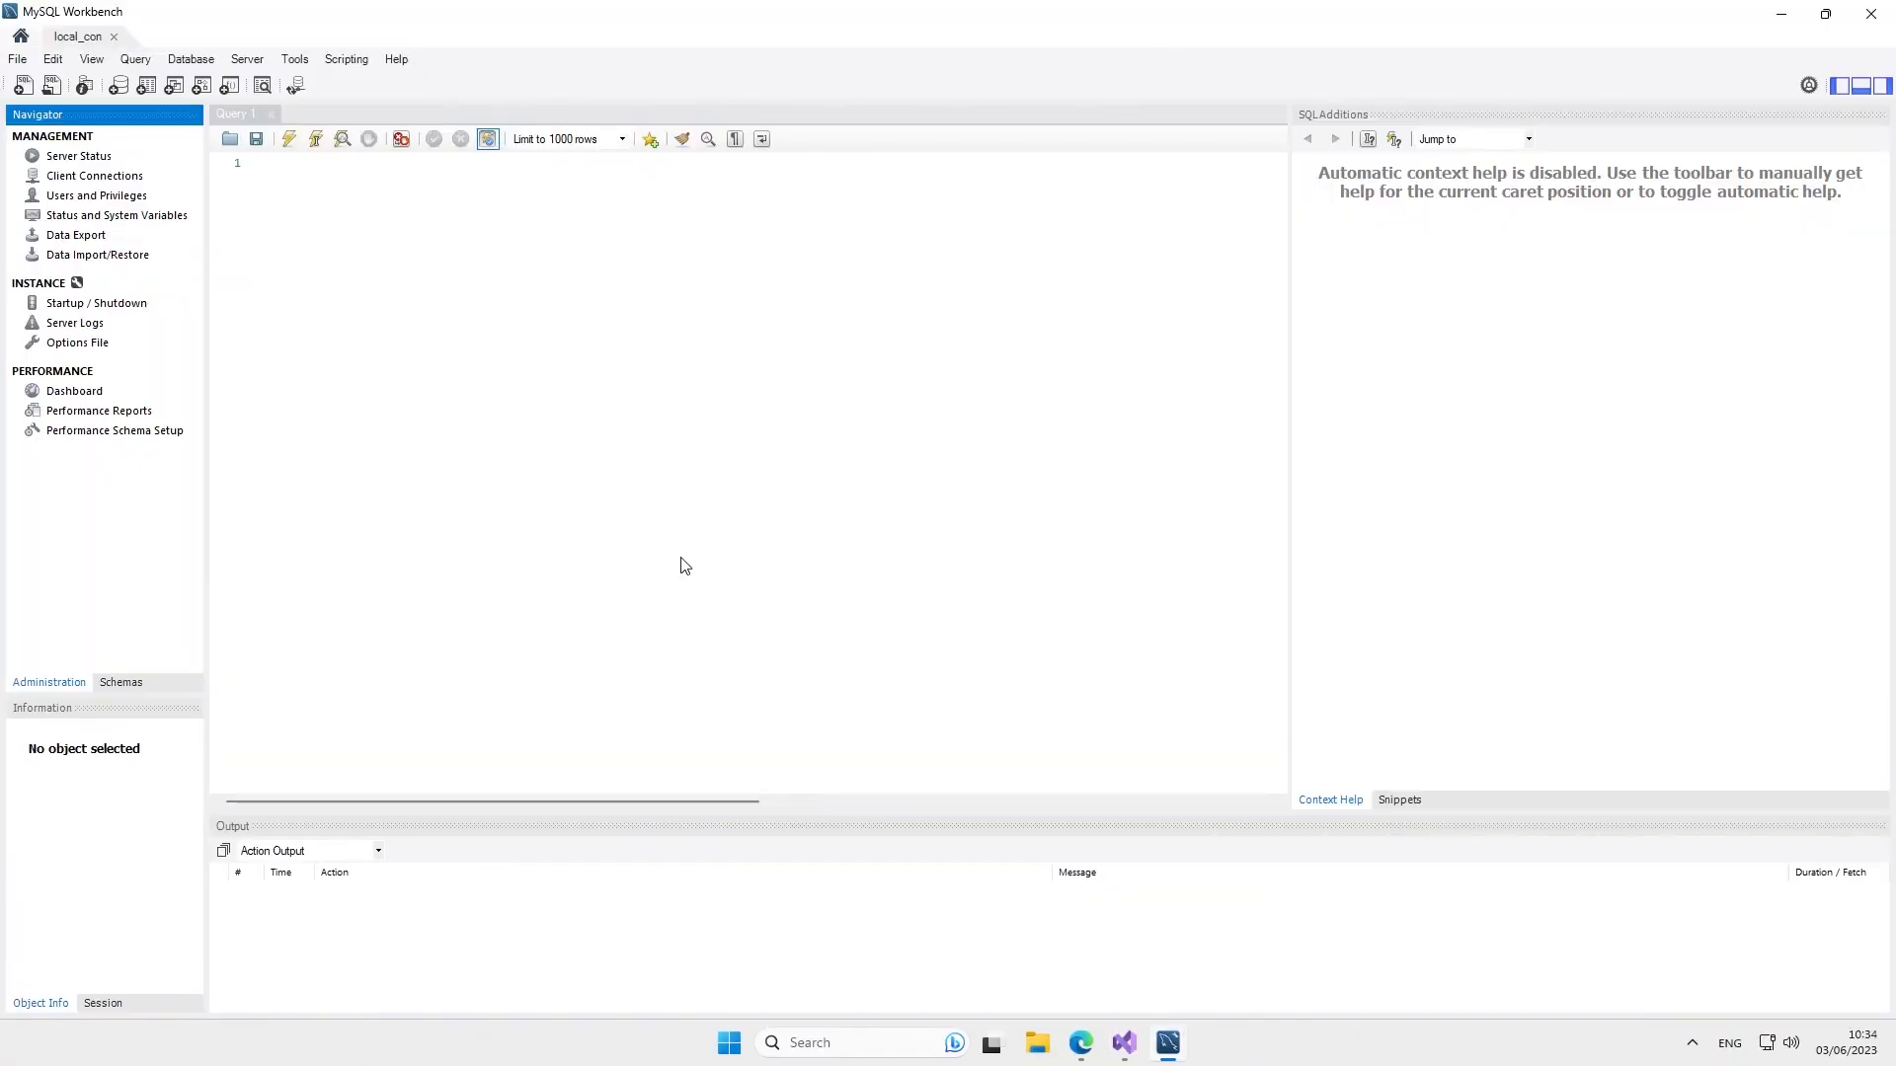
click(121, 681)
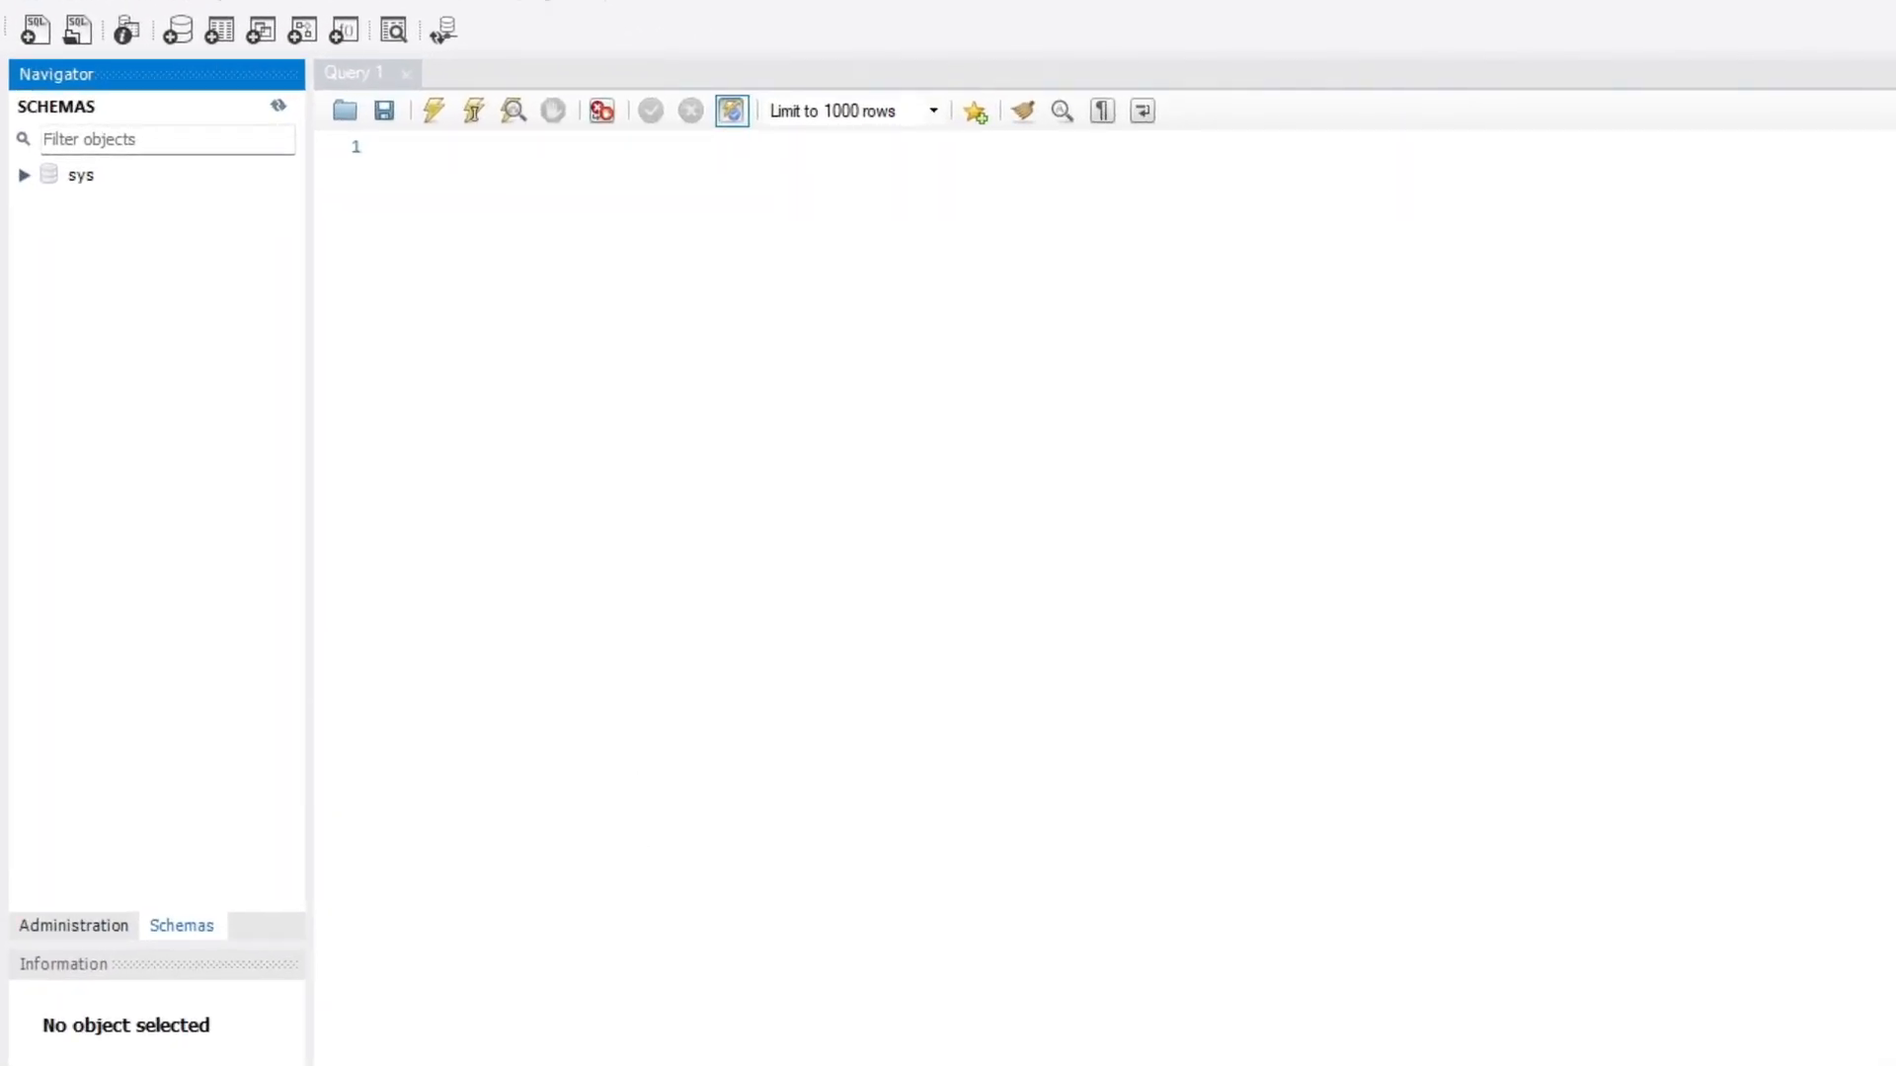
click(79, 174)
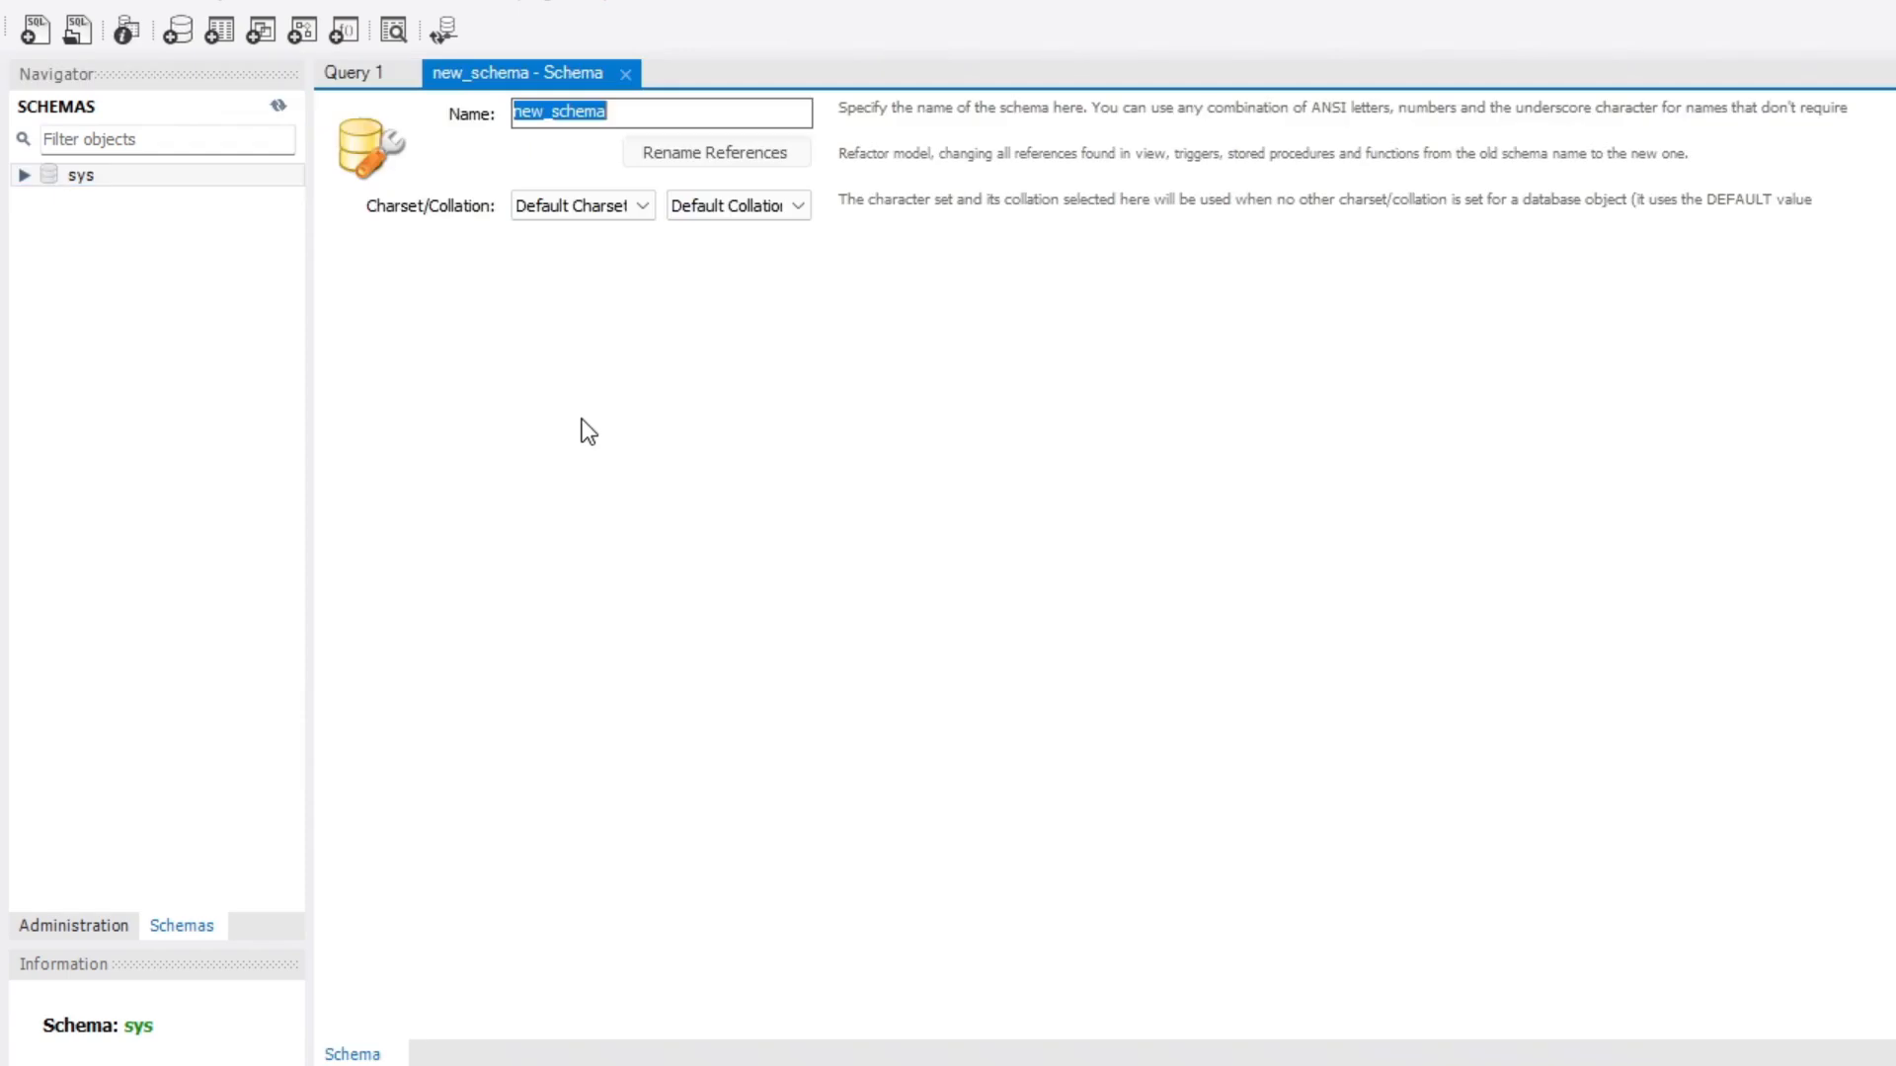
click(1165, 794)
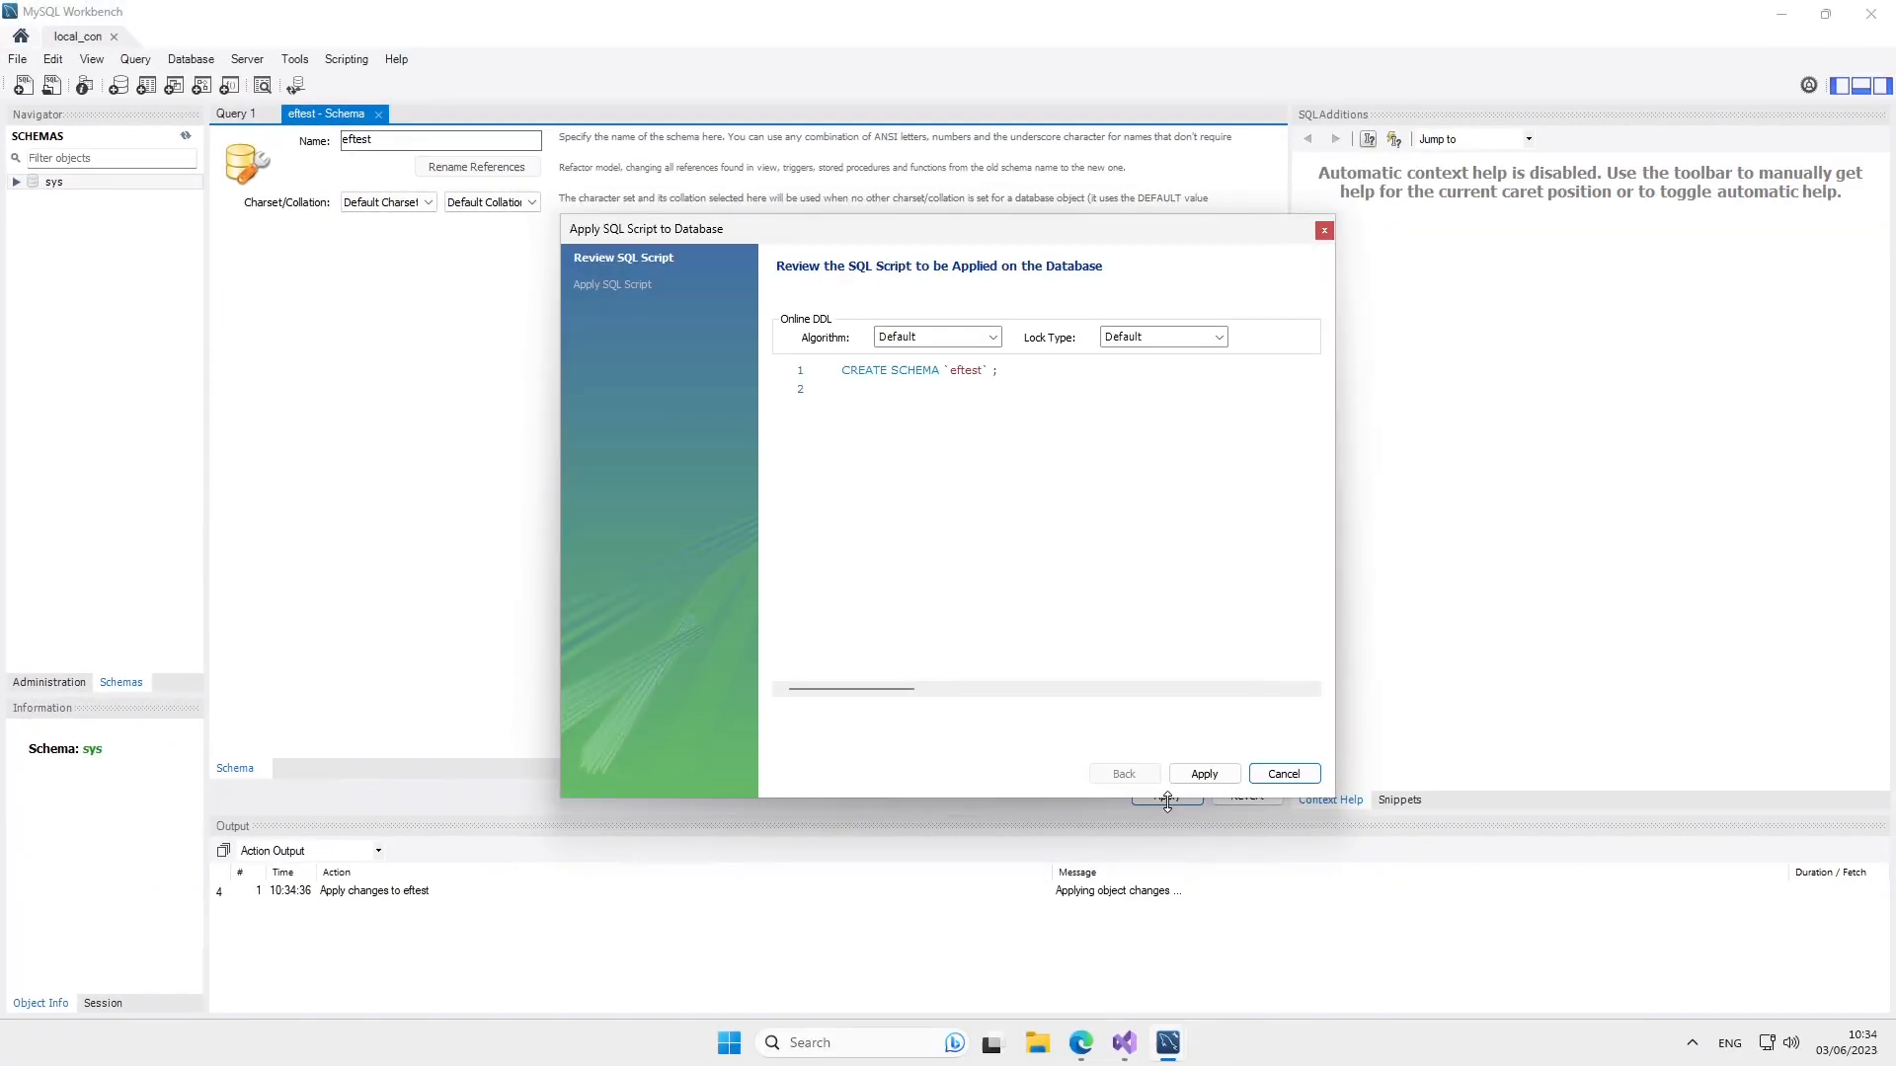
click(1203, 774)
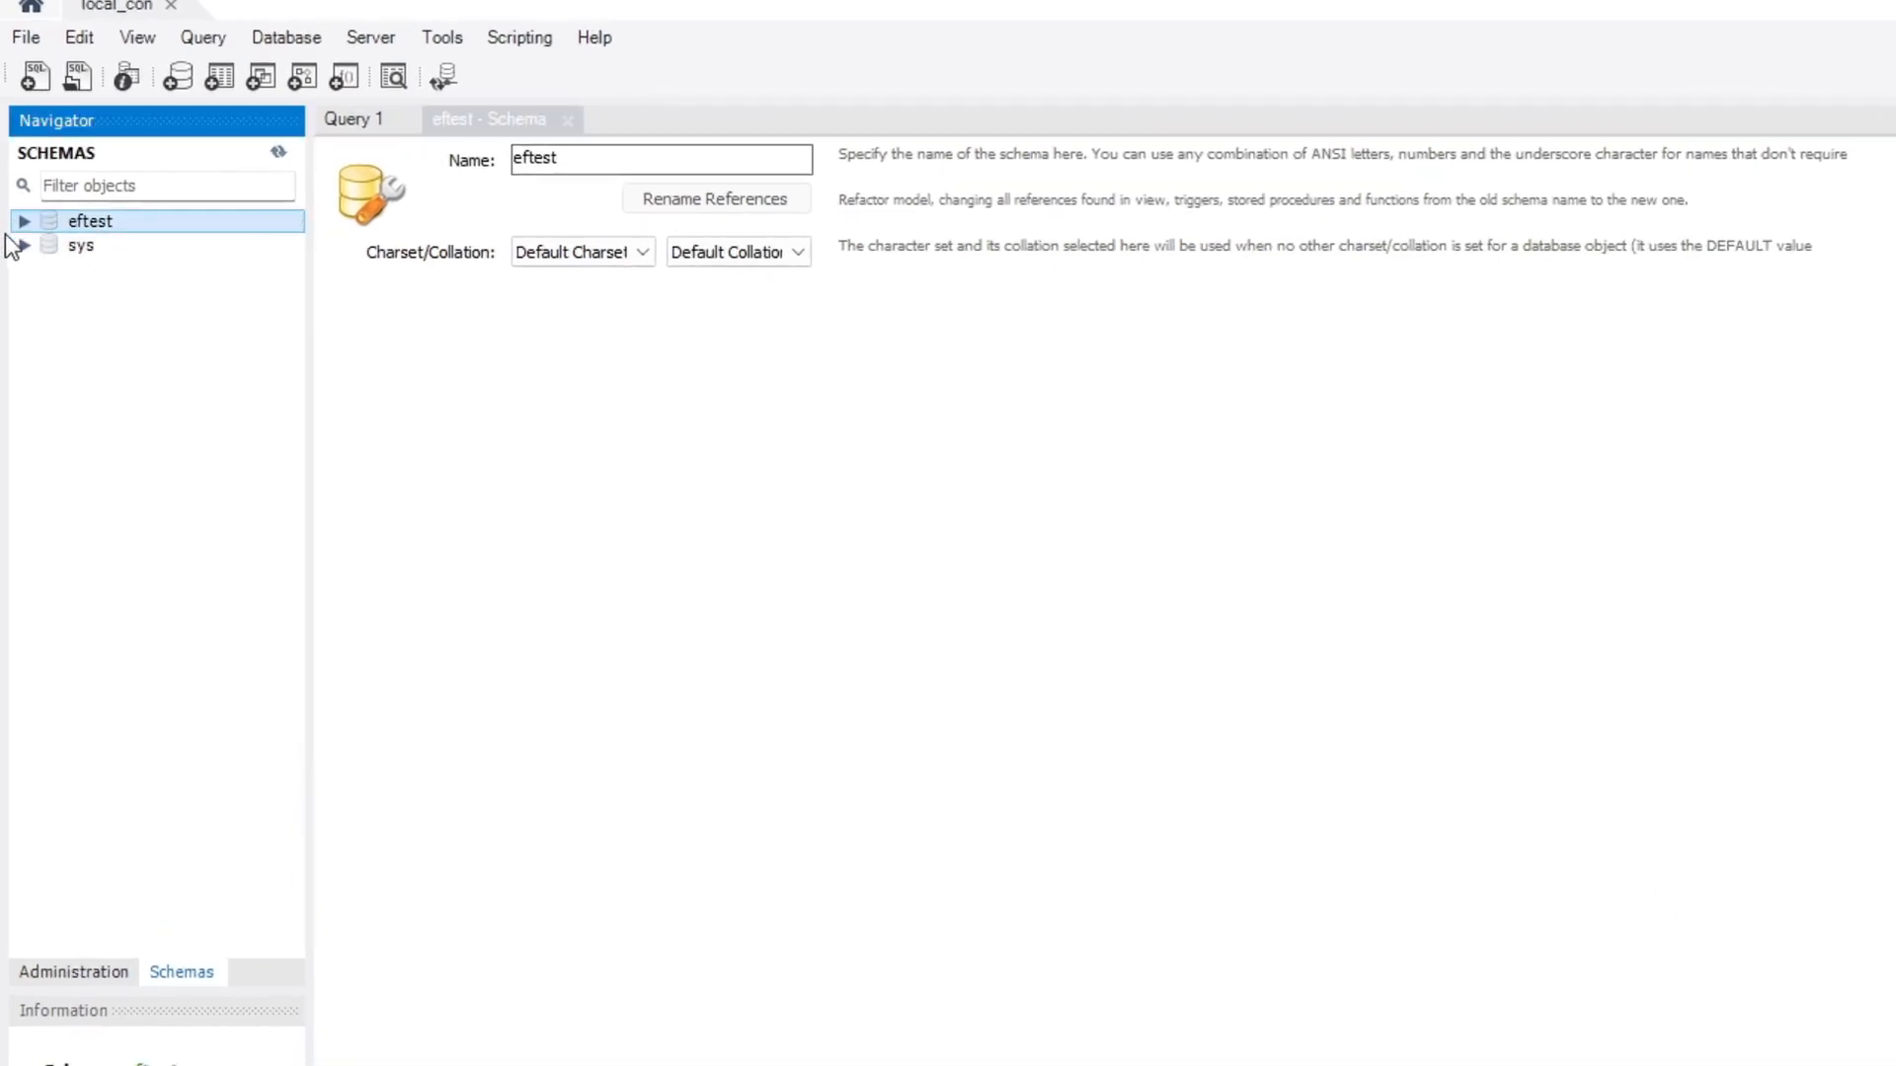
click(24, 221)
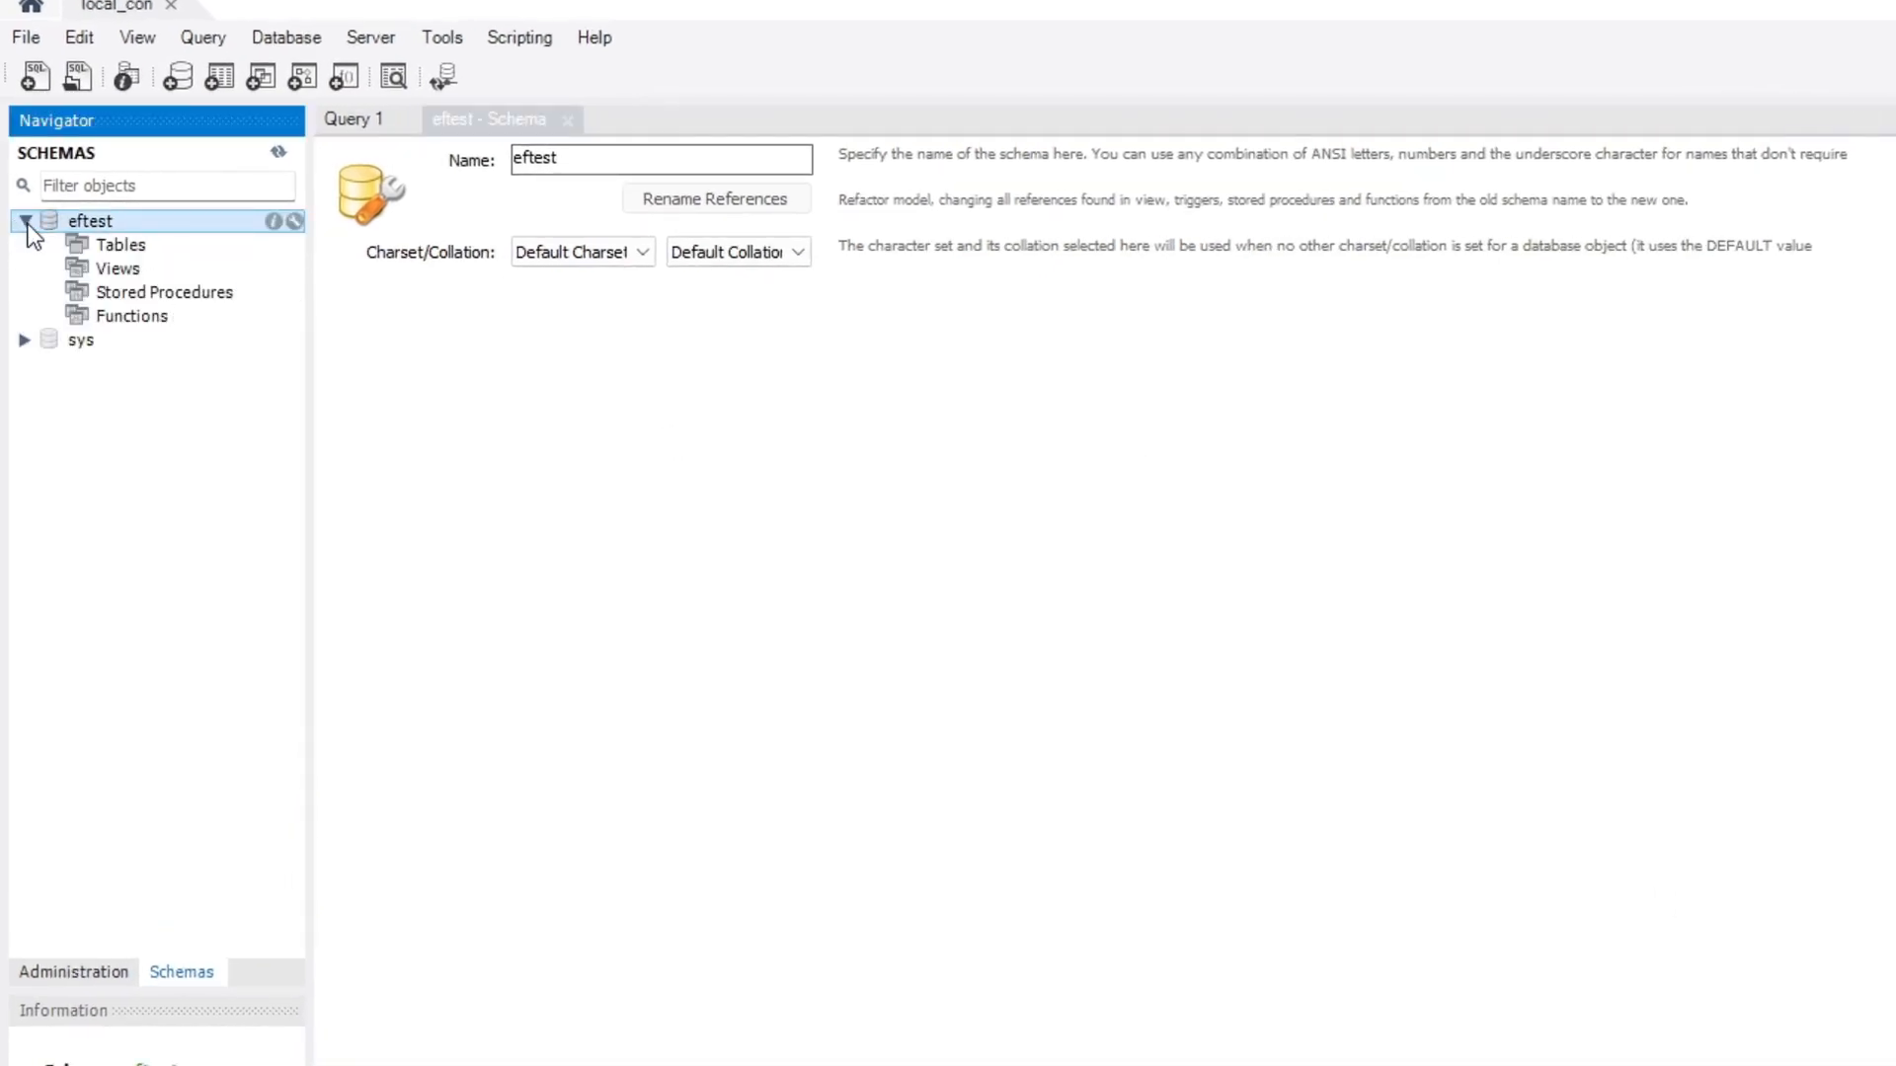
click(1422, 946)
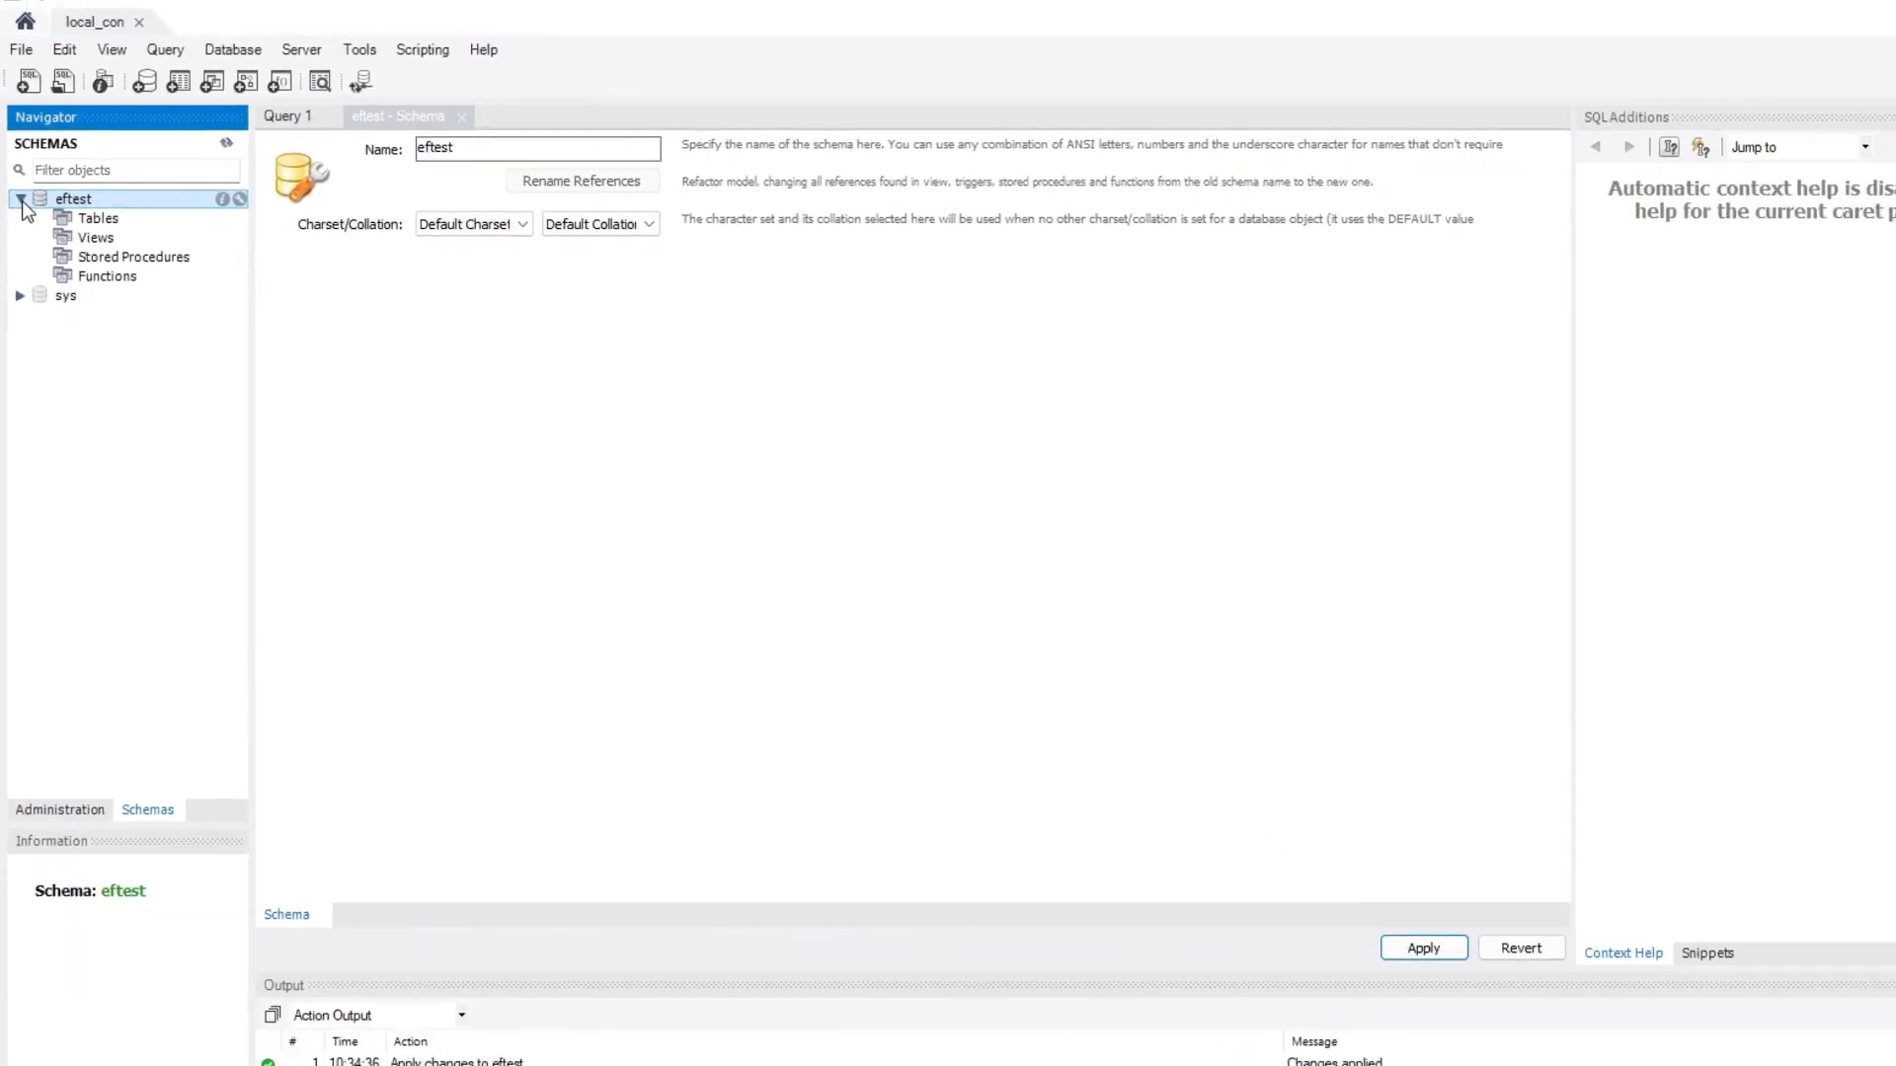
Switch to the EFIntro solution in Visual Studio showing Program.cs.
click(1825, 12)
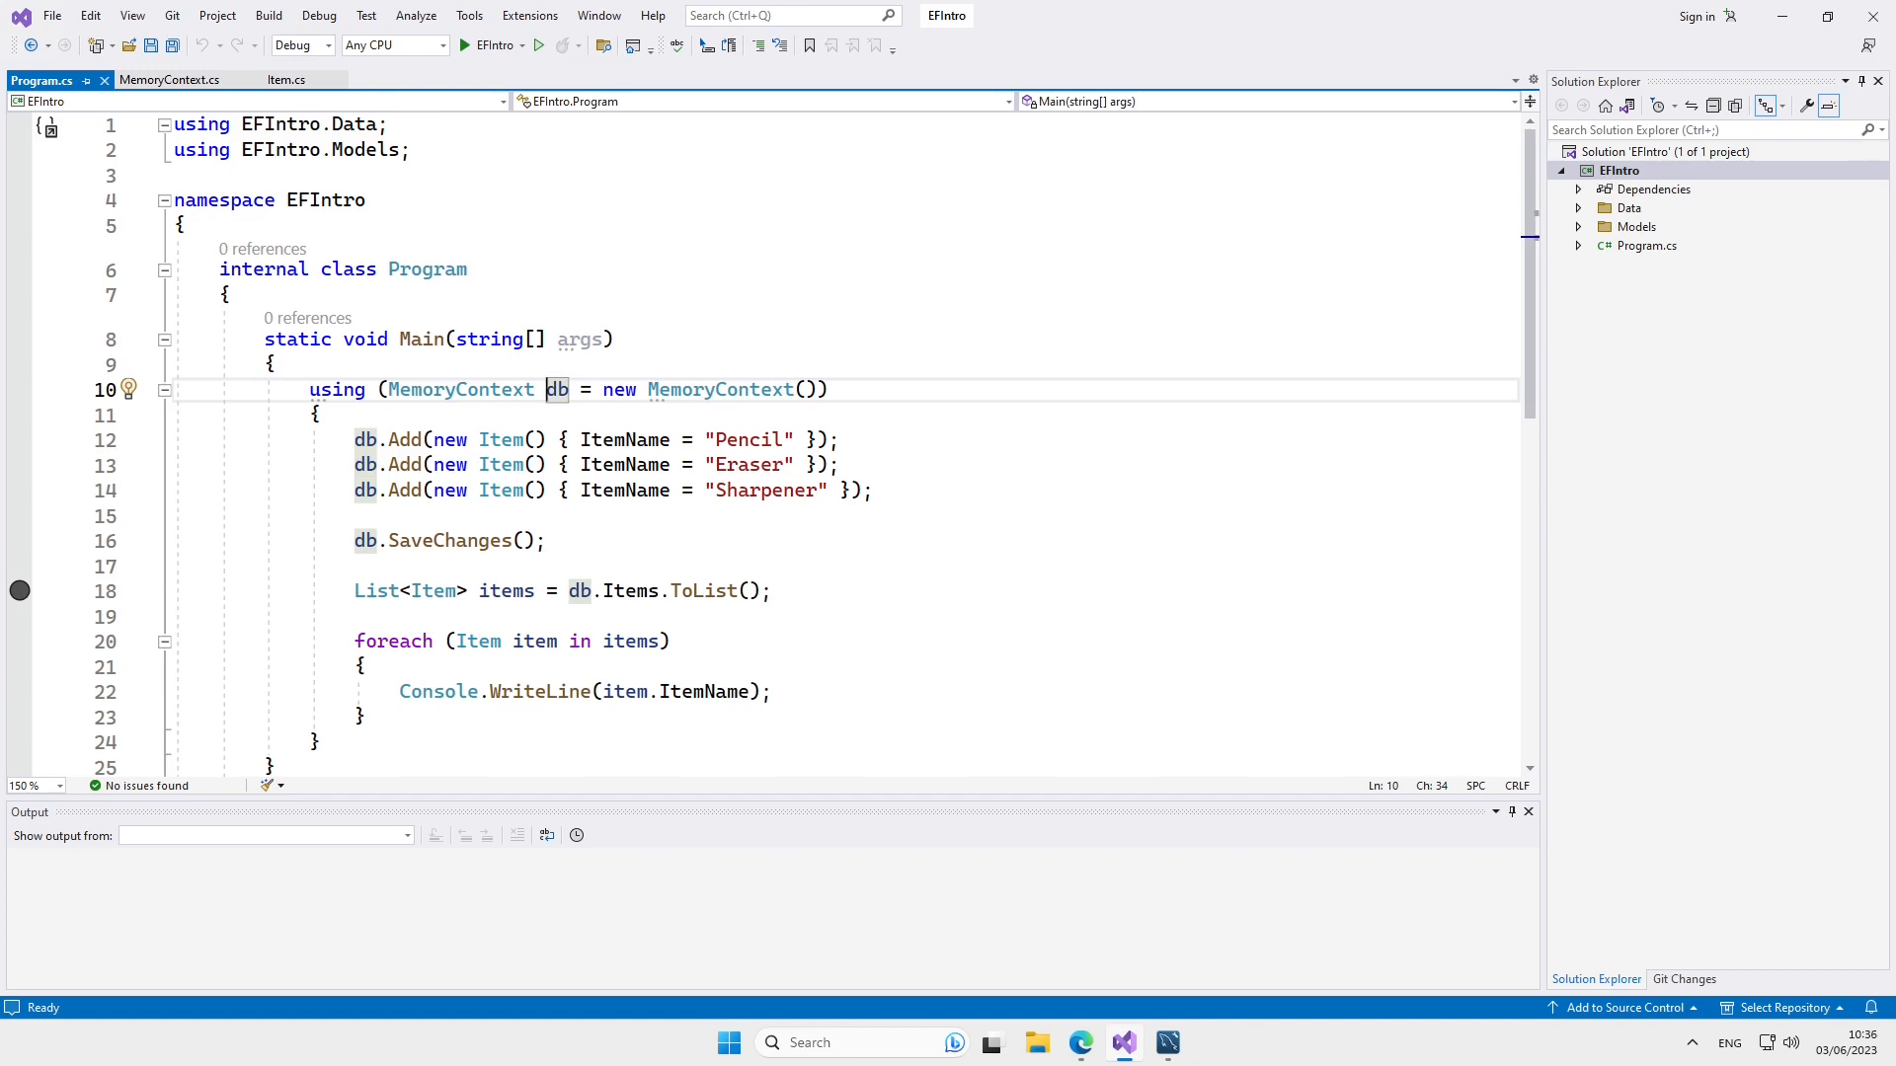
Add a MySQLContext class to the Data folder deriving from DbContext.
right_click(1629, 208)
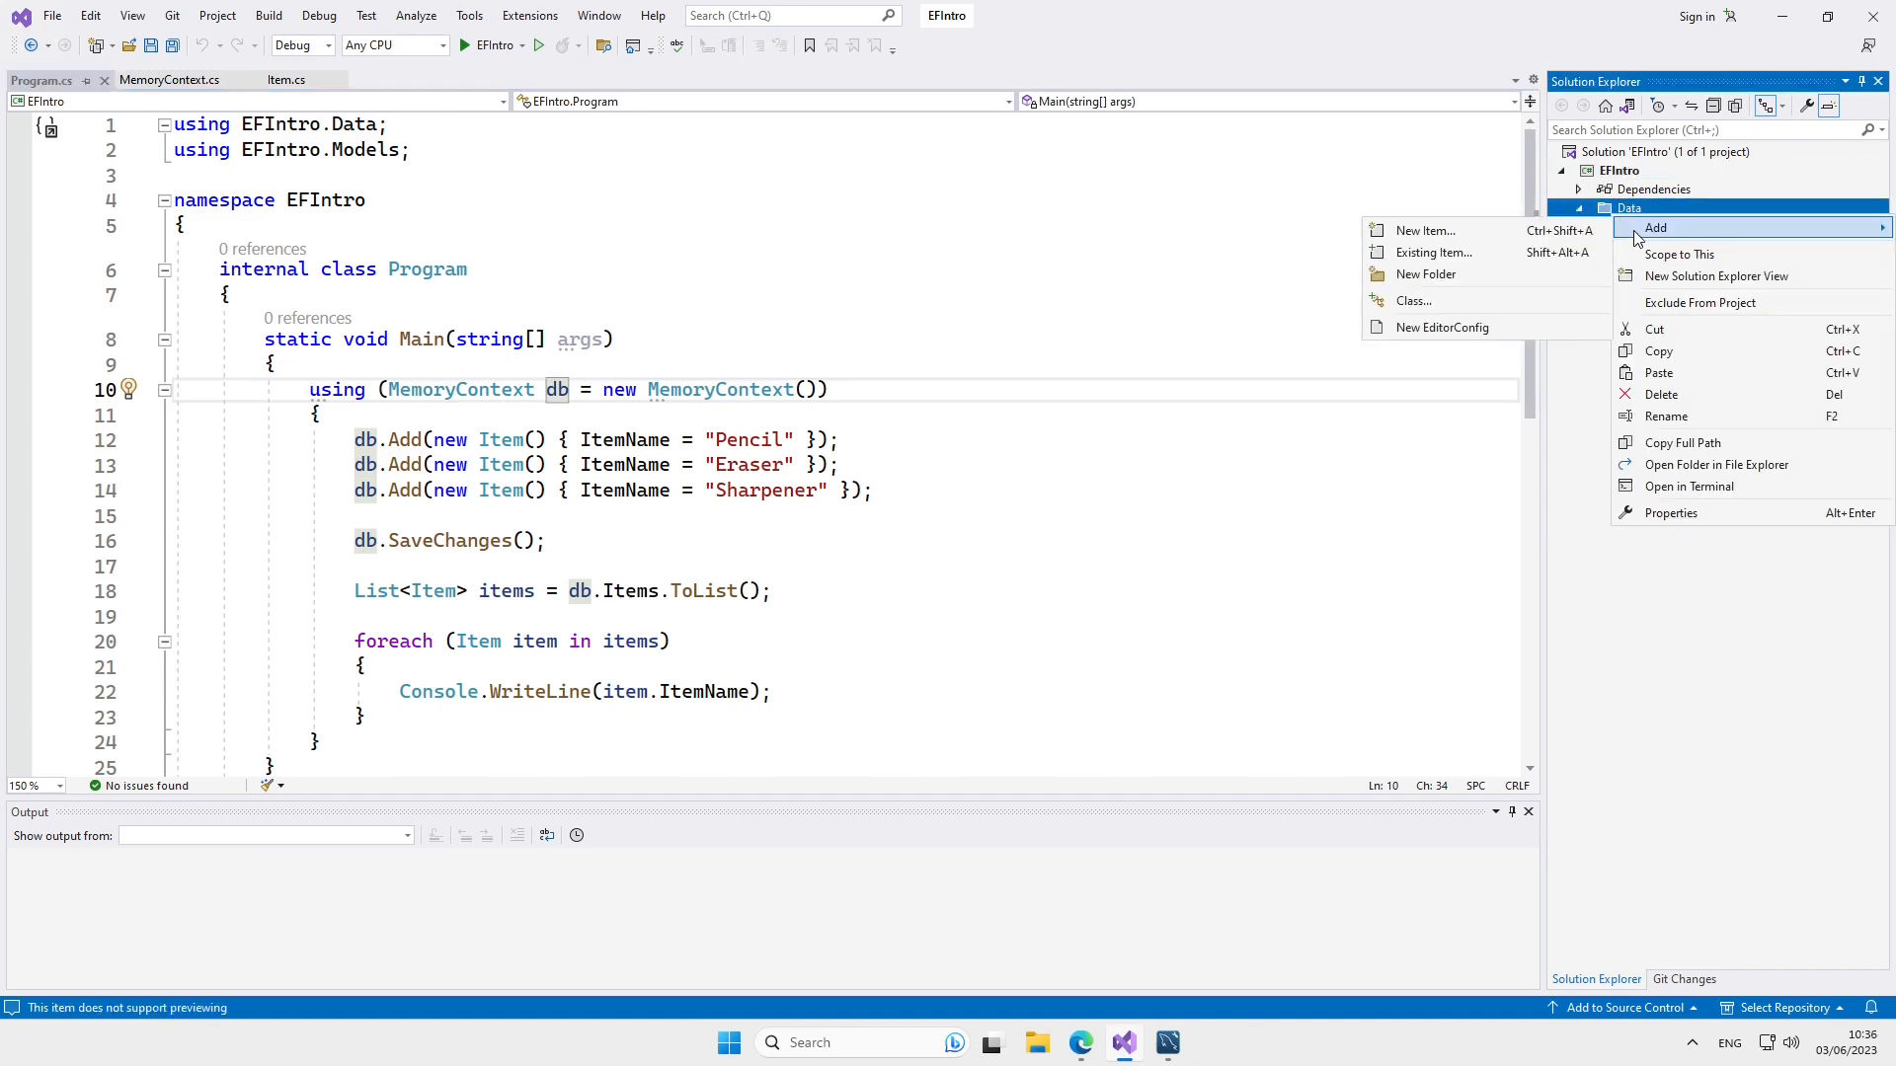
click(1424, 229)
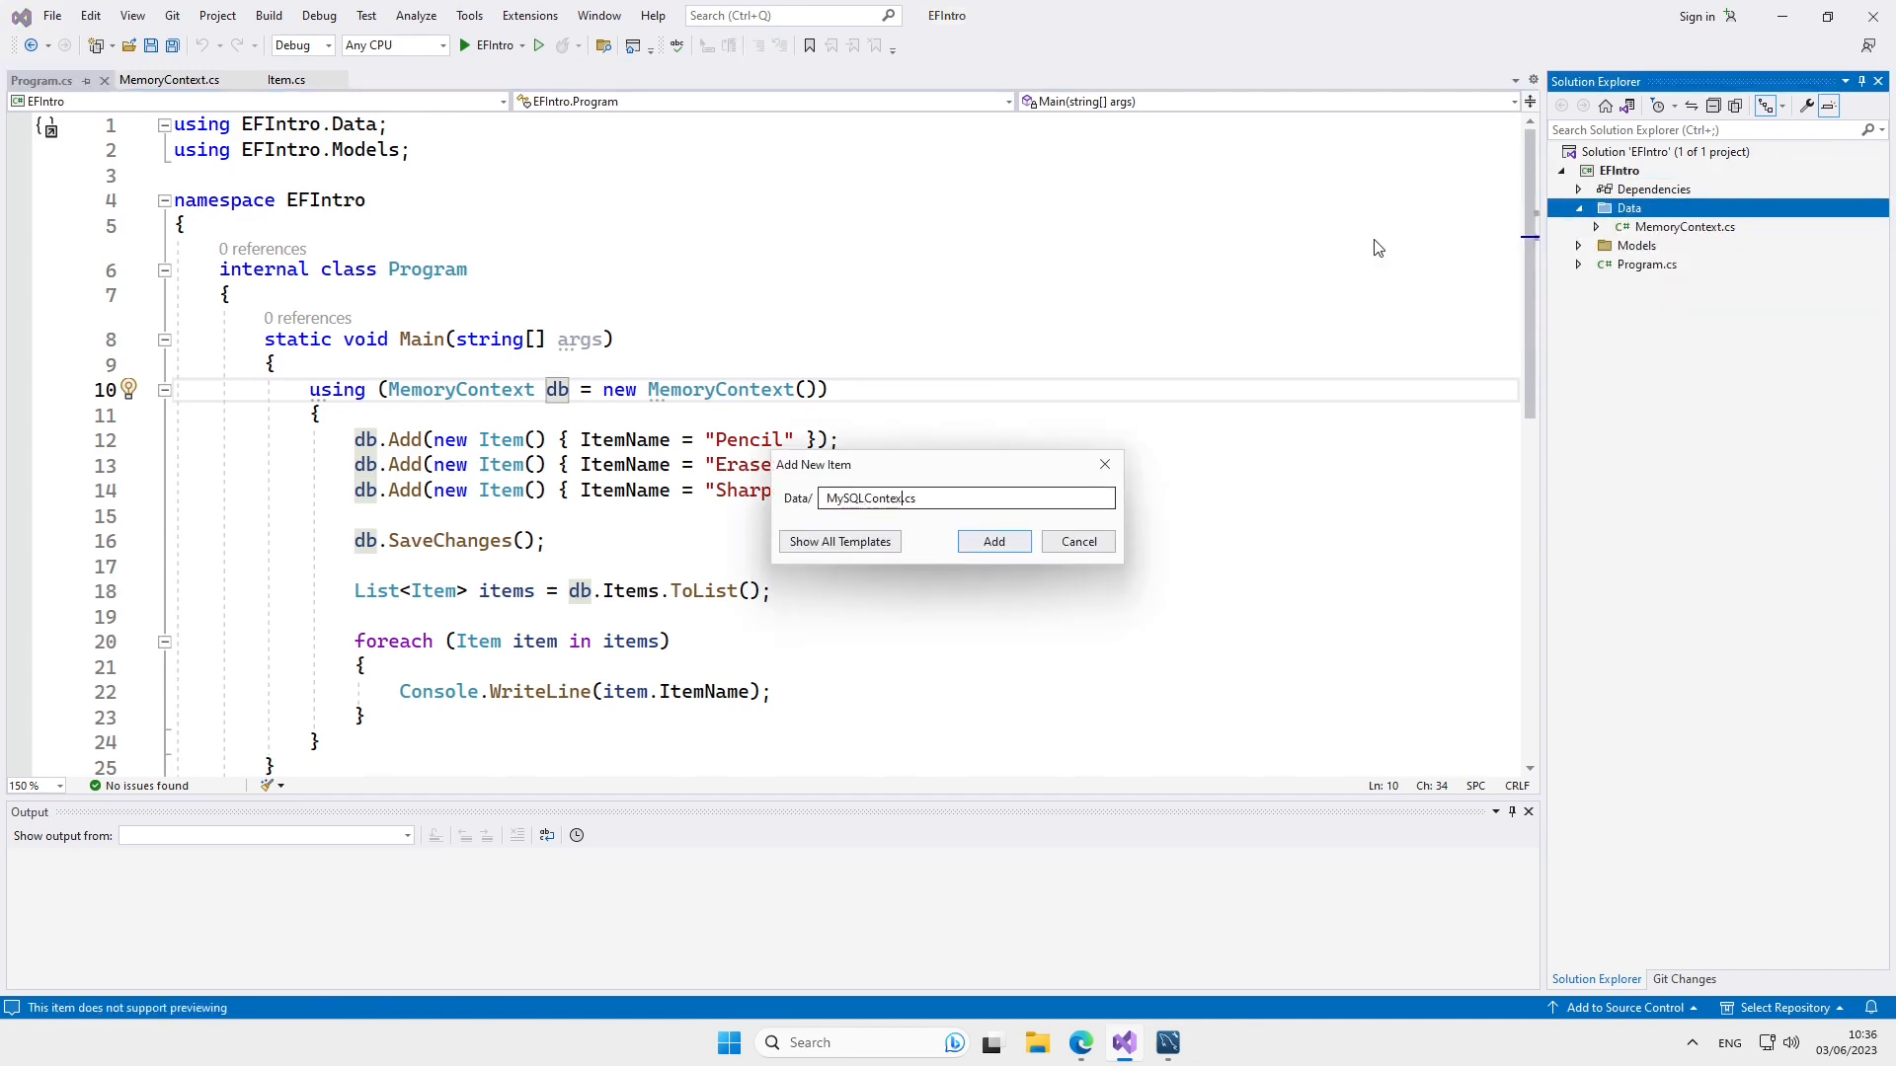
click(993, 541)
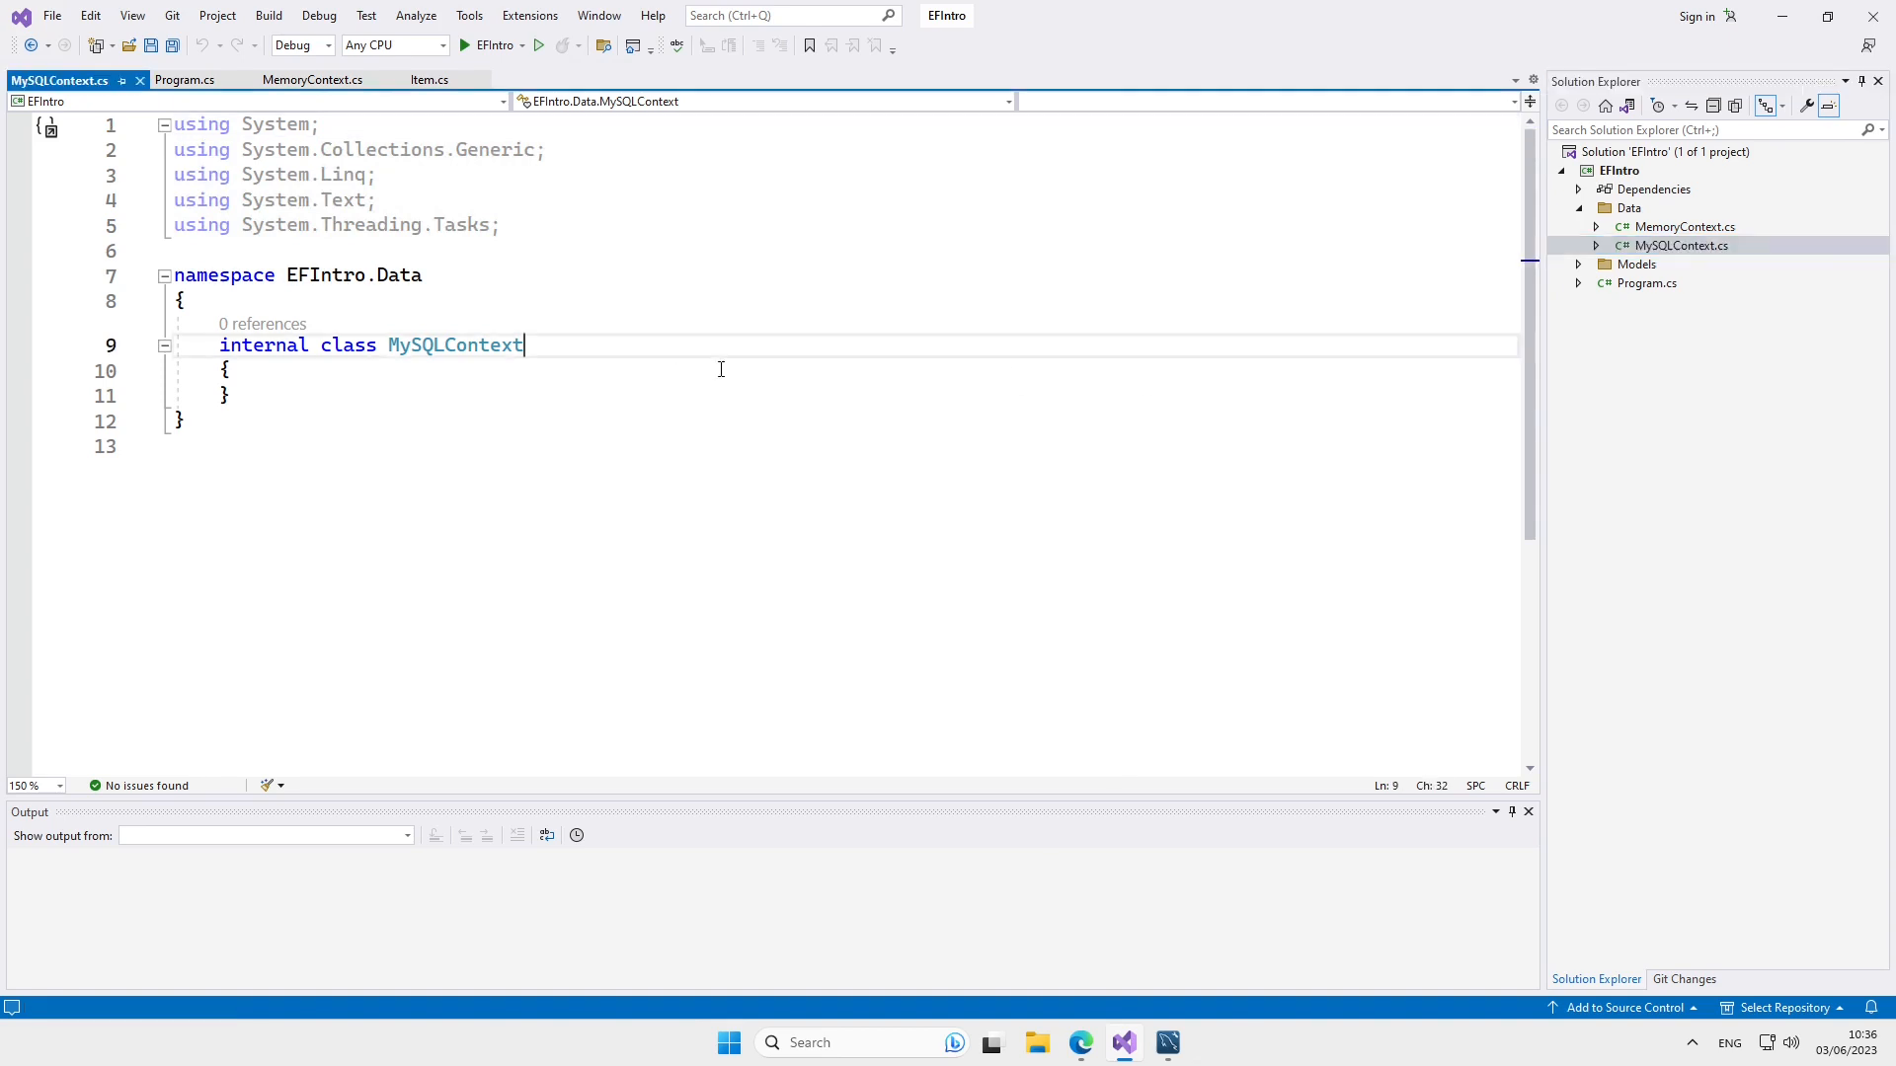
text(: DbContex)
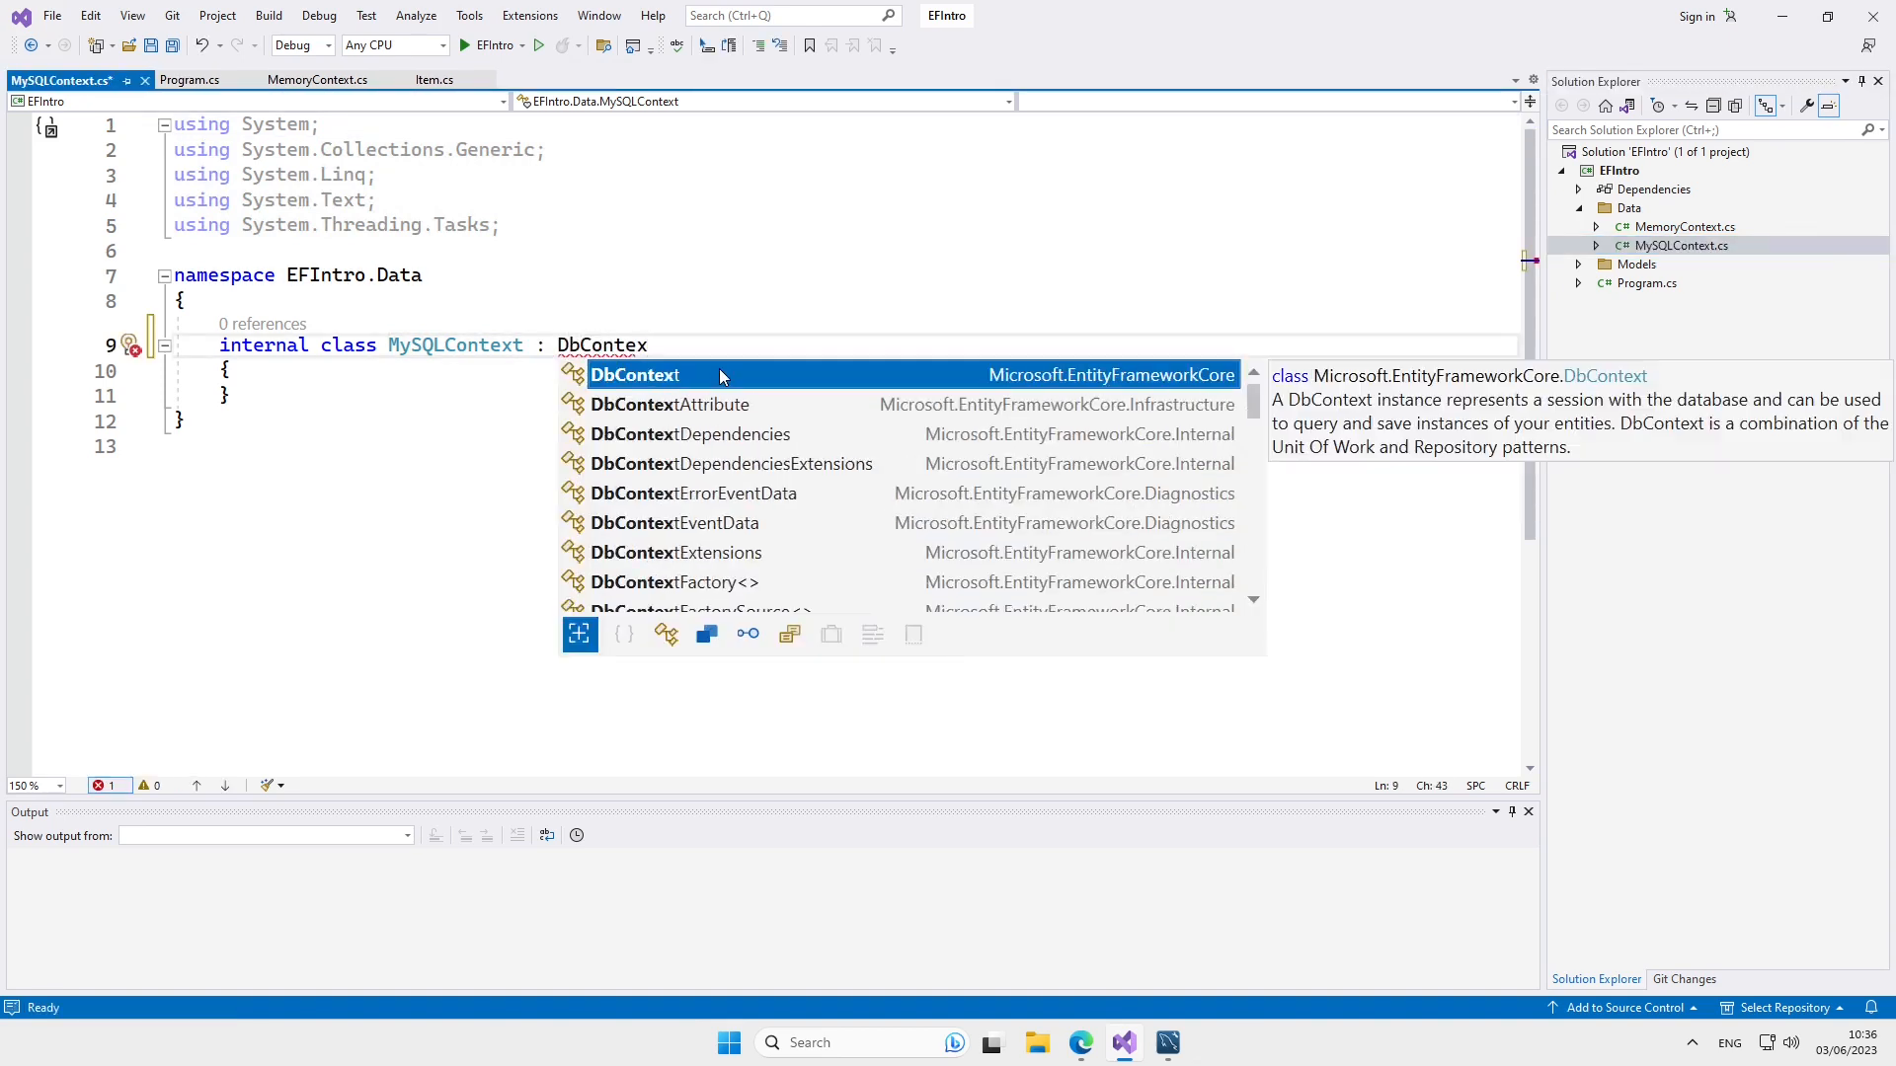
key(Tab)
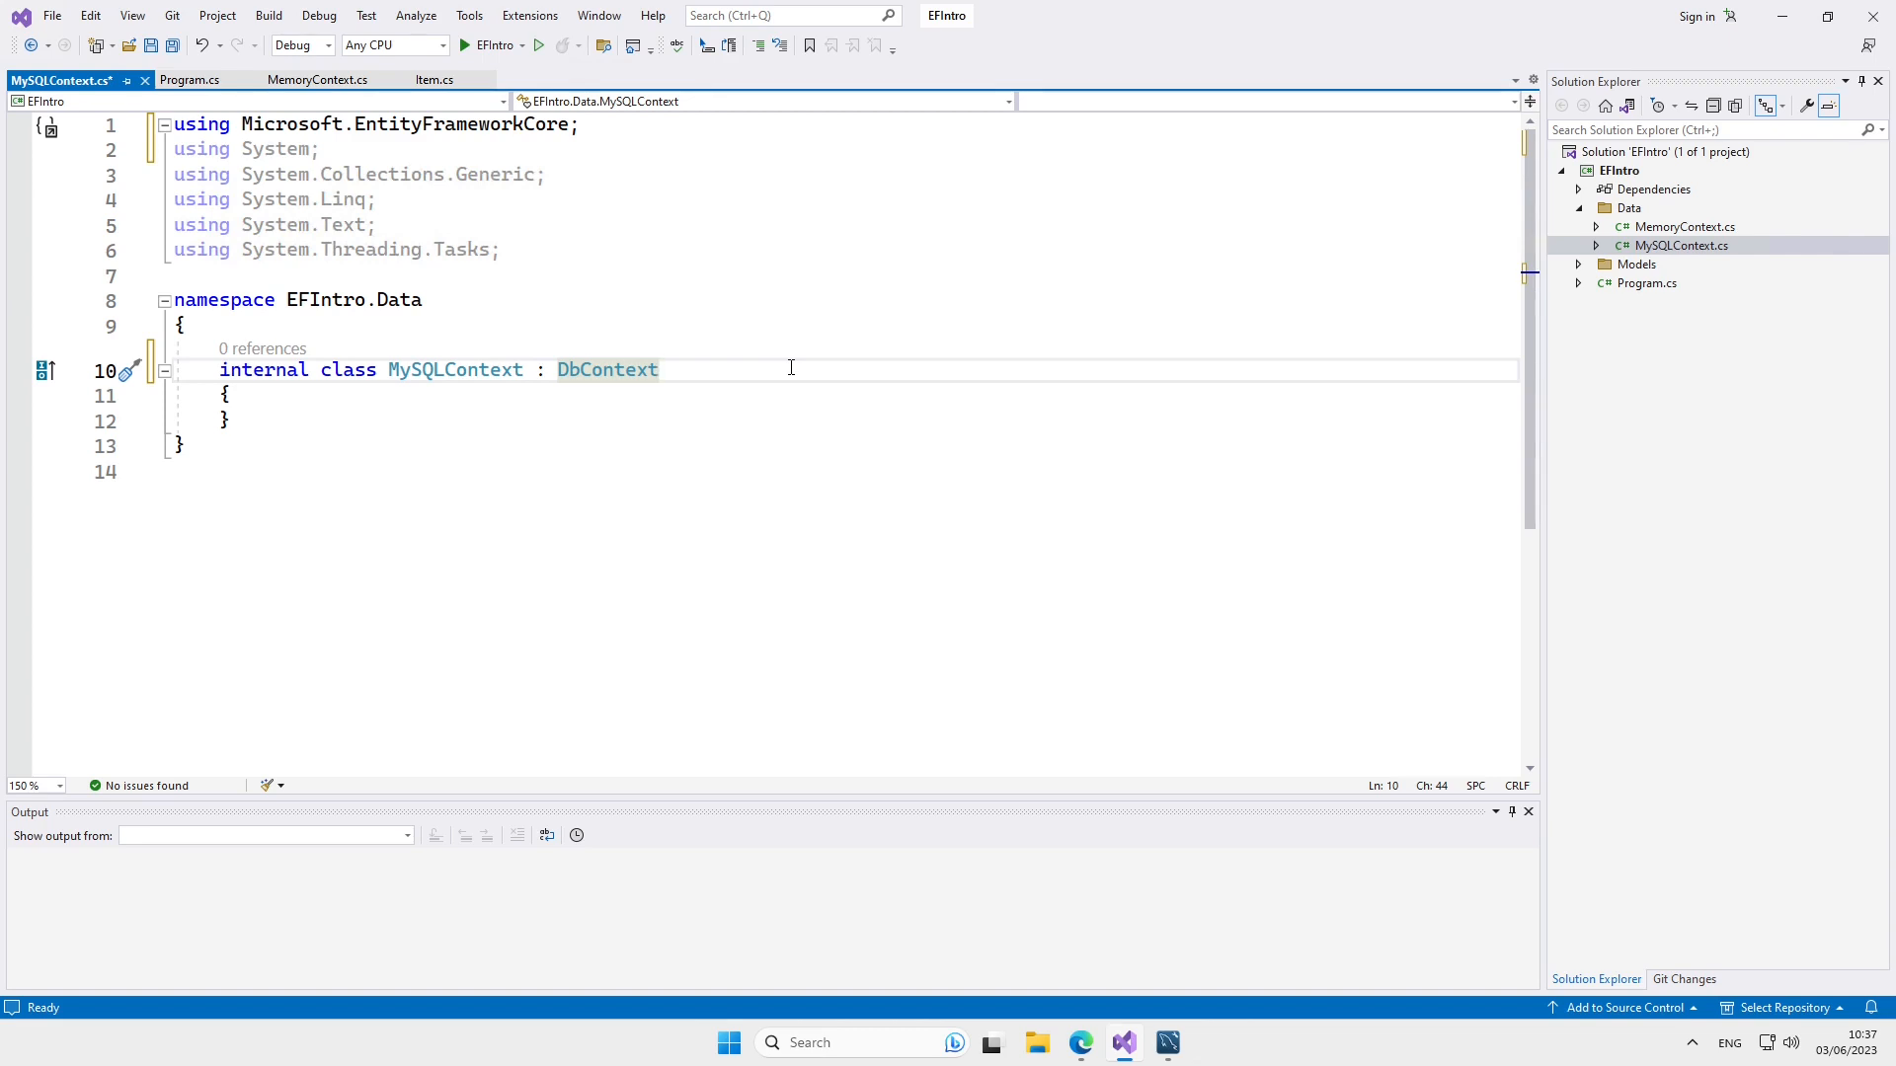
Give MySQLContext a 'public DbSet<Item> Items { get; set; }' property and start a protected member.
text(public DbSet)
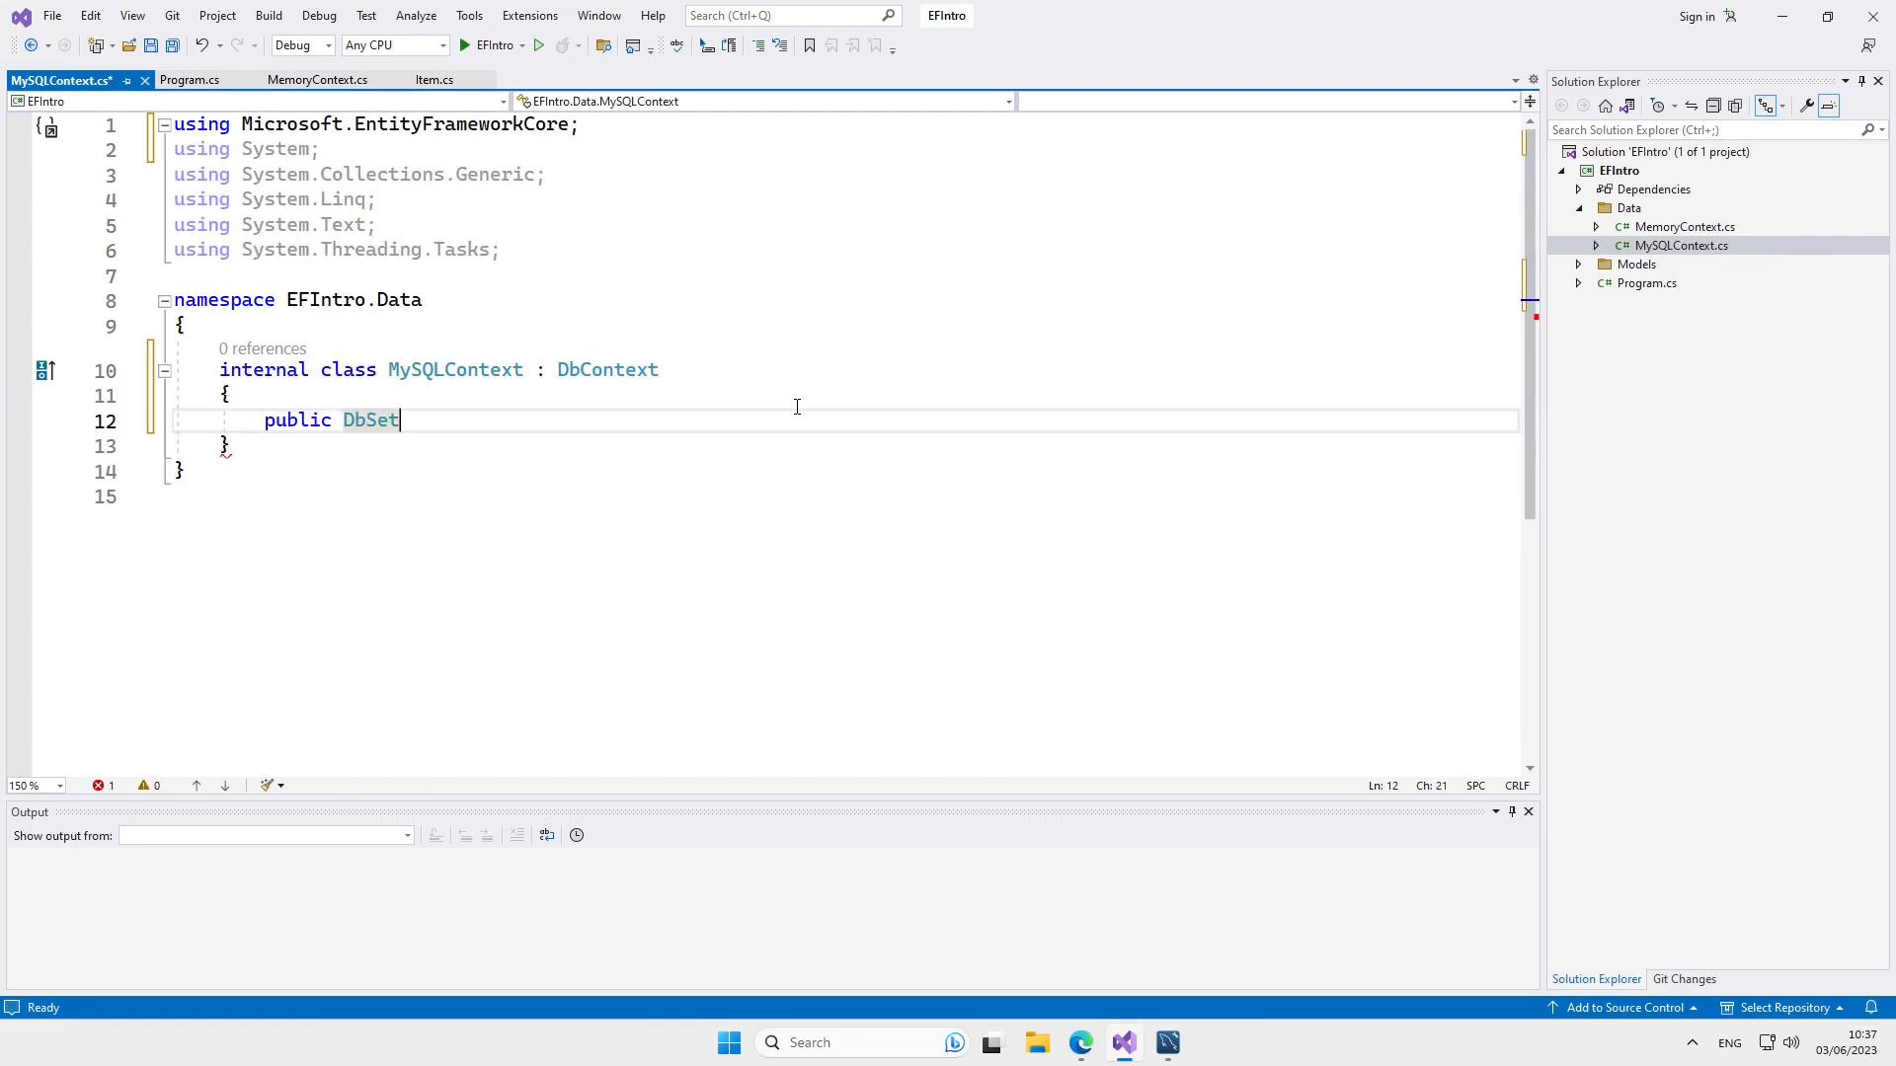
text(<Item> Items)
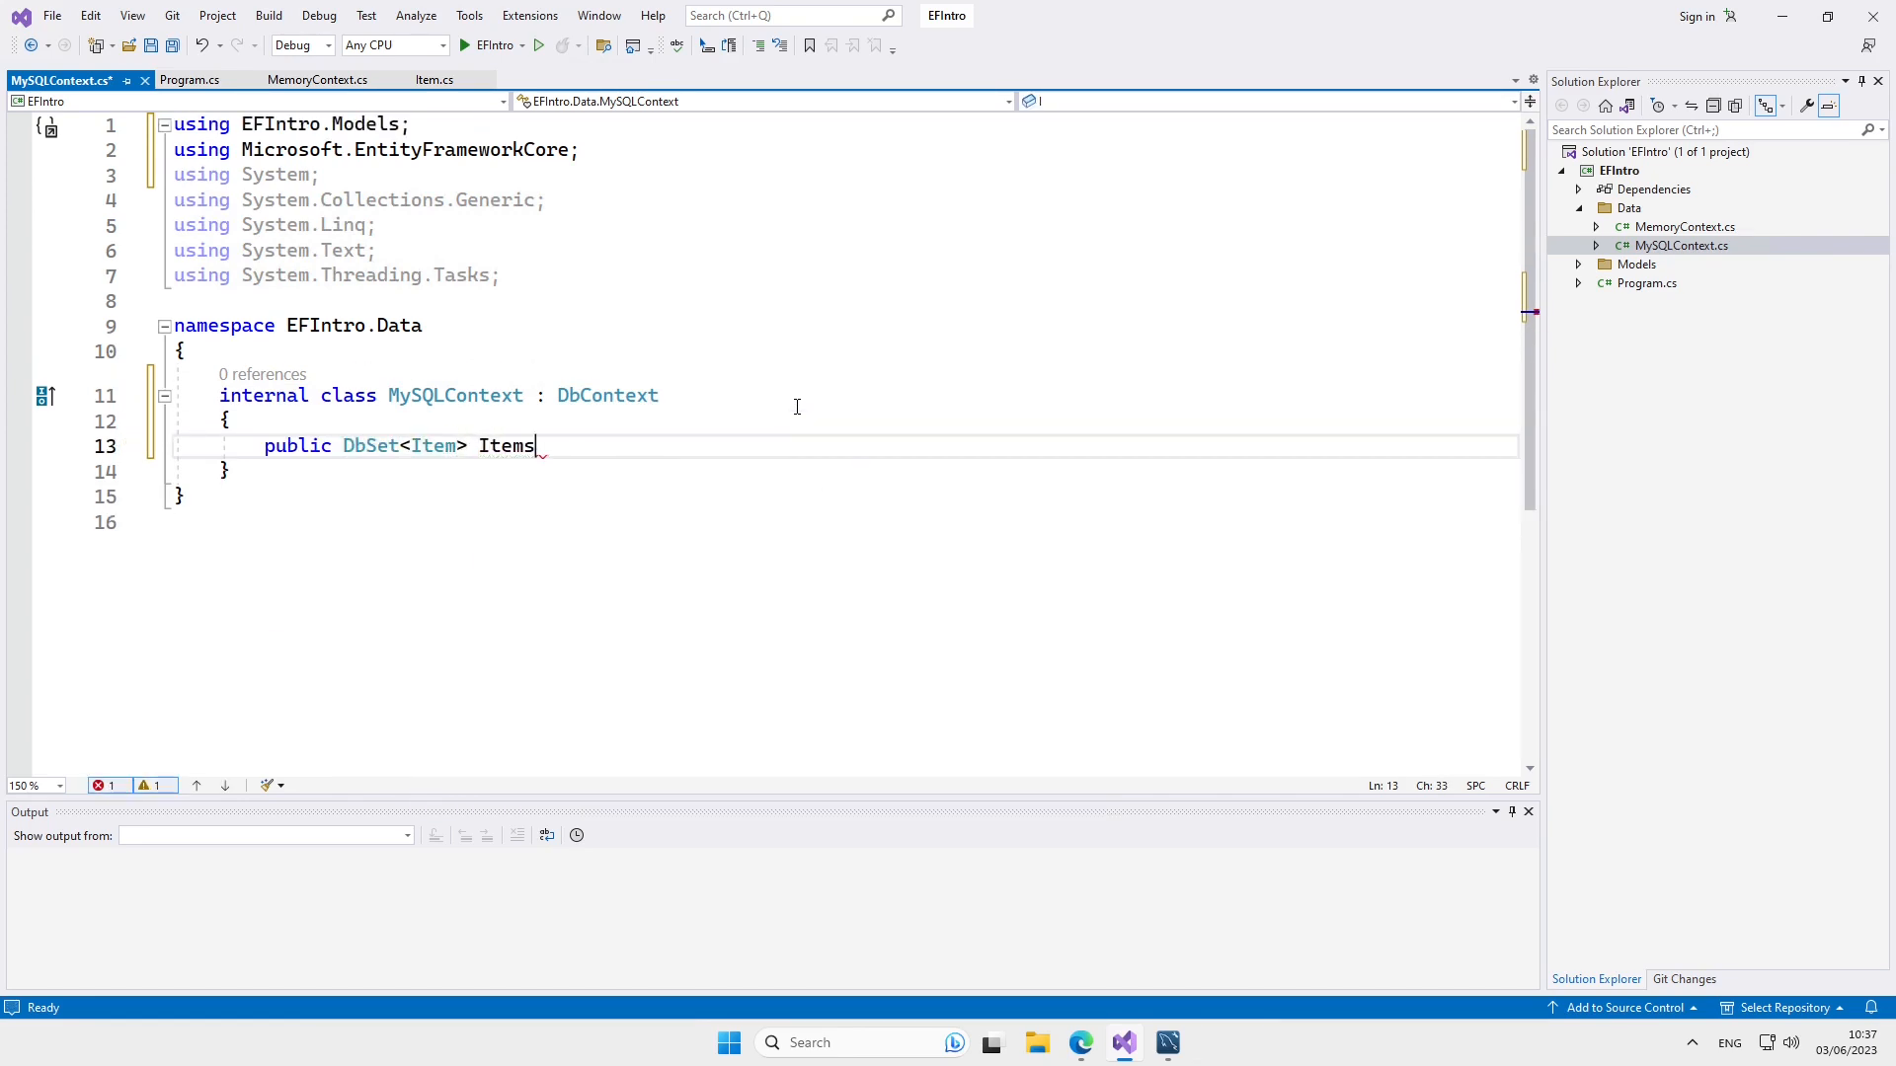
text({ get; set; })
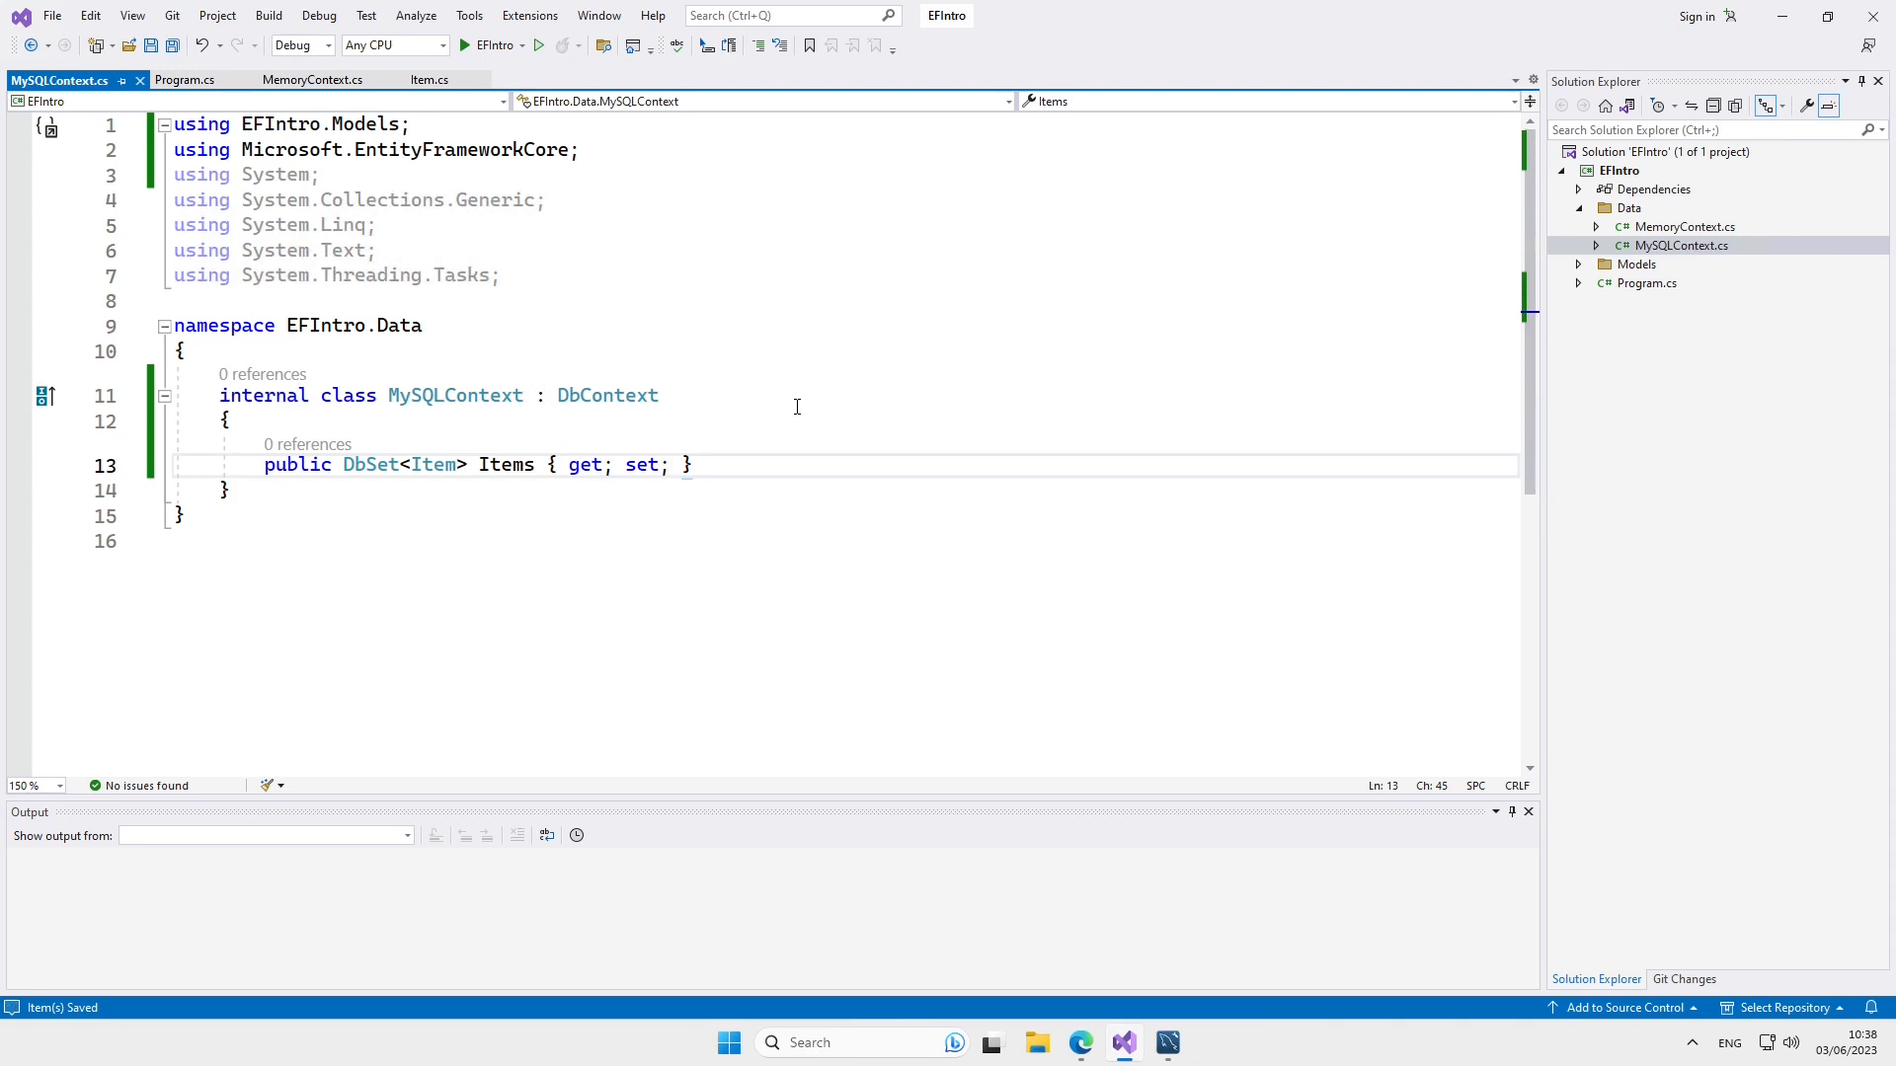
text(prot)
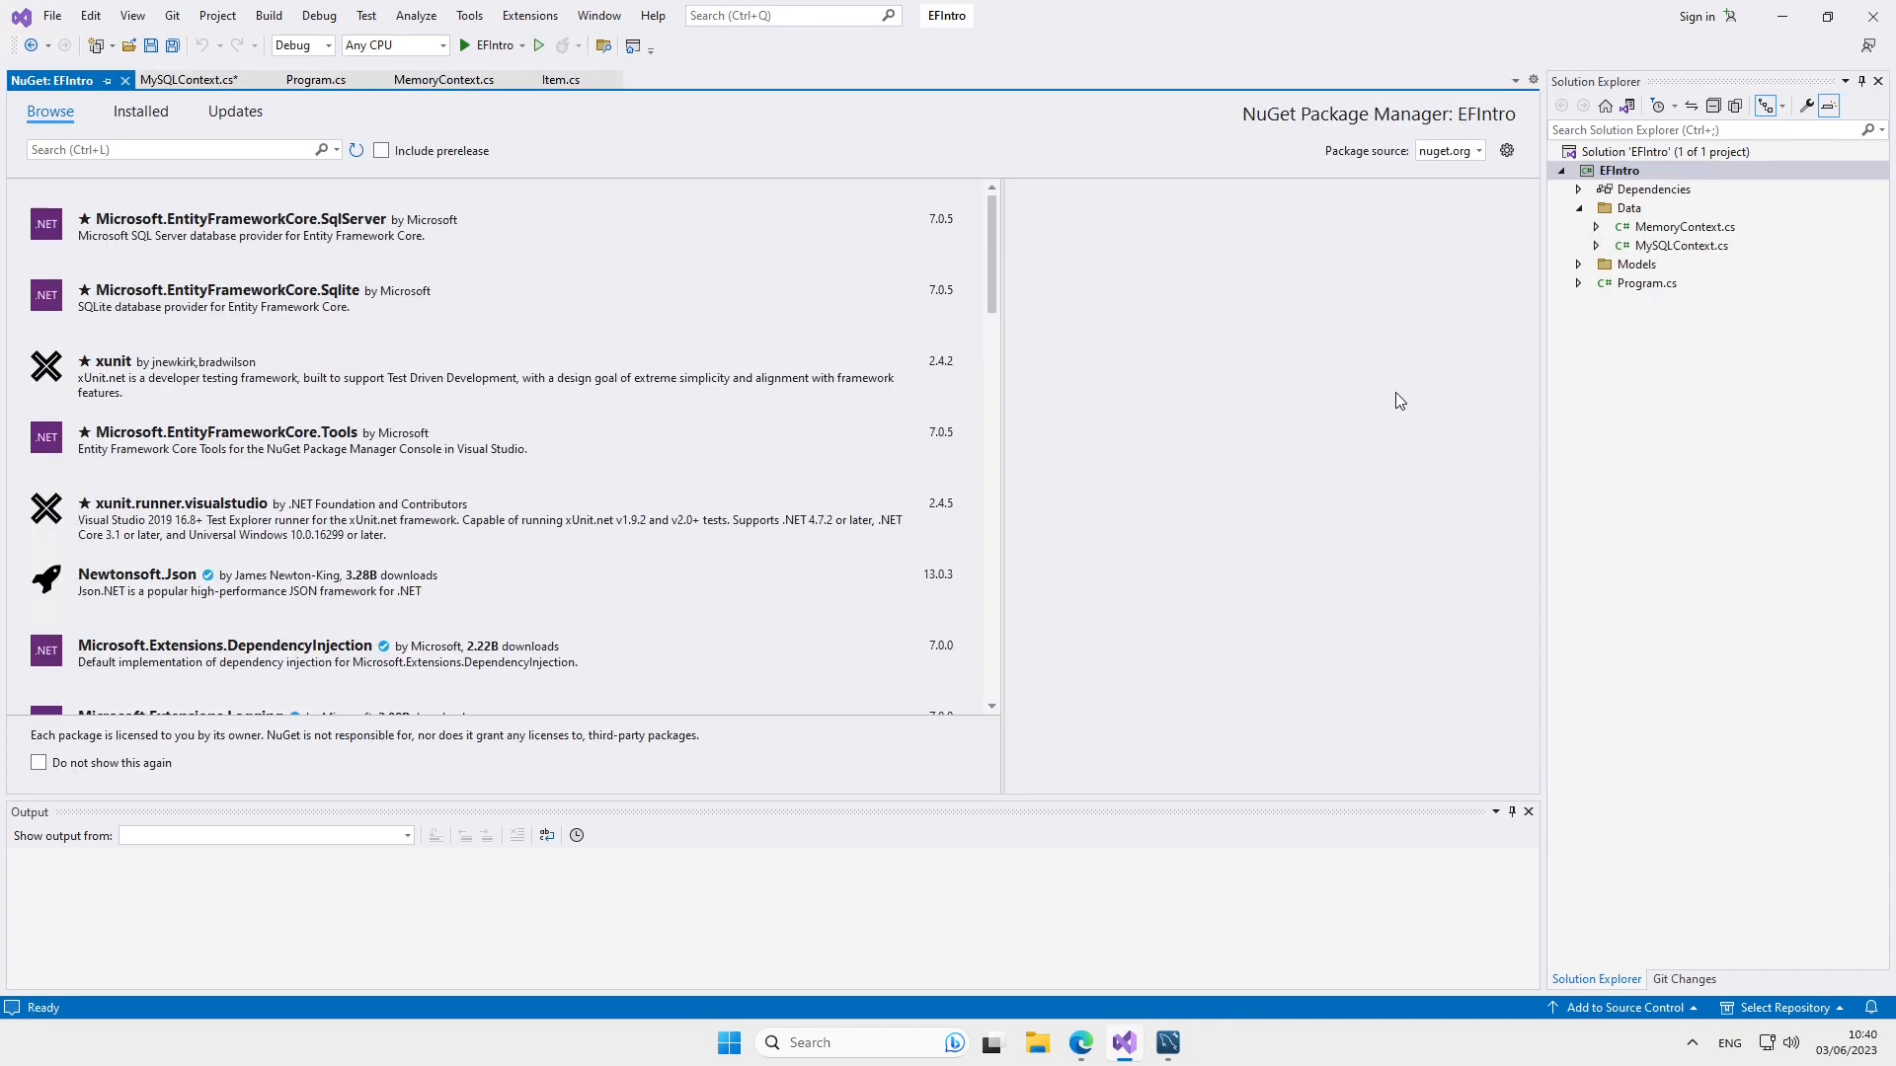
Search NuGet for 'mysql' and install MySql.EntityFrameworkCore into EFIntro.
text(m)
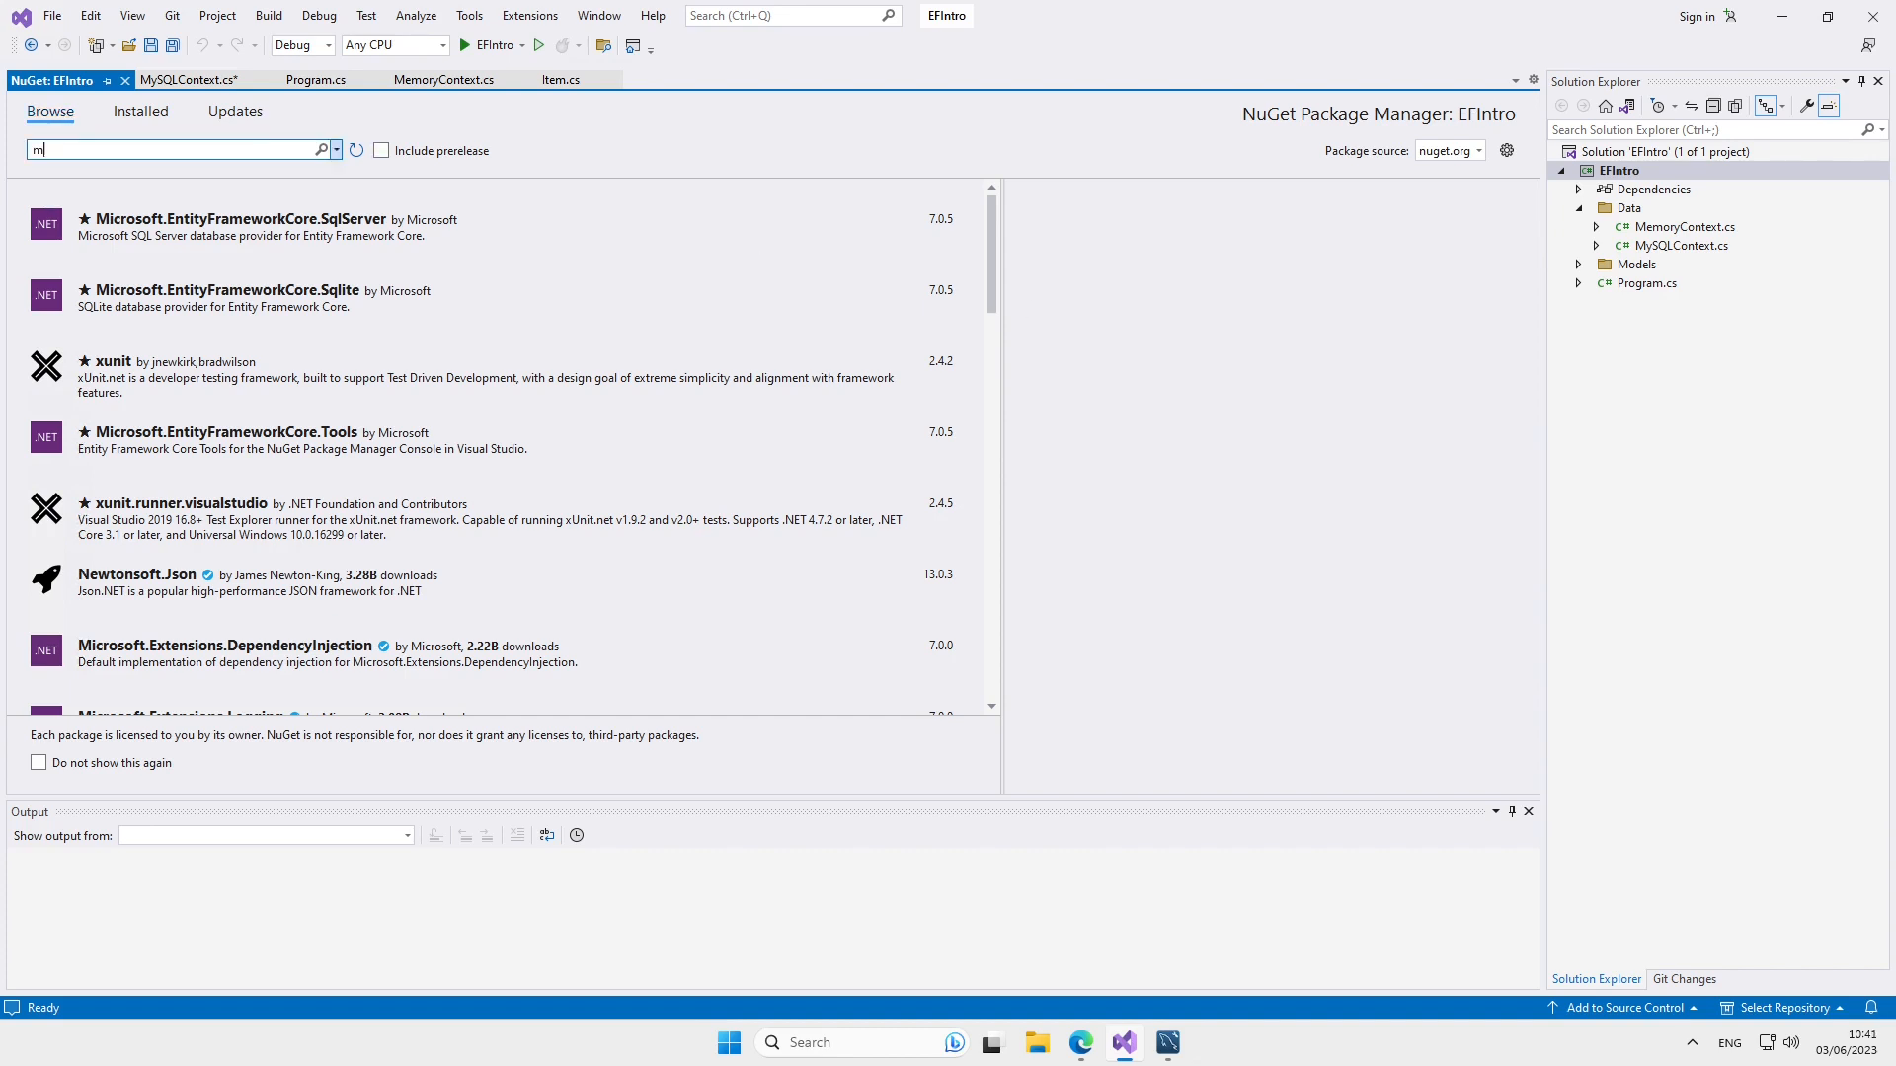
text(ysql)
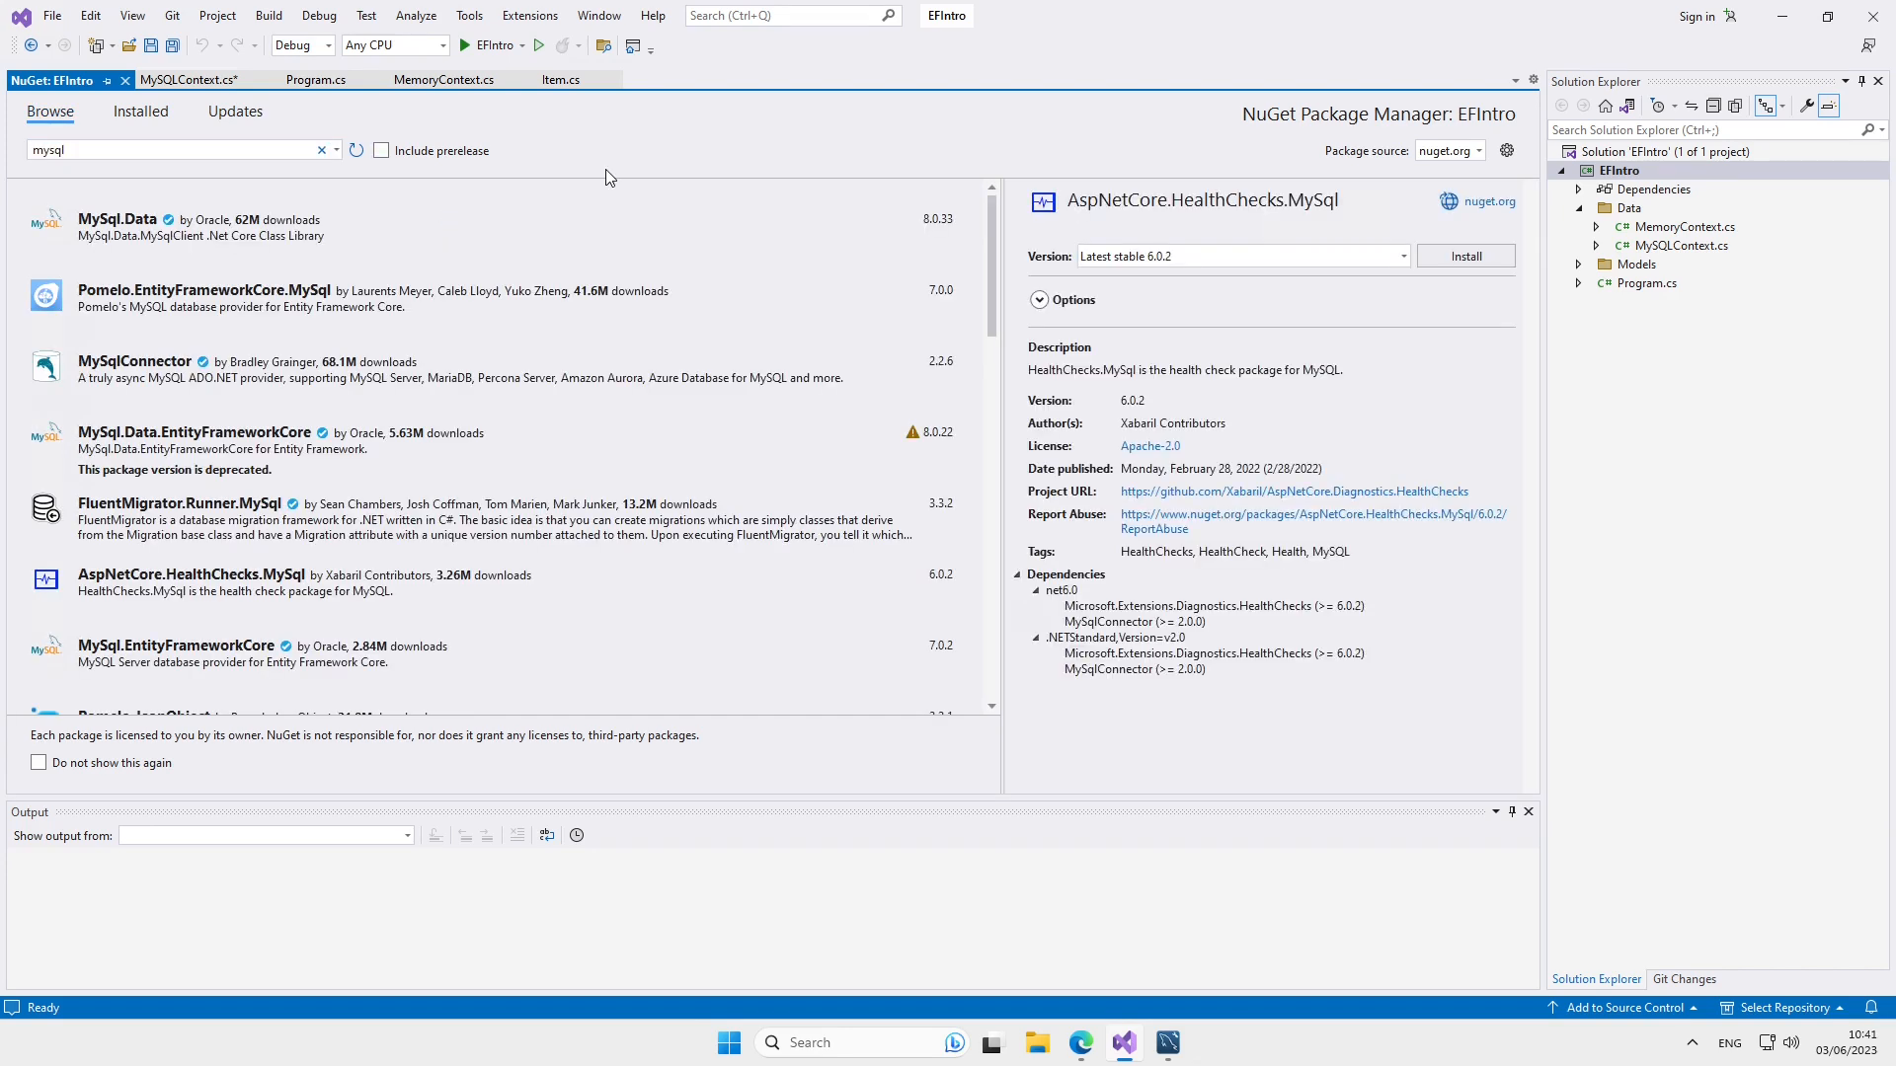
click(241, 654)
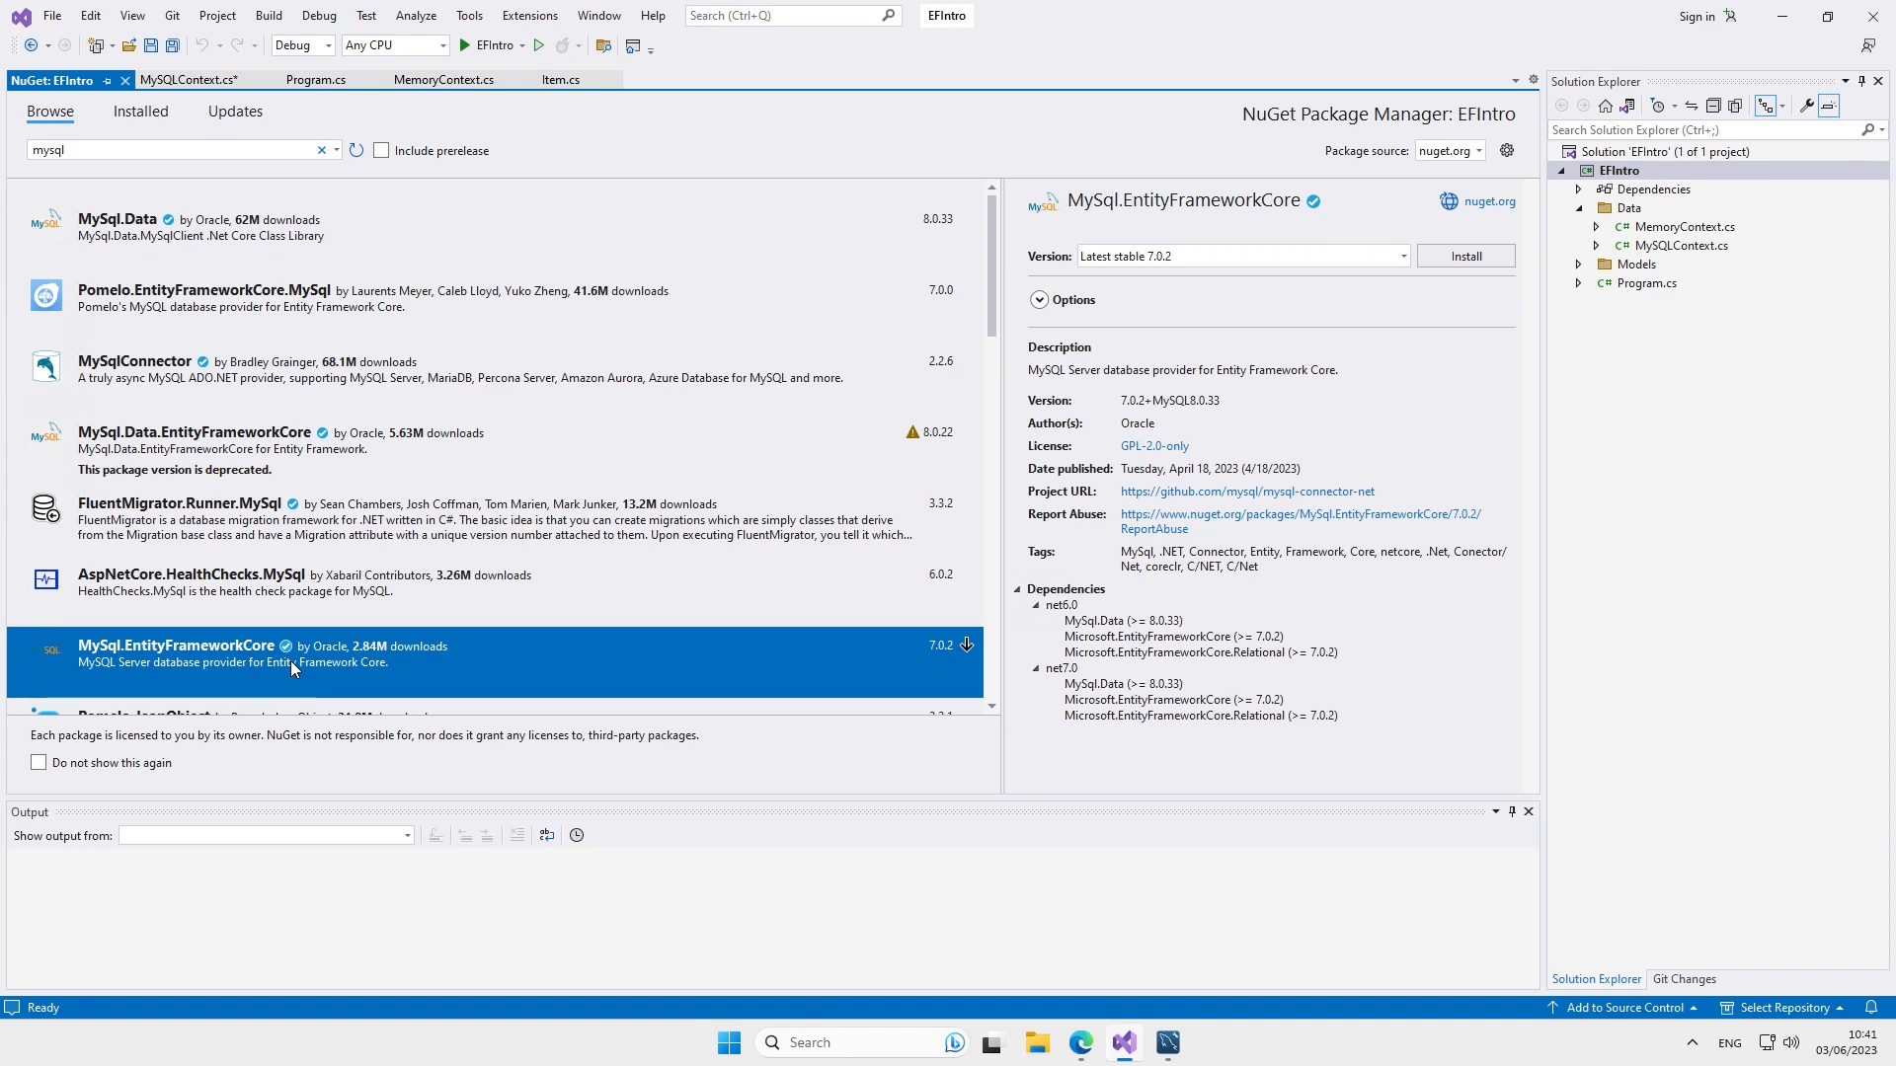
click(1464, 254)
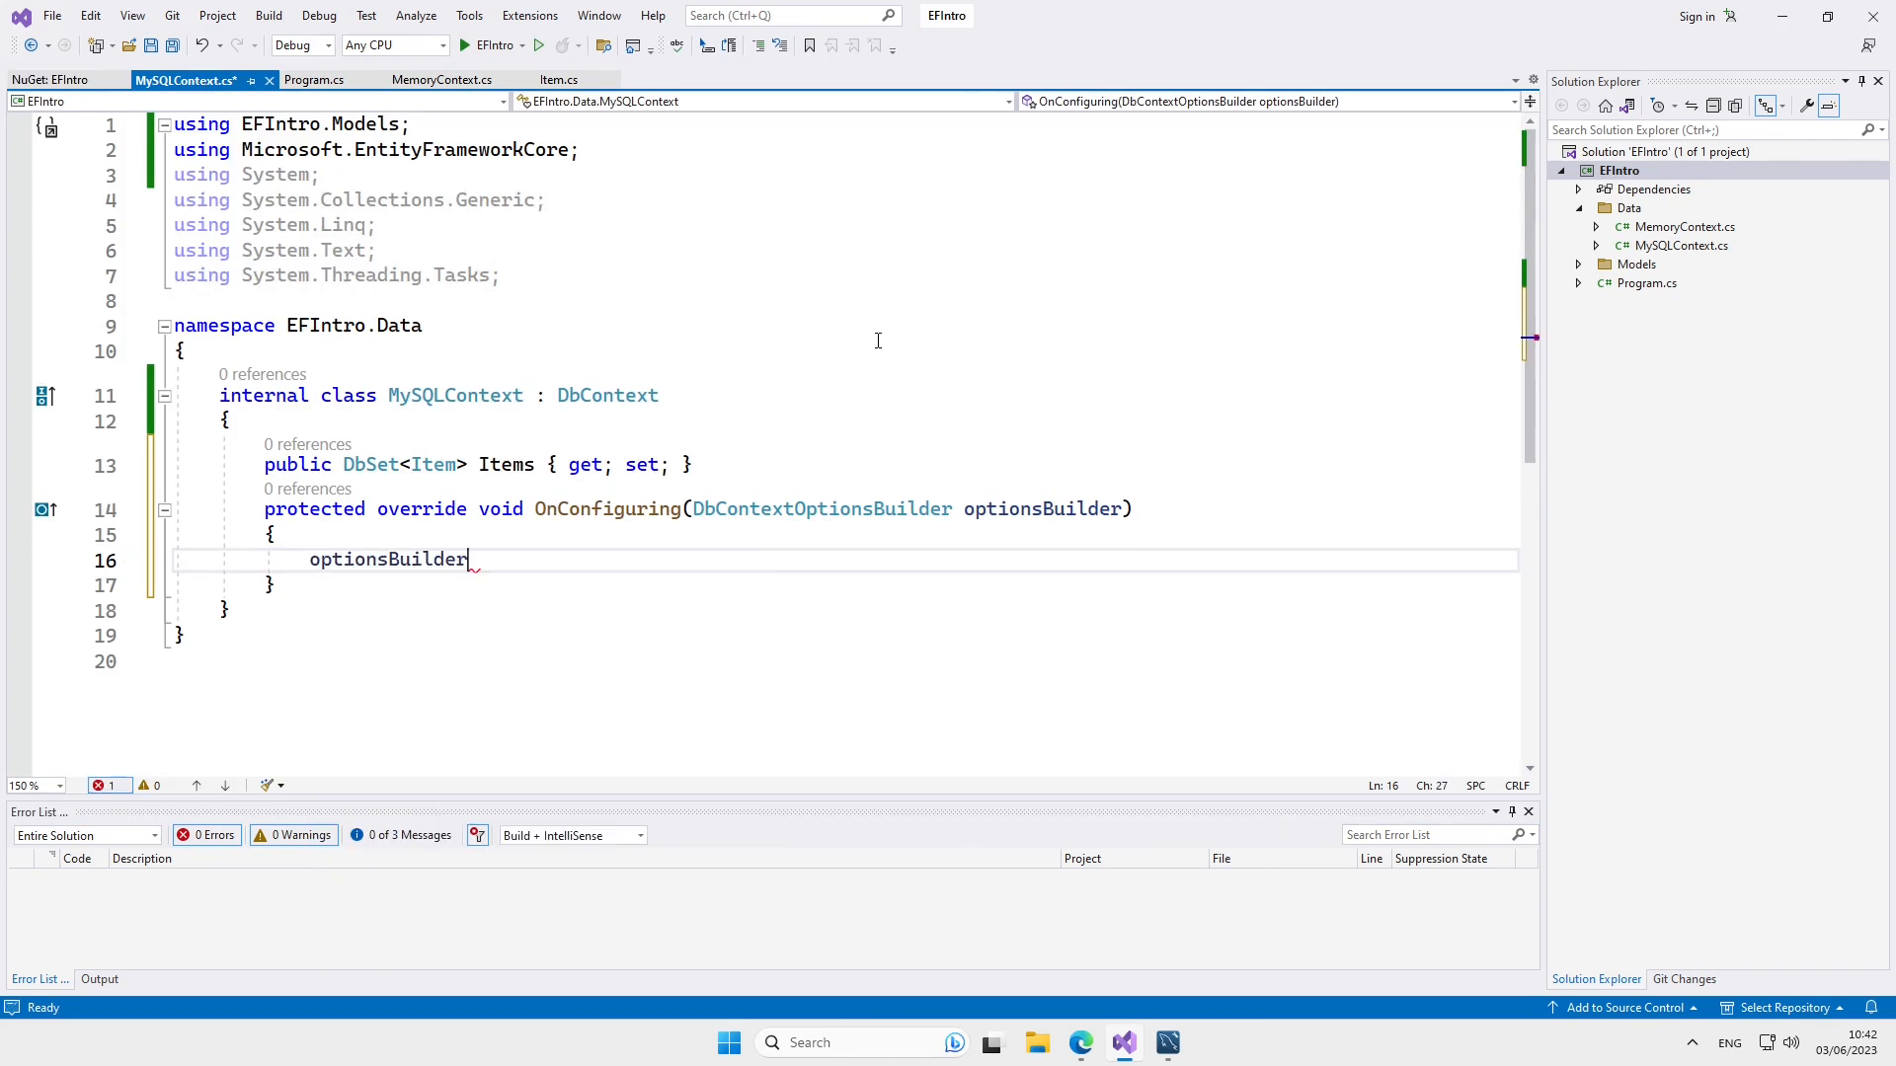
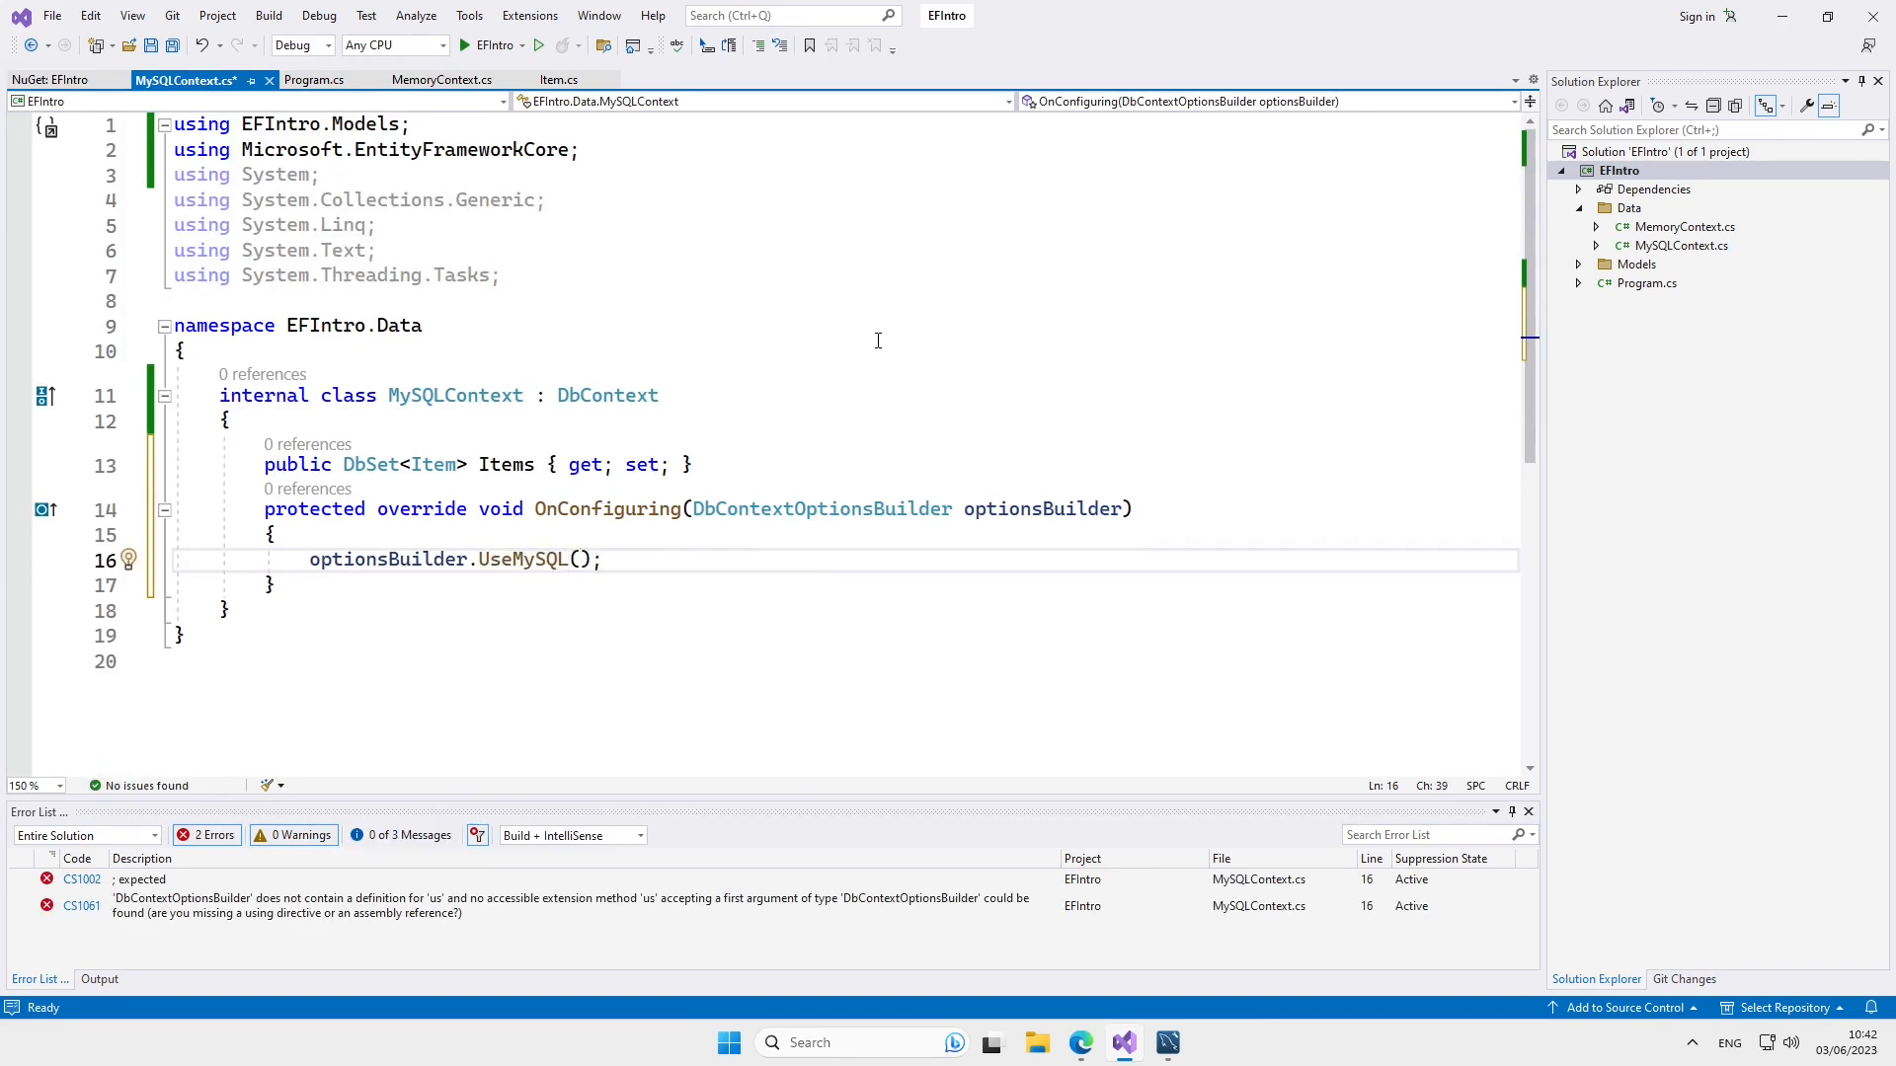
Make OnConfiguring call optionsBuilder.UseMySQL() and save MySQLContext.cs.
key(ctrl+s)
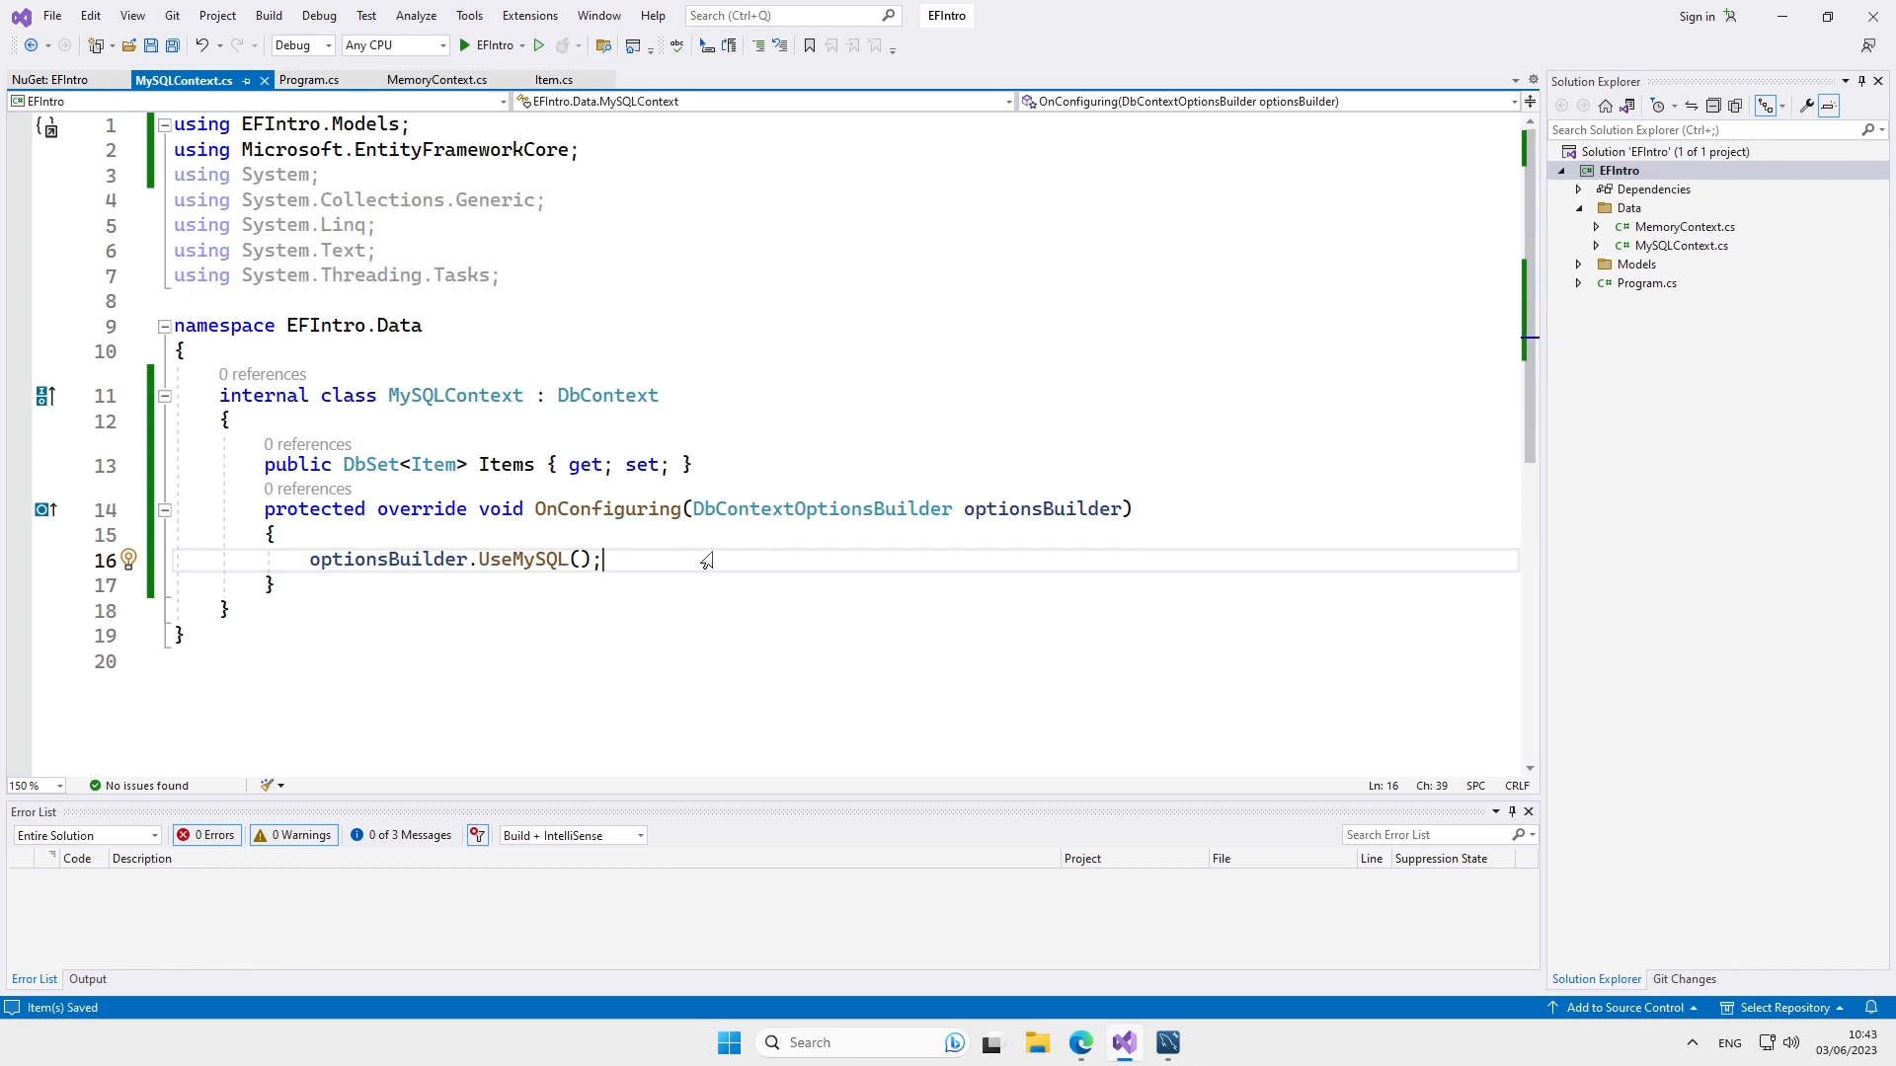
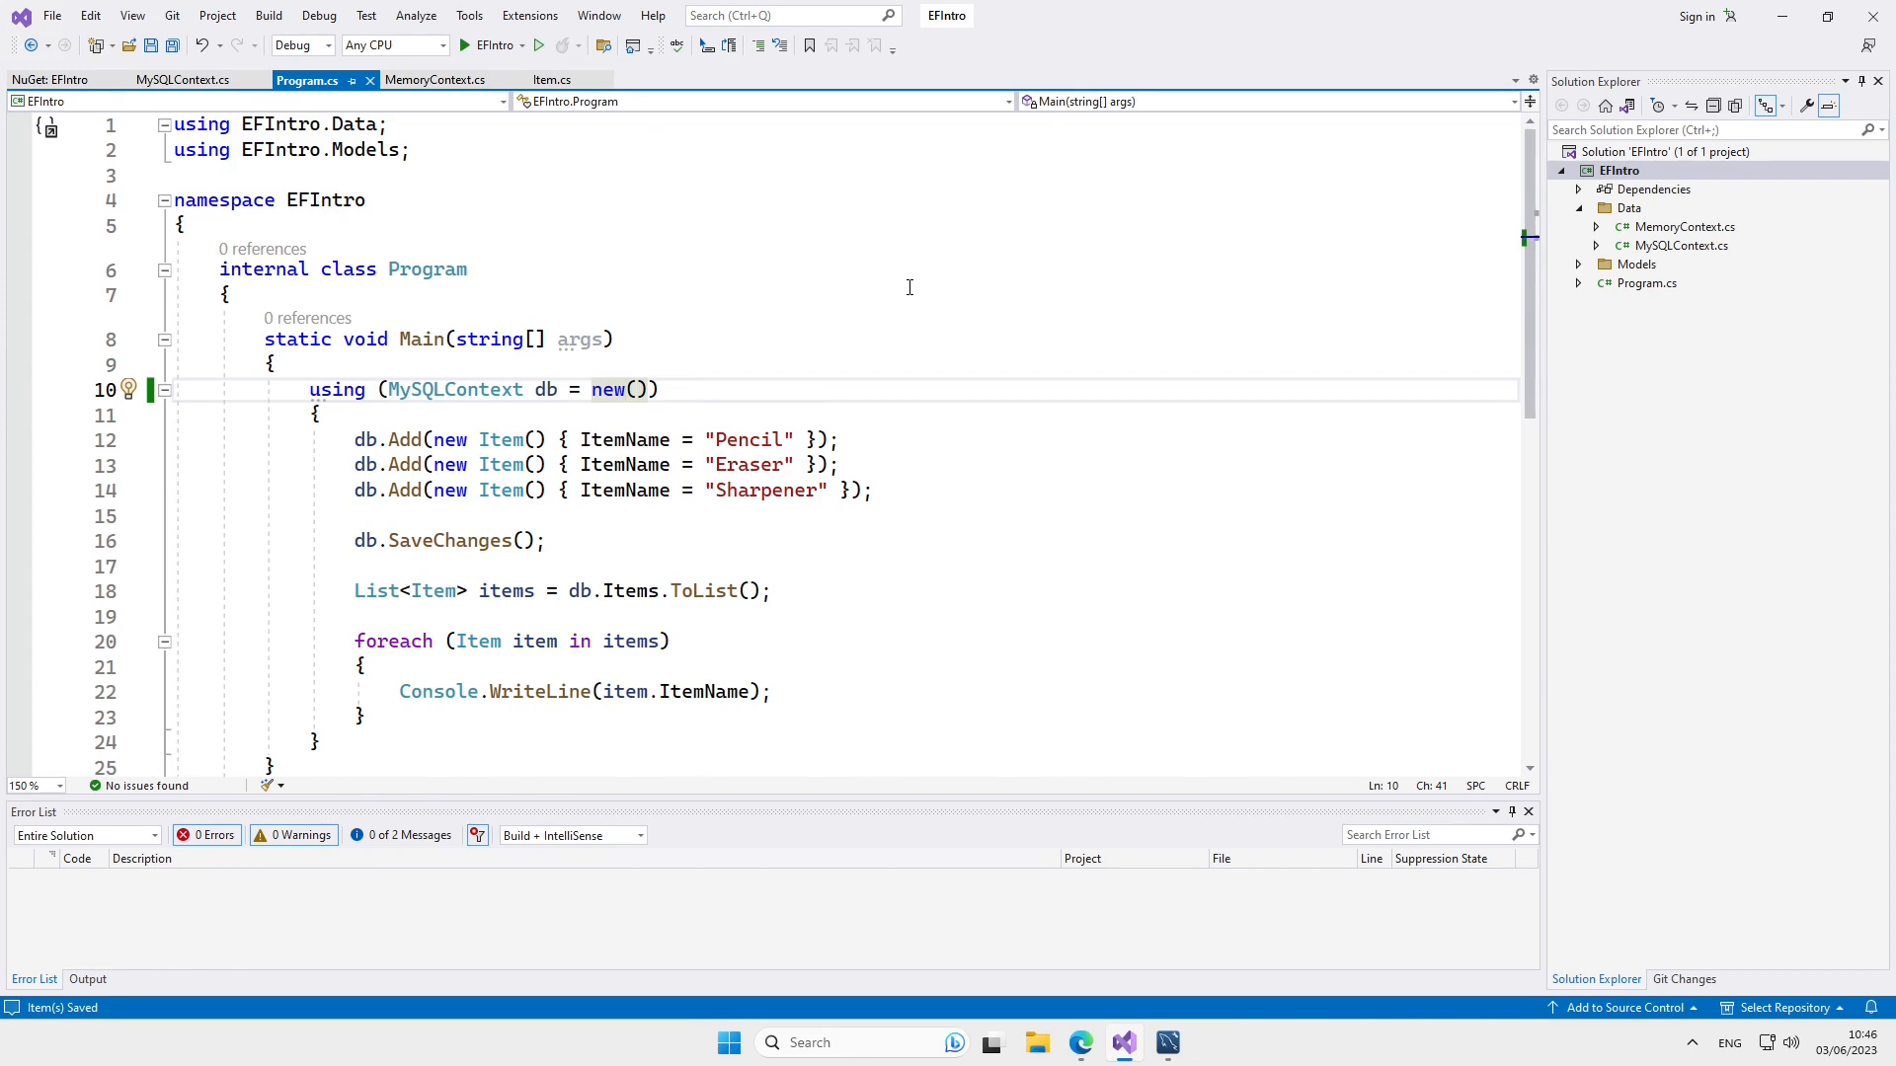
Comment out the whole MemoryContext class in MemoryContext.cs and return to NuGet.
click(434, 79)
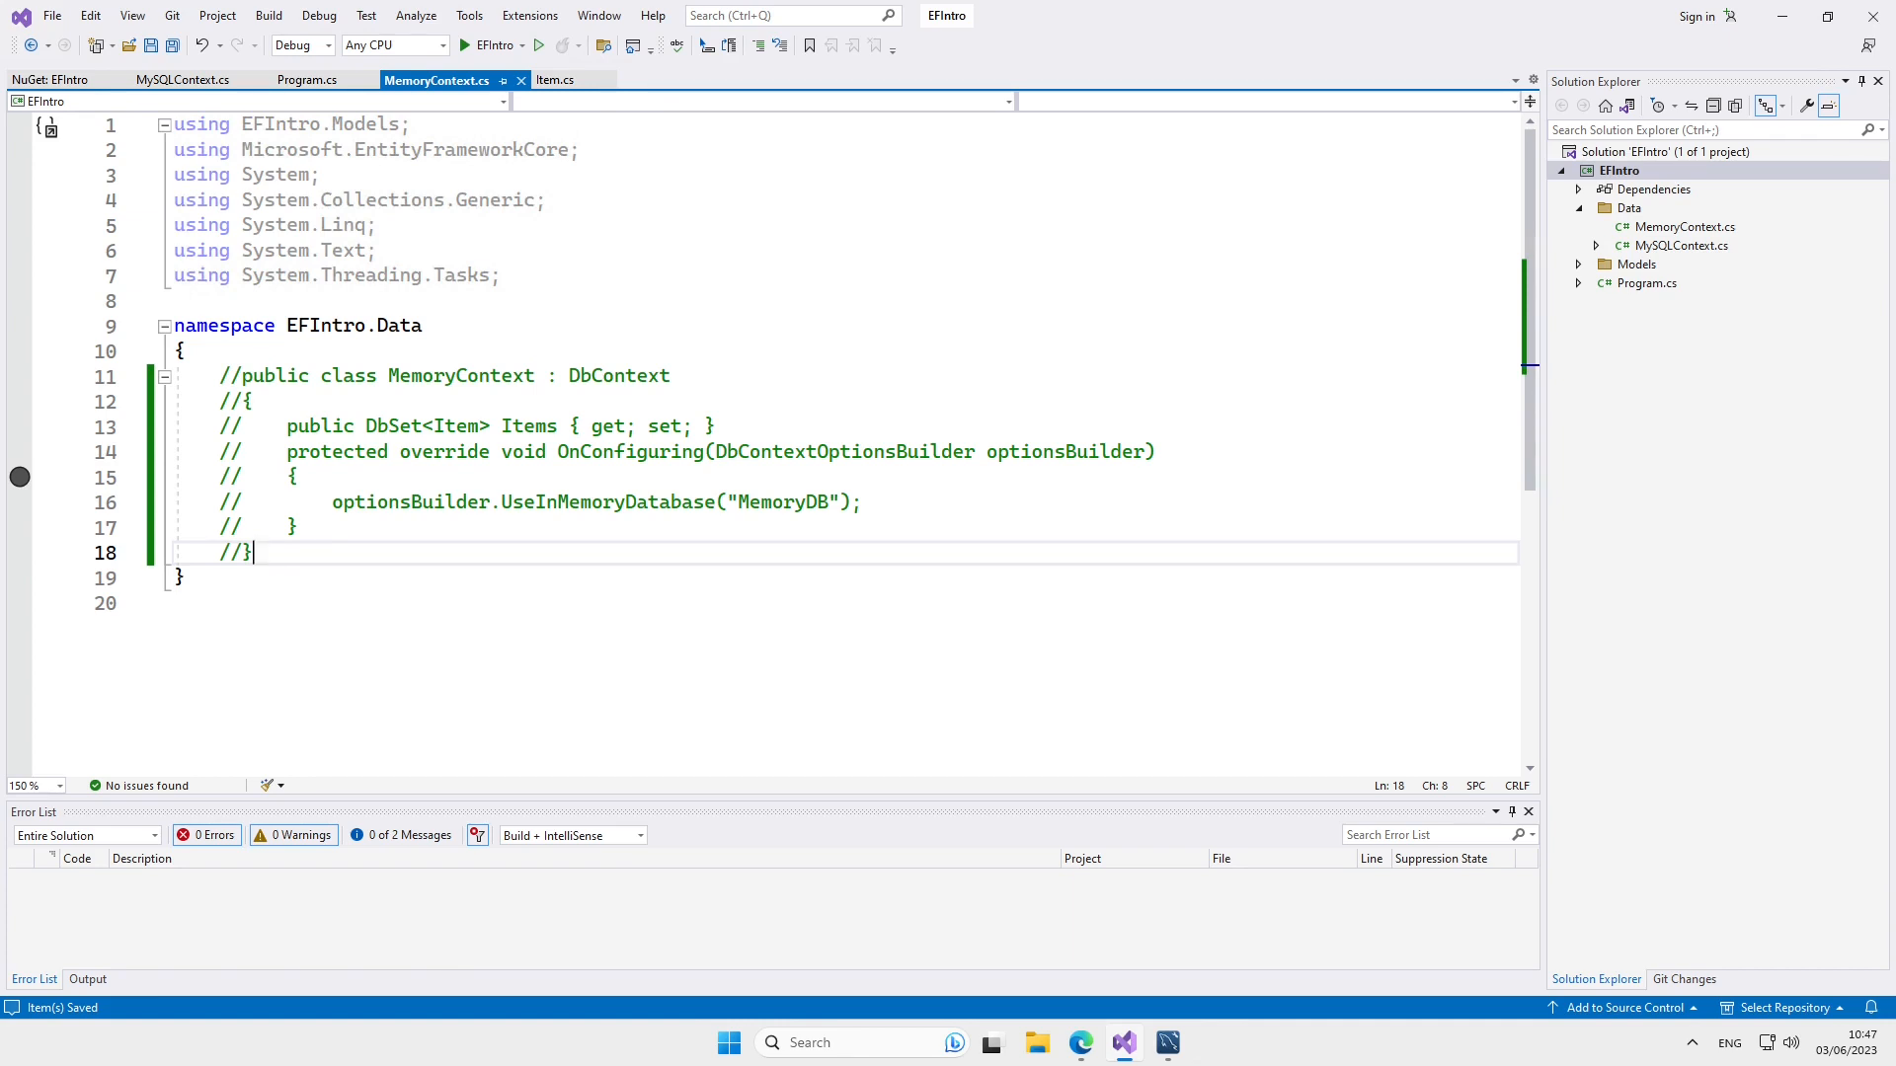
click(52, 79)
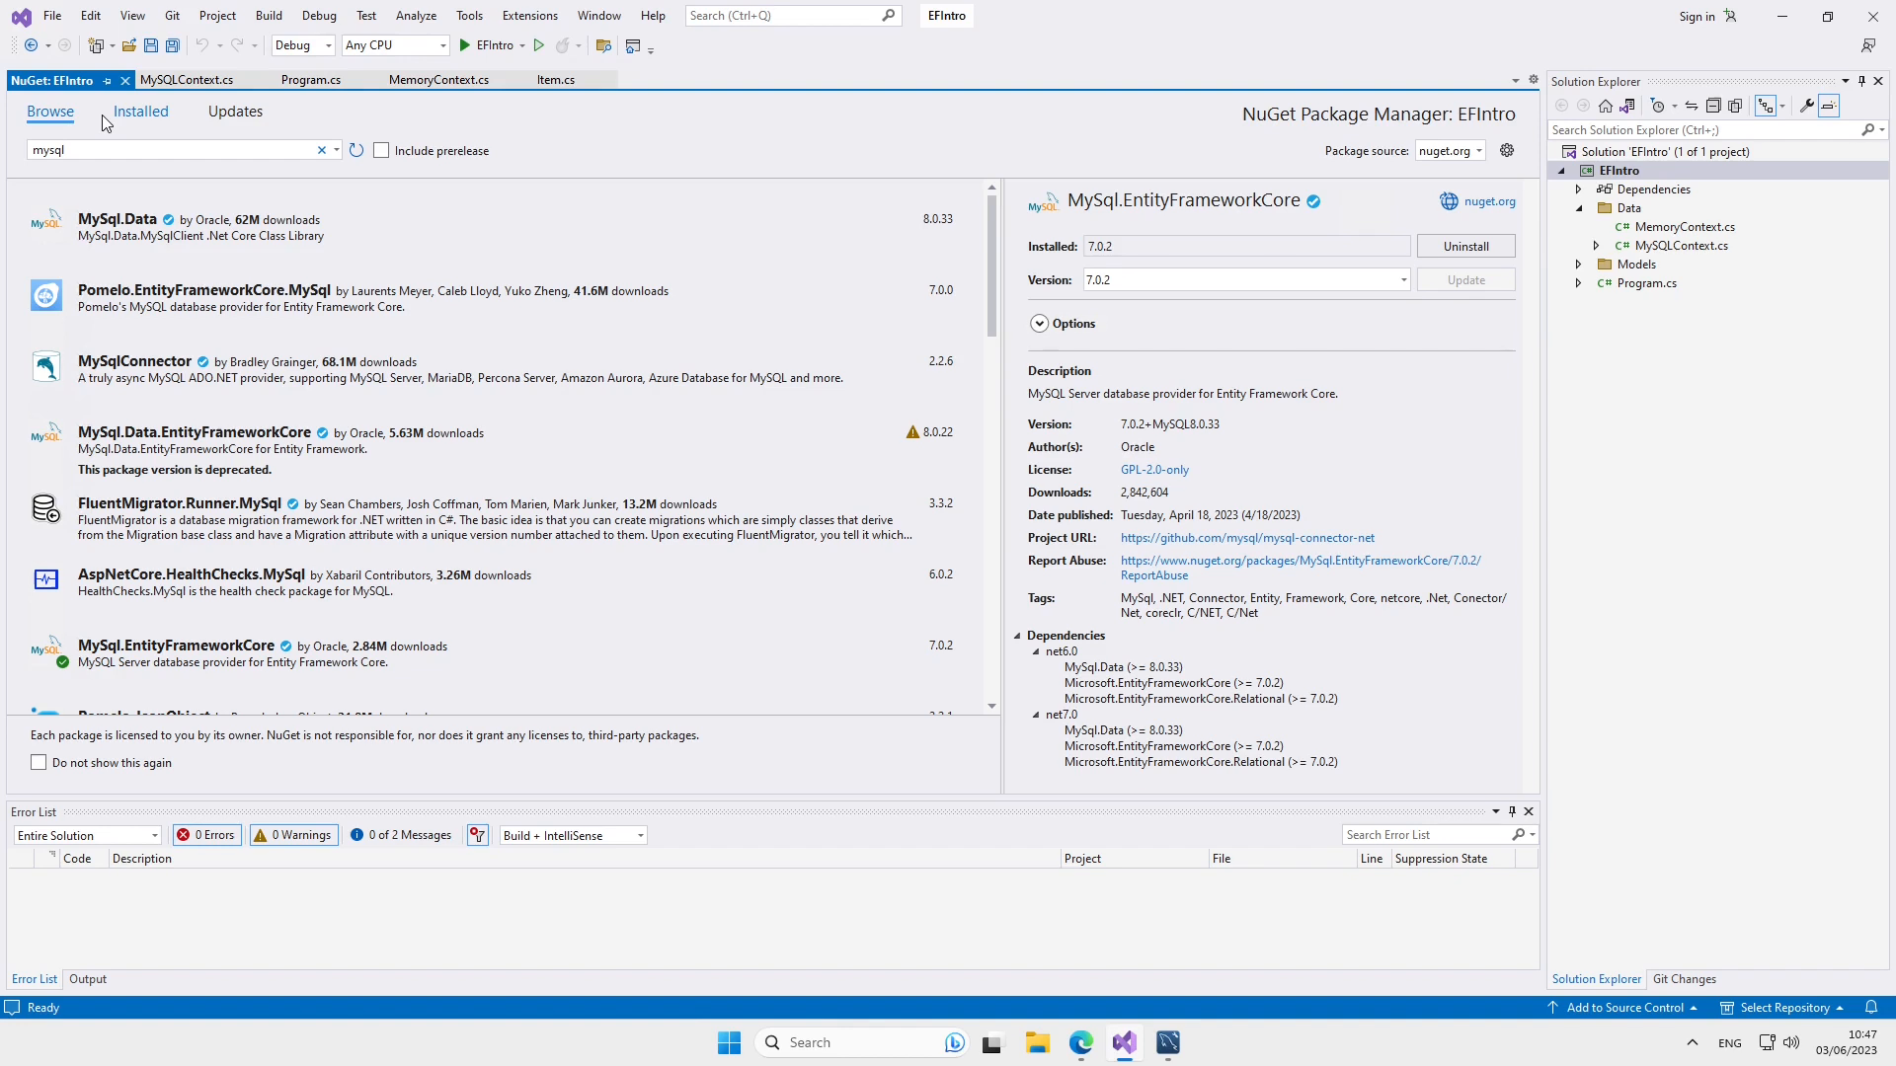
Search 'entity framework tool' and install Microsoft.EntityFrameworkCore.Tools 7.0.5.
text(entity framework tools)
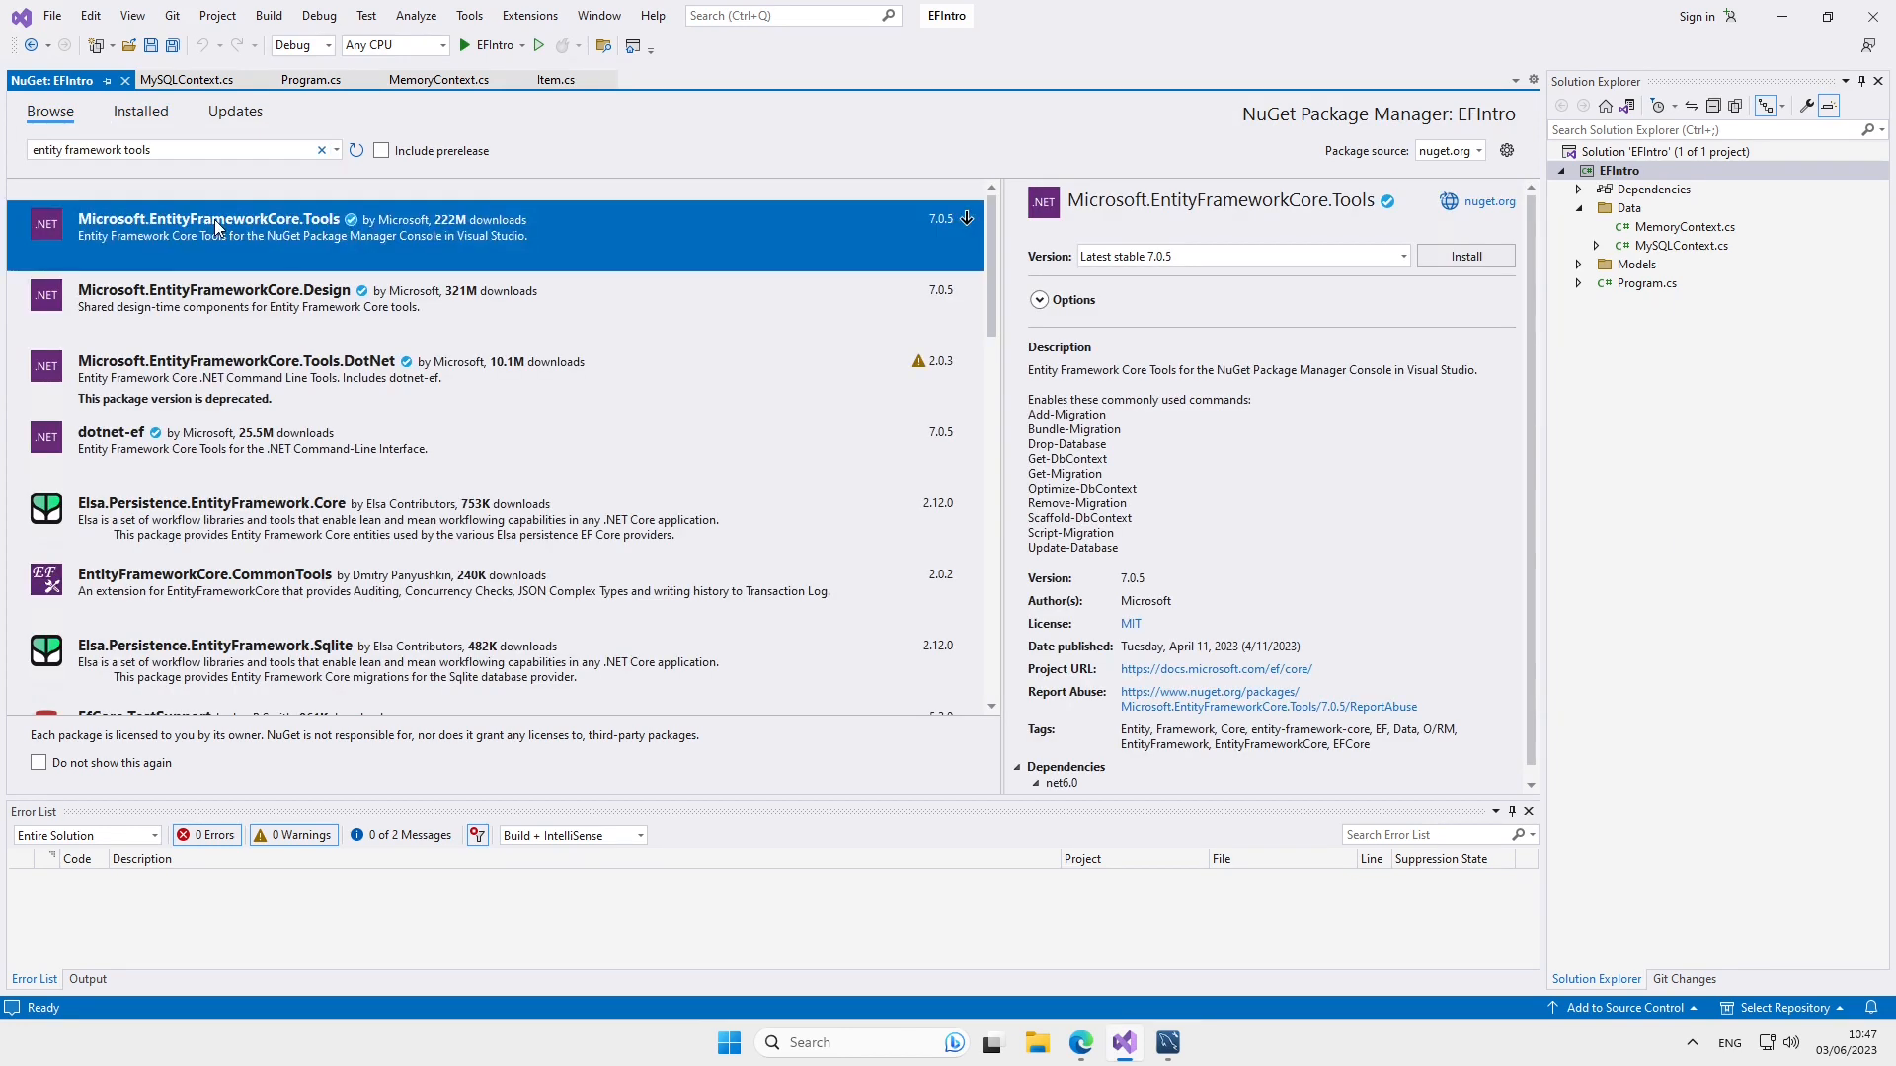
mouse_move(1421, 257)
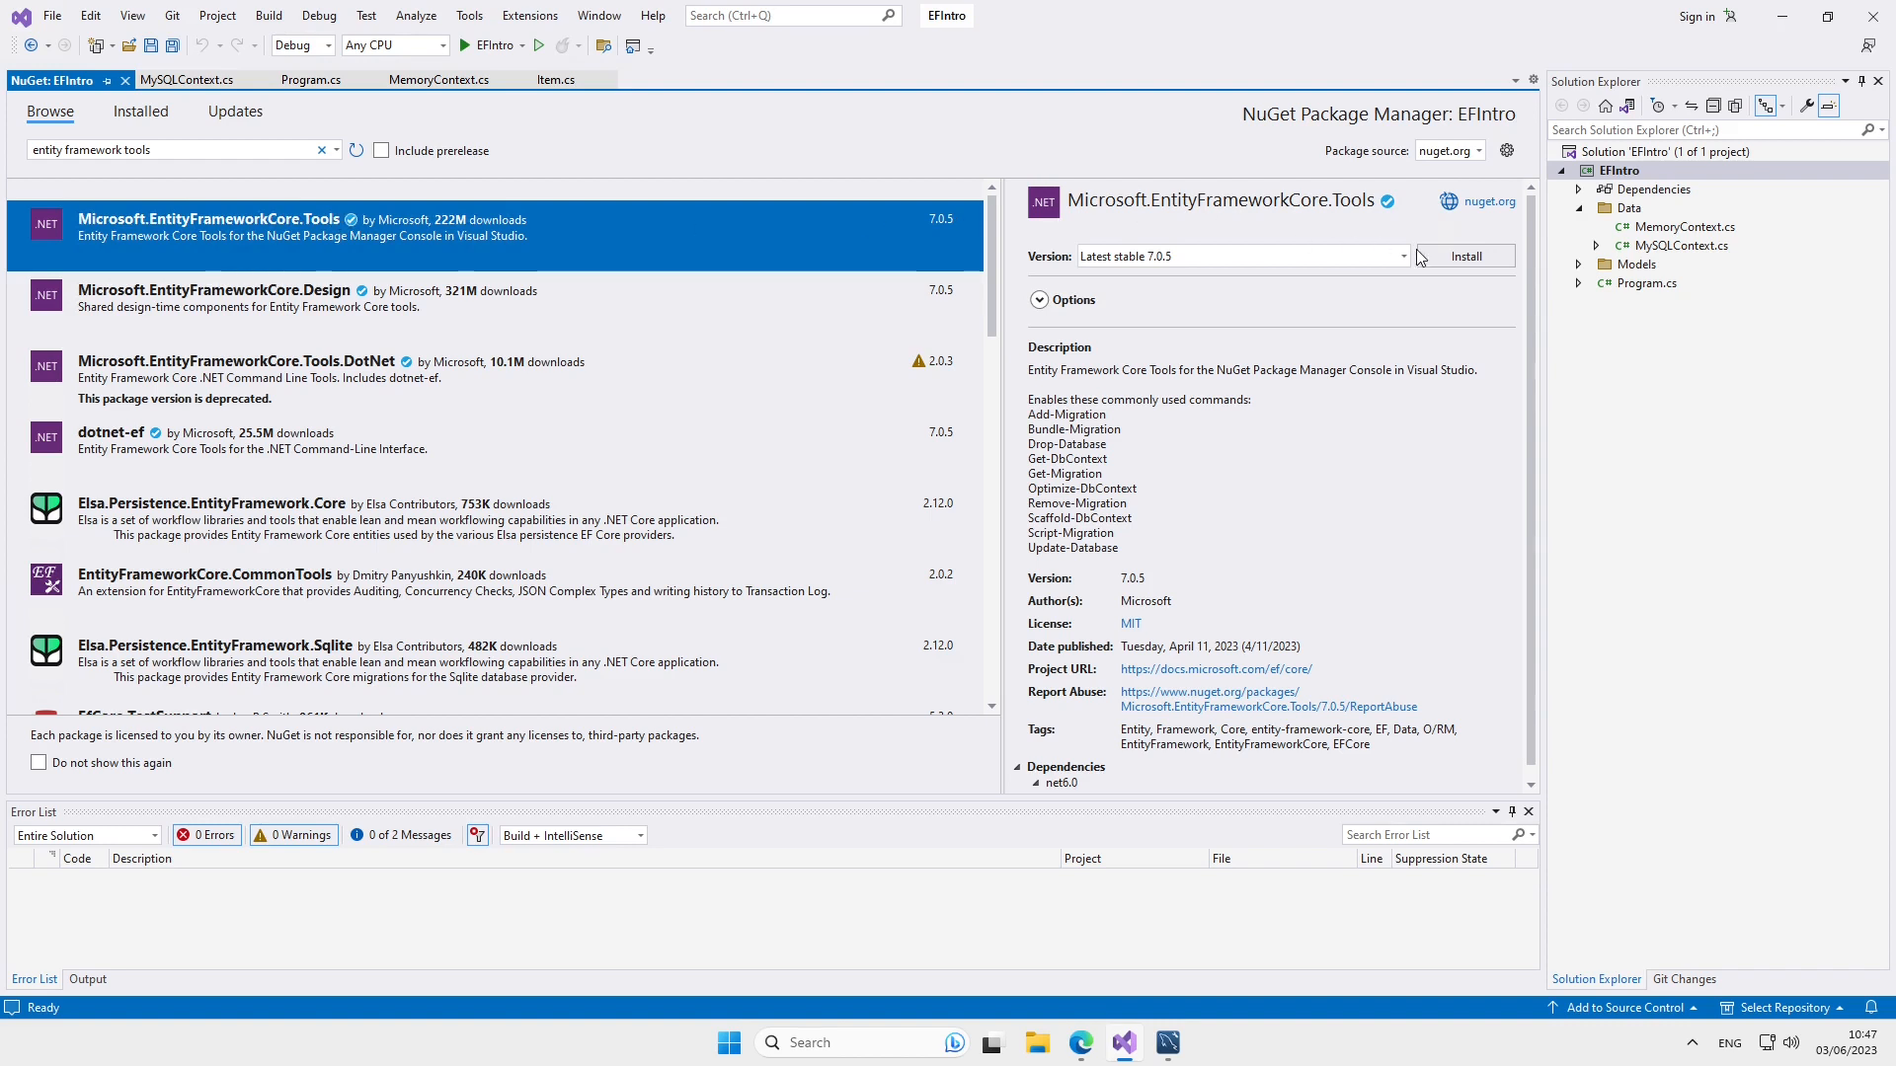
click(1464, 255)
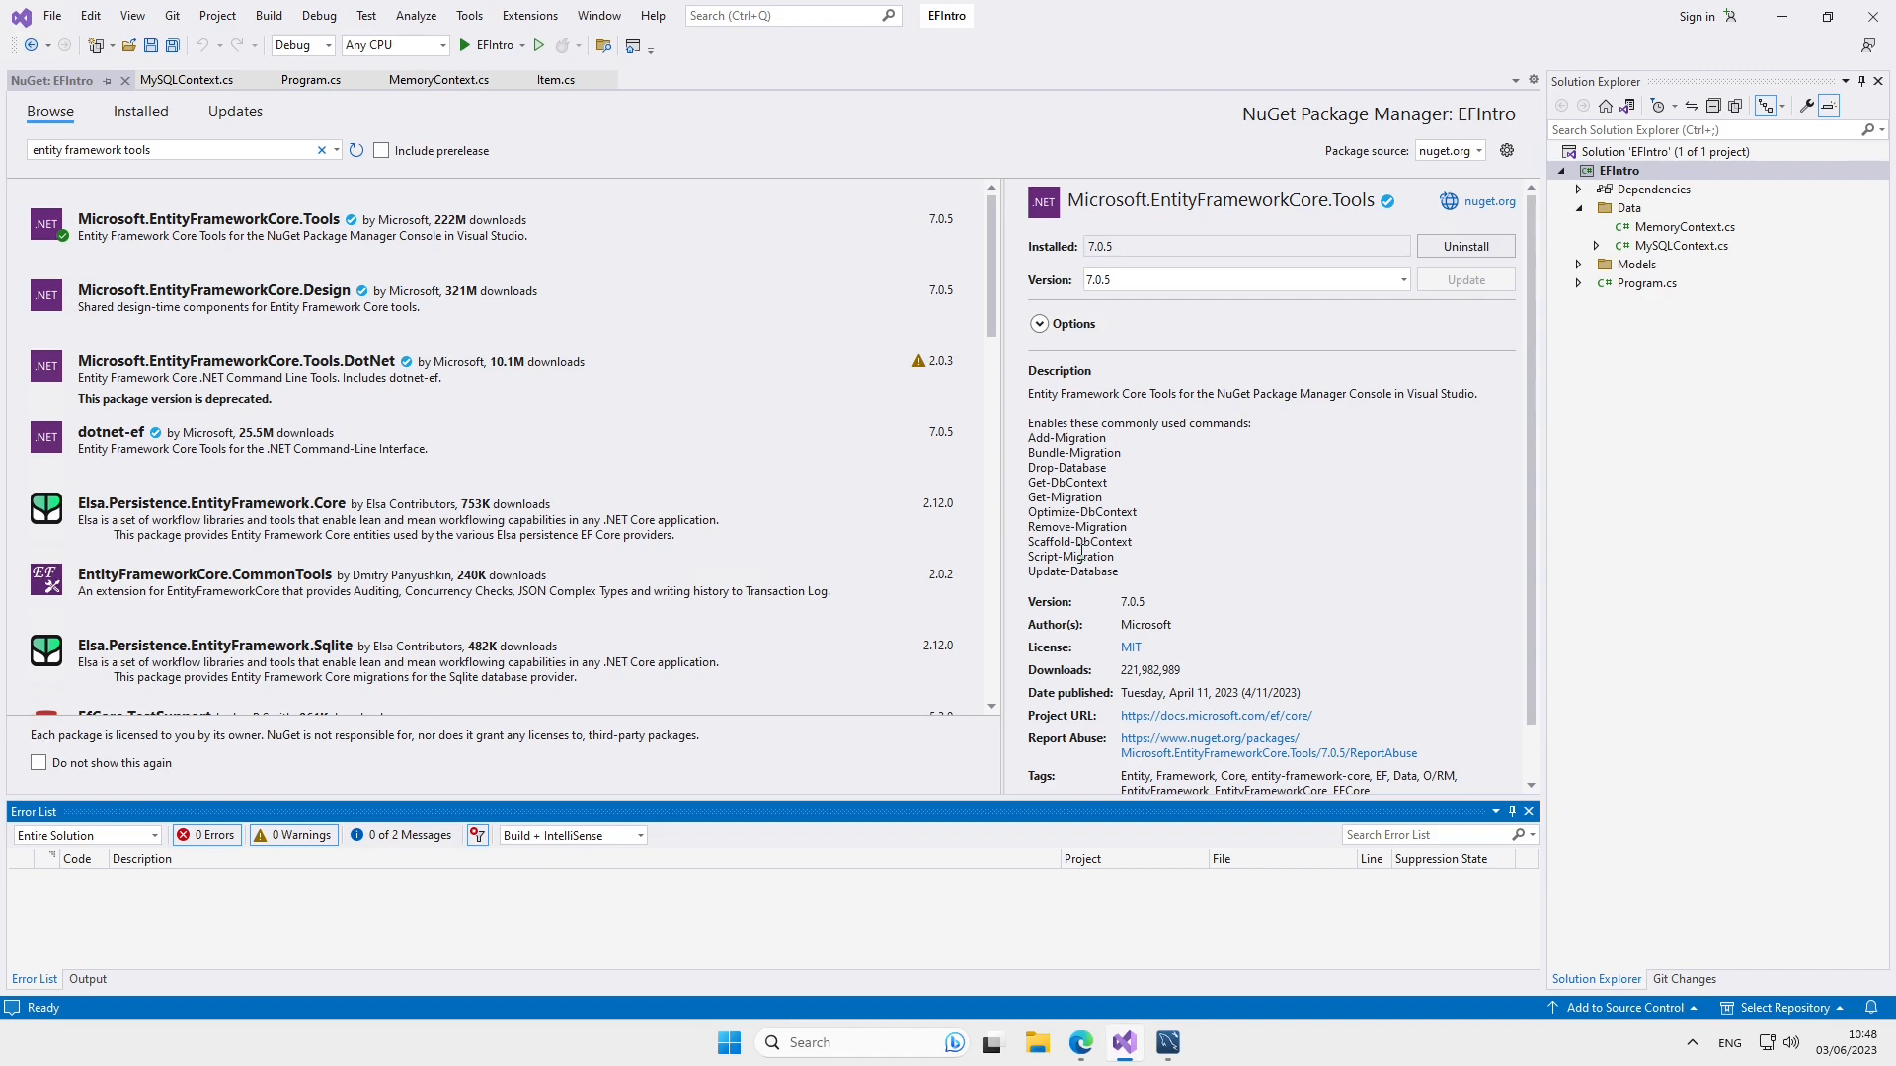
Run Add-Migration InitialCreate in the Package Manager Console.
click(470, 14)
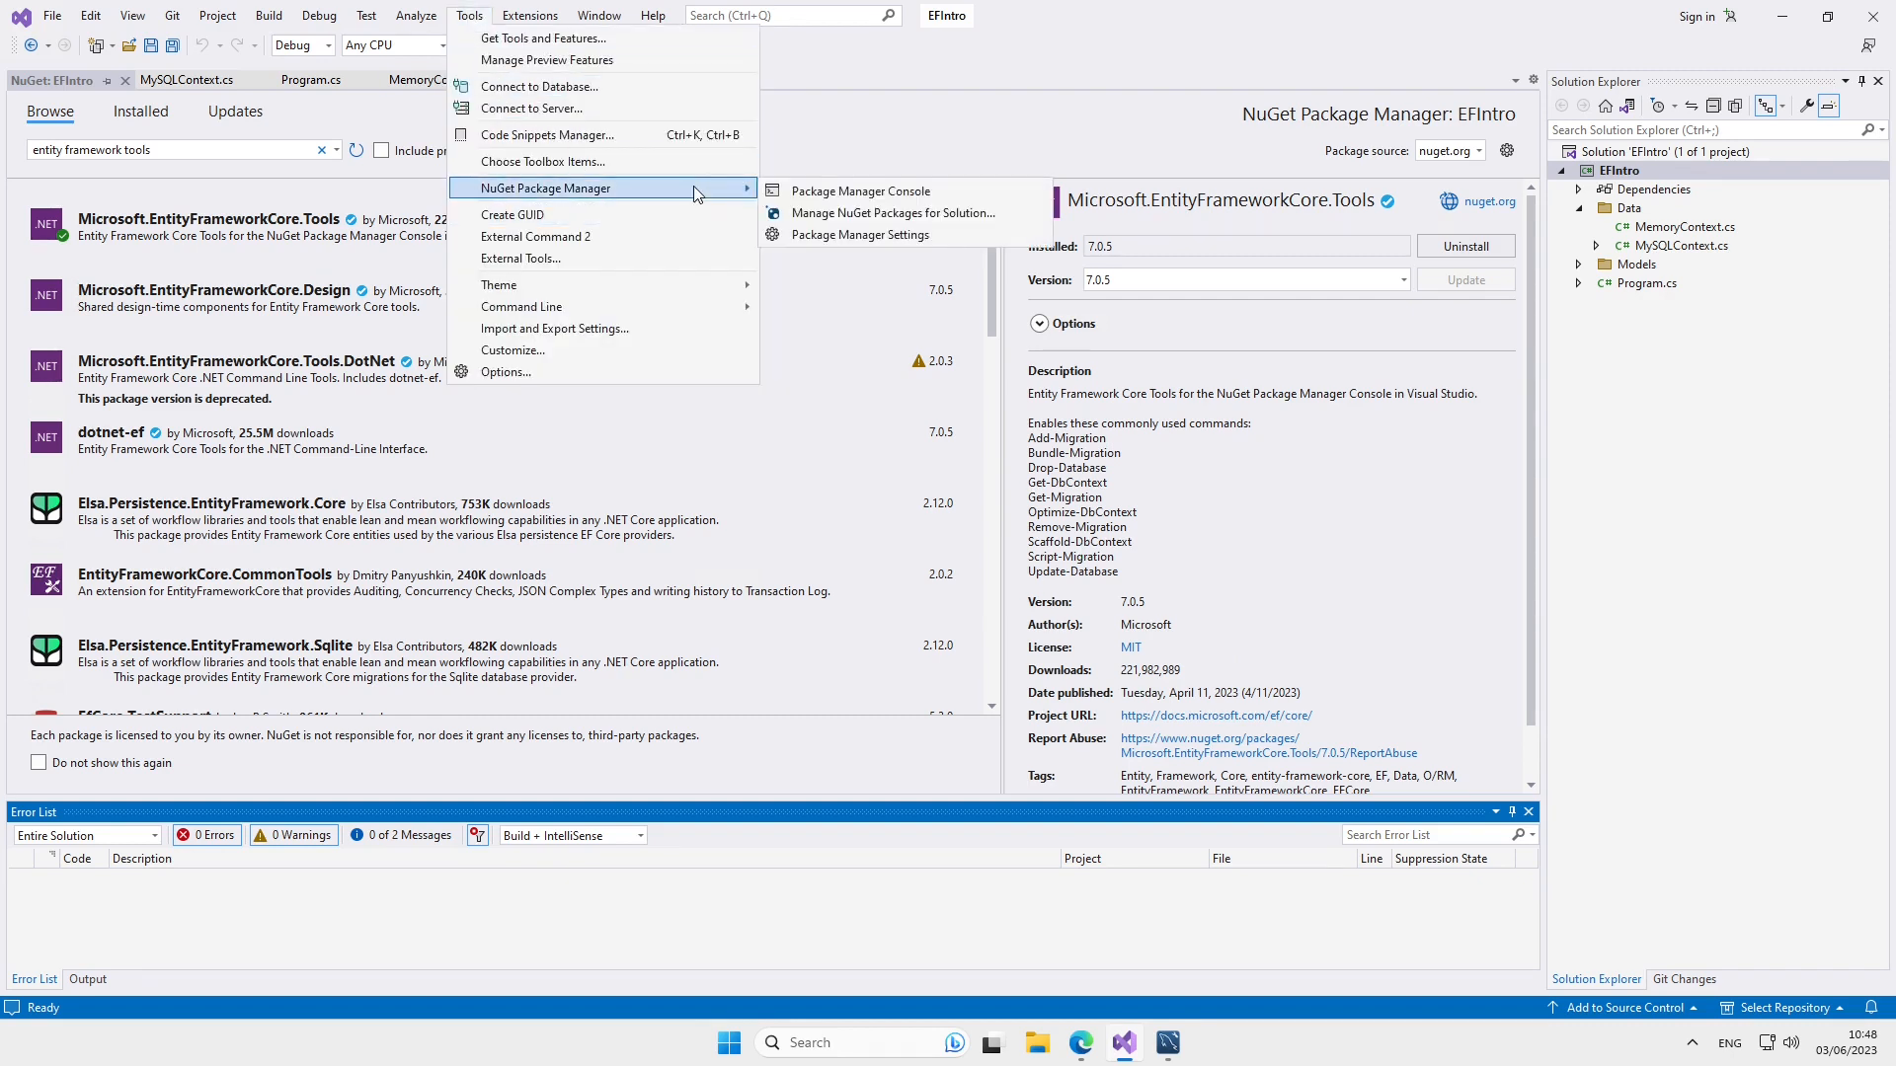
click(860, 192)
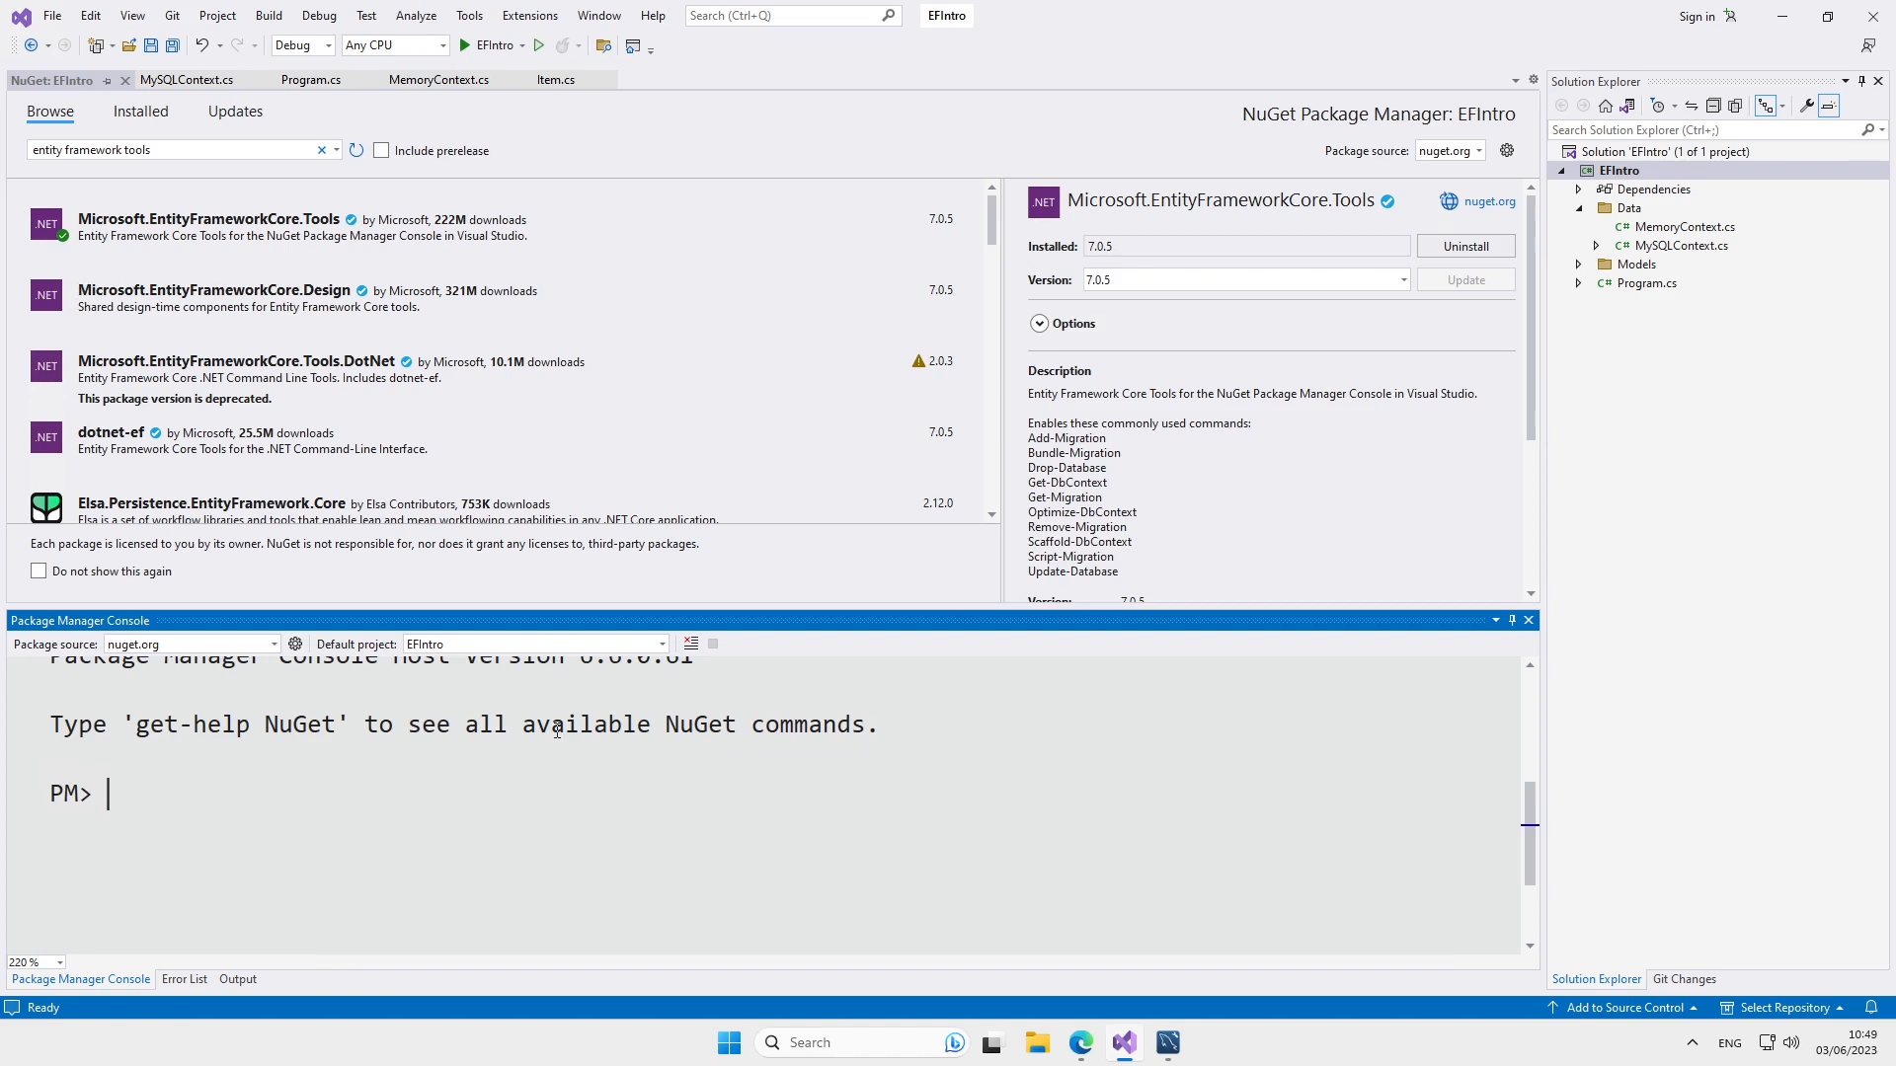
text(Add-Mi)
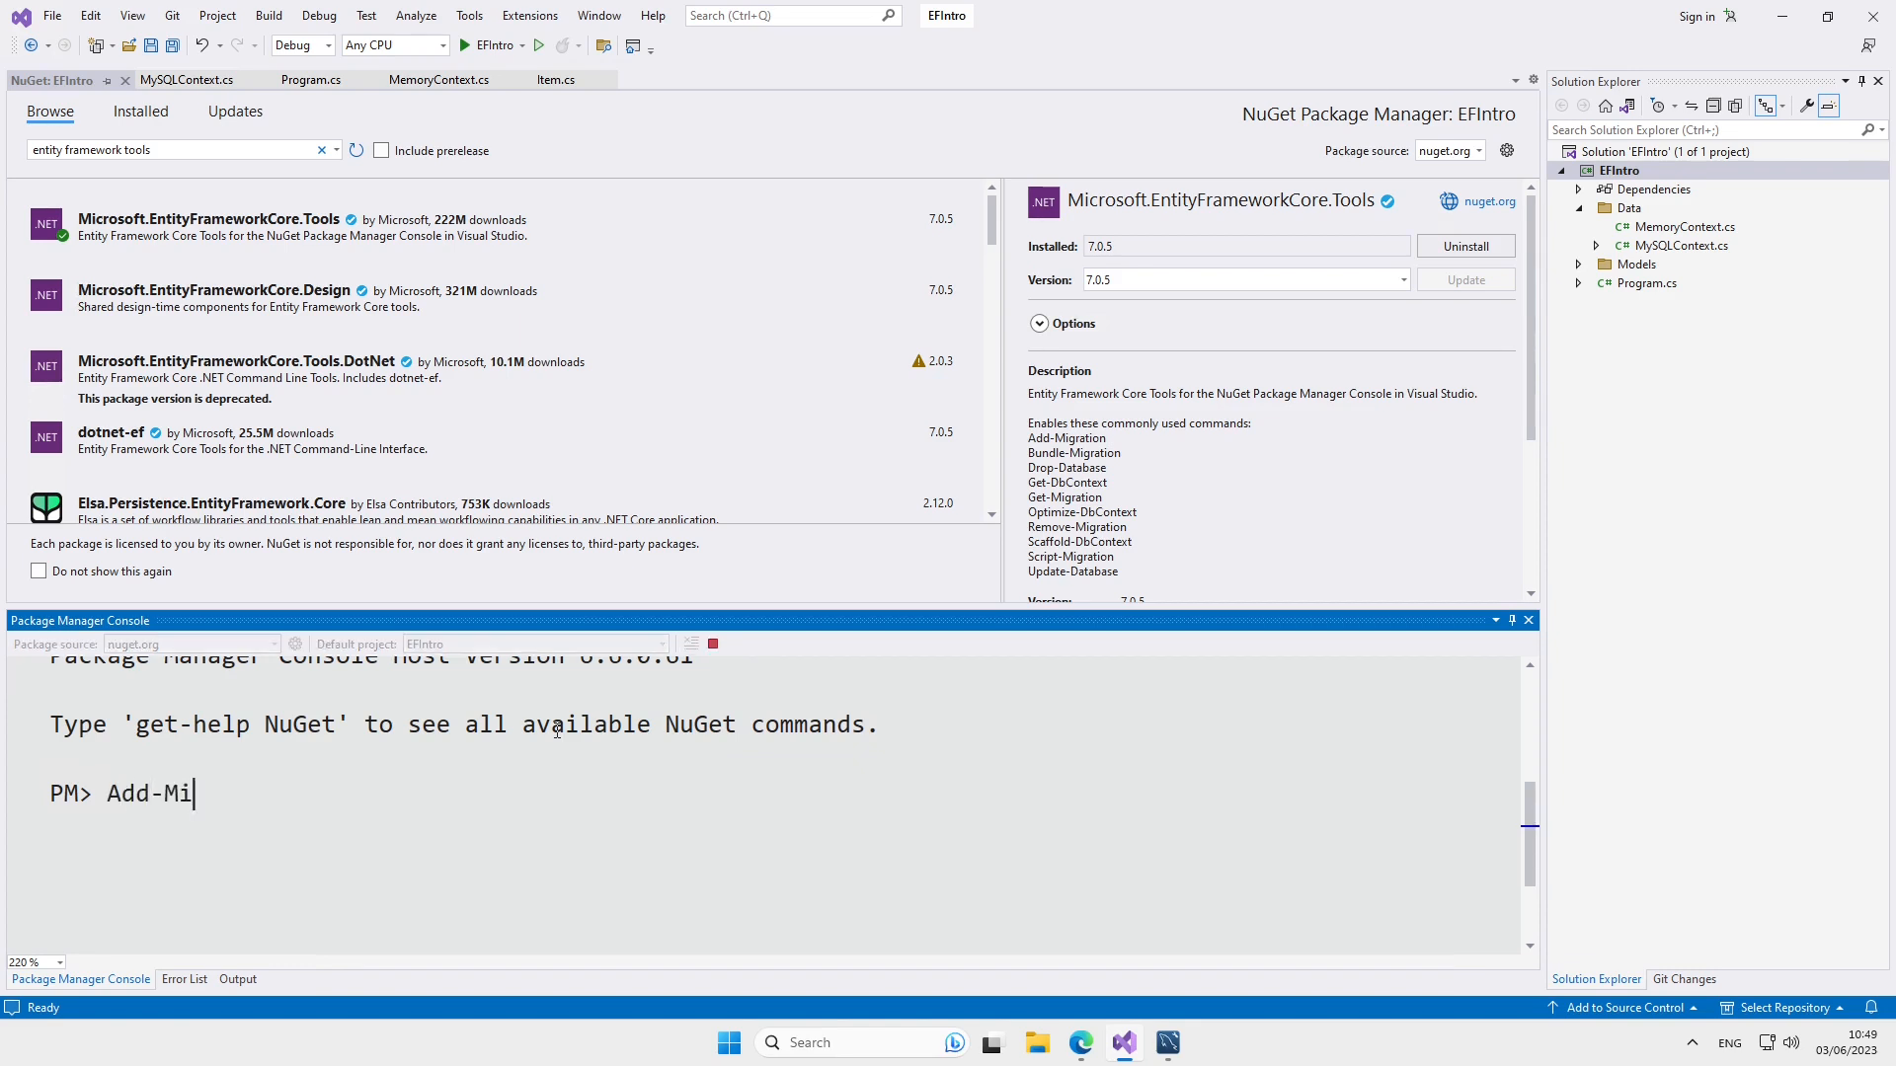
text(gration InitialCreate)
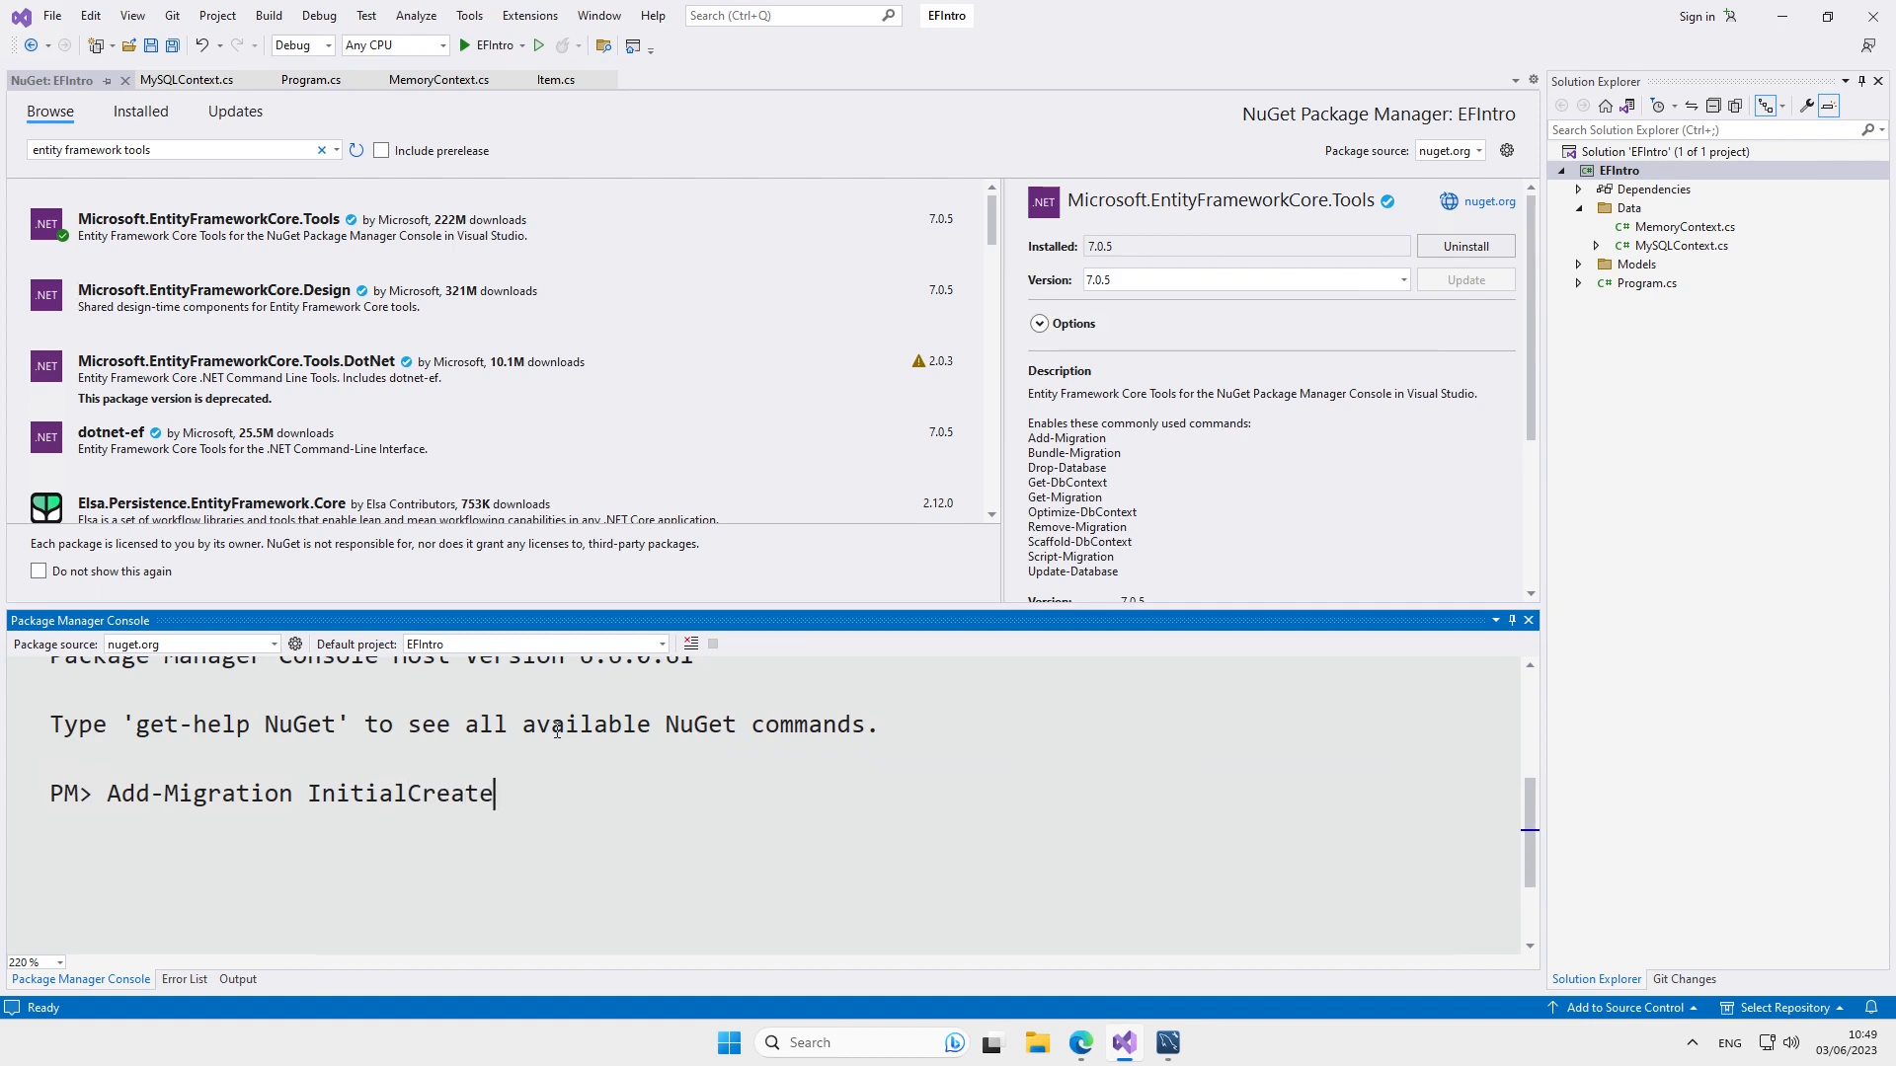
key(enter)
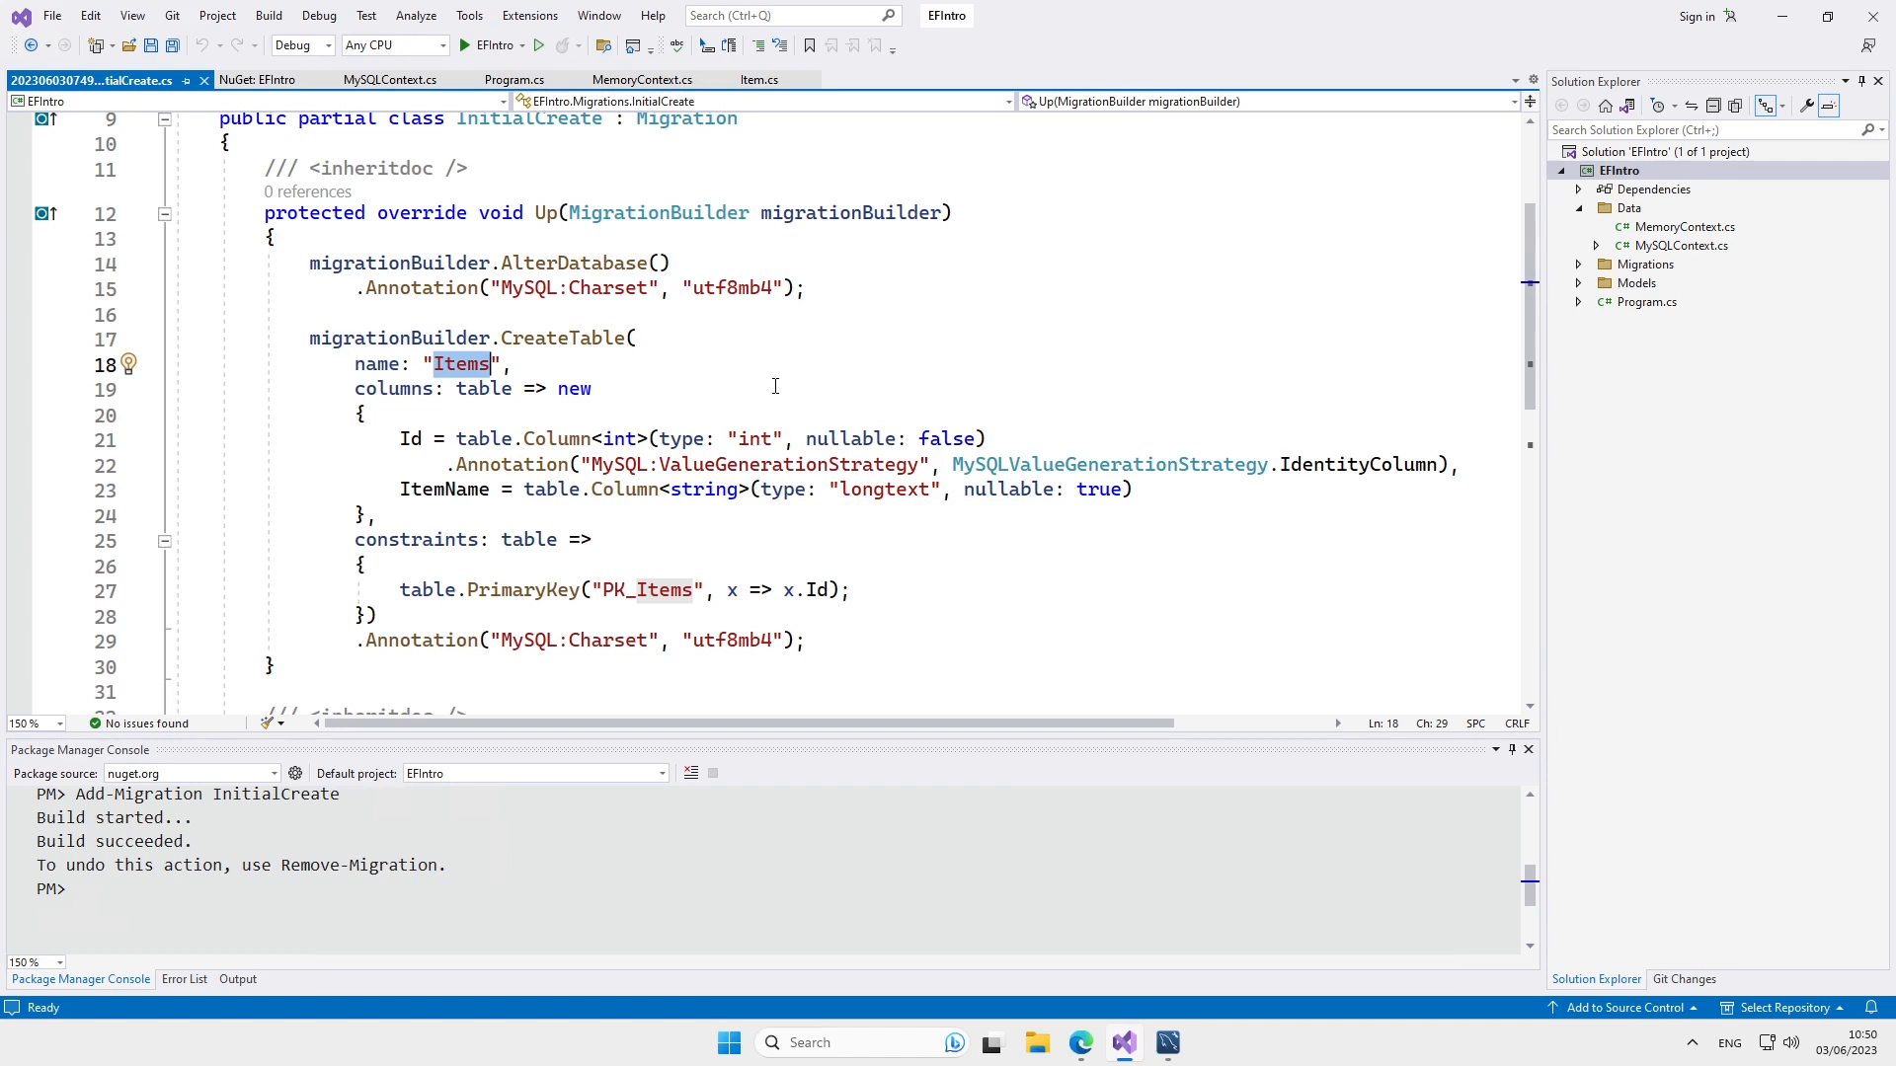
Review the migration's ItemName column, then run Update-Database.
double_click(411, 439)
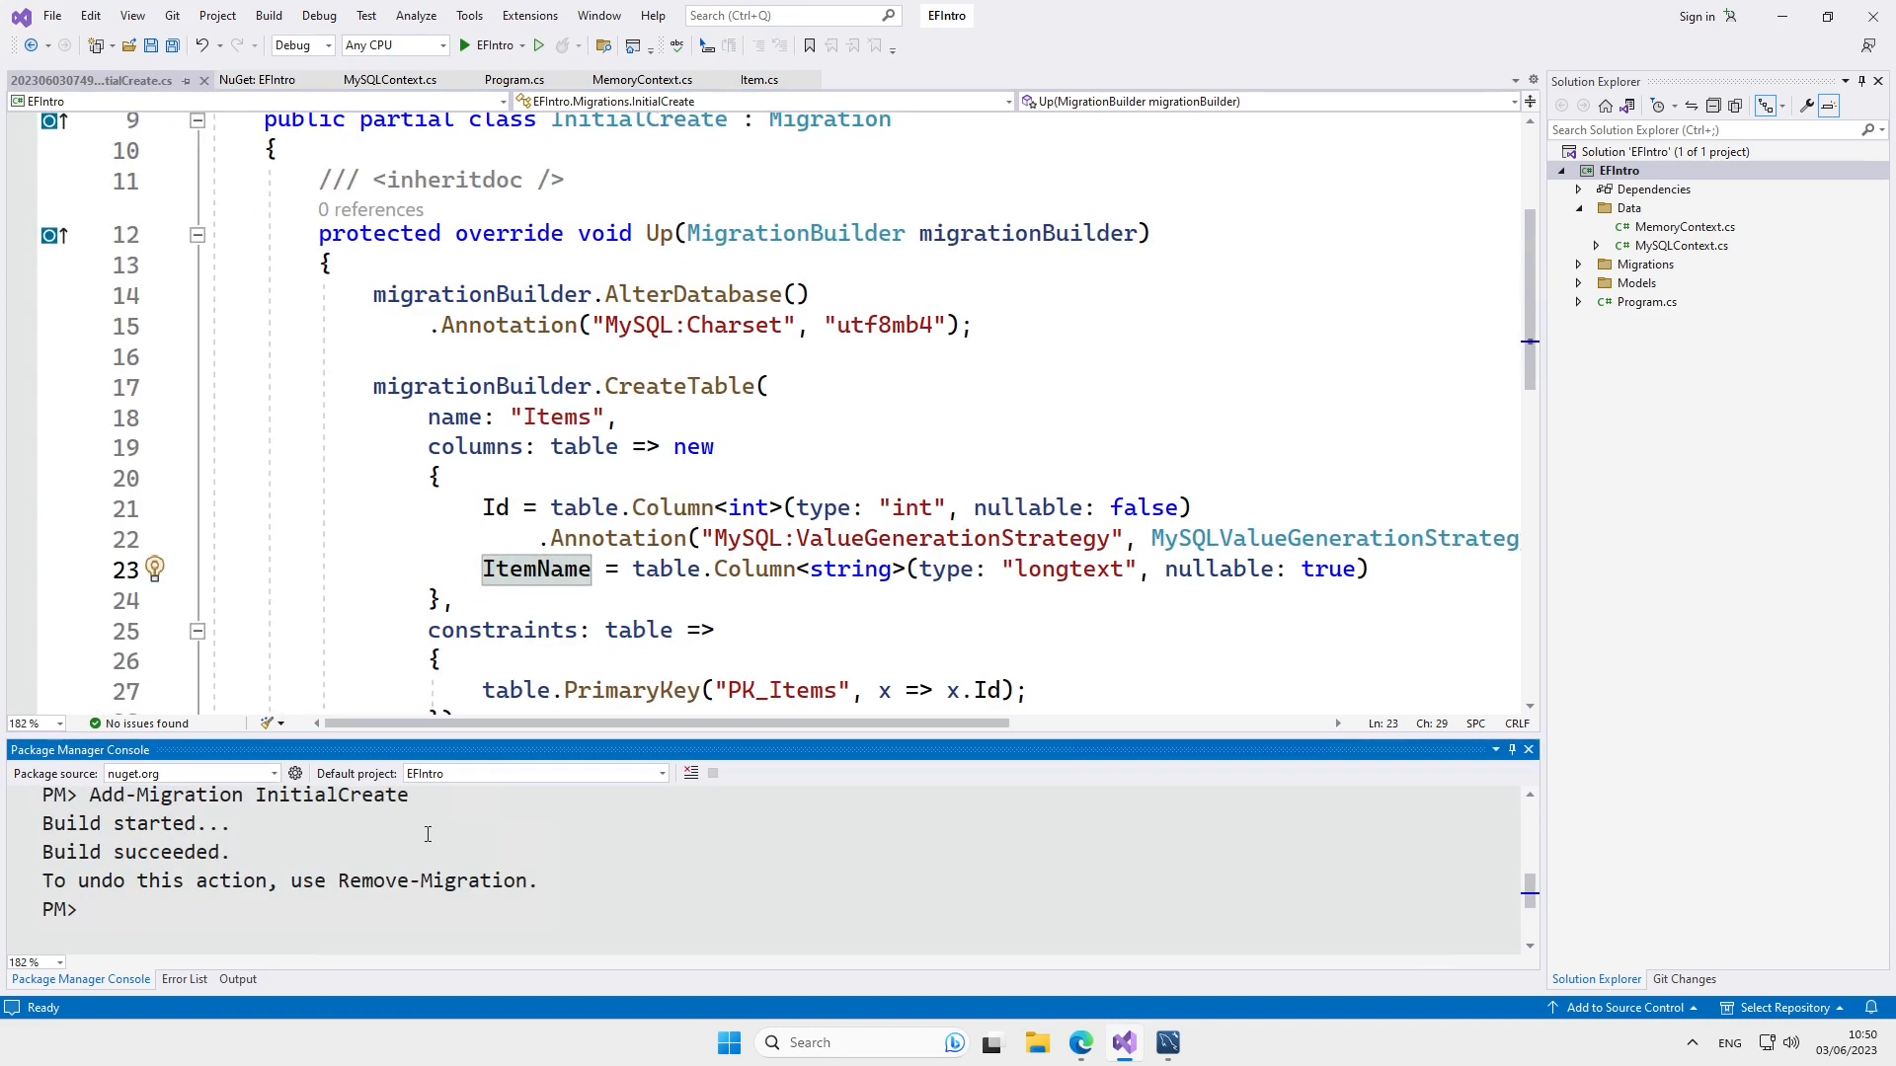
text(Update-Database)
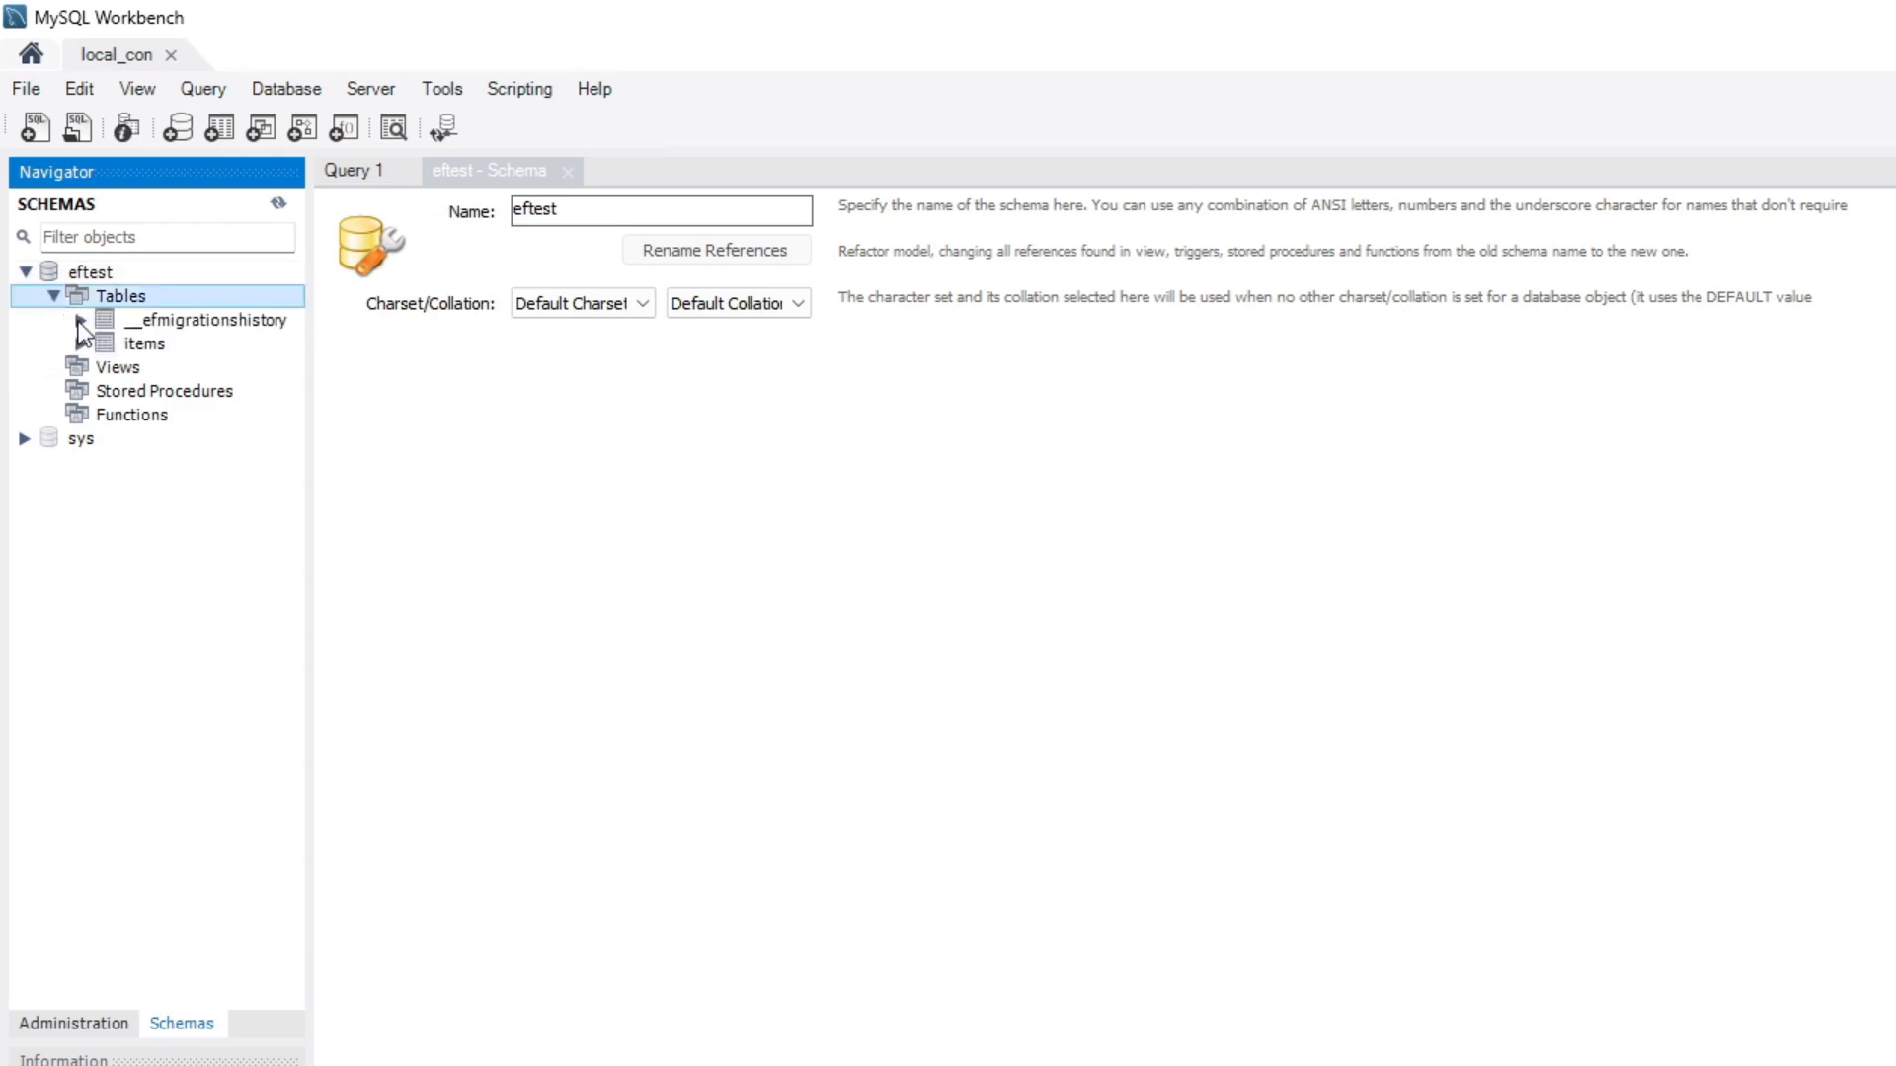
Select and expand the items table under eftest > Tables in the Navigator.
click(143, 344)
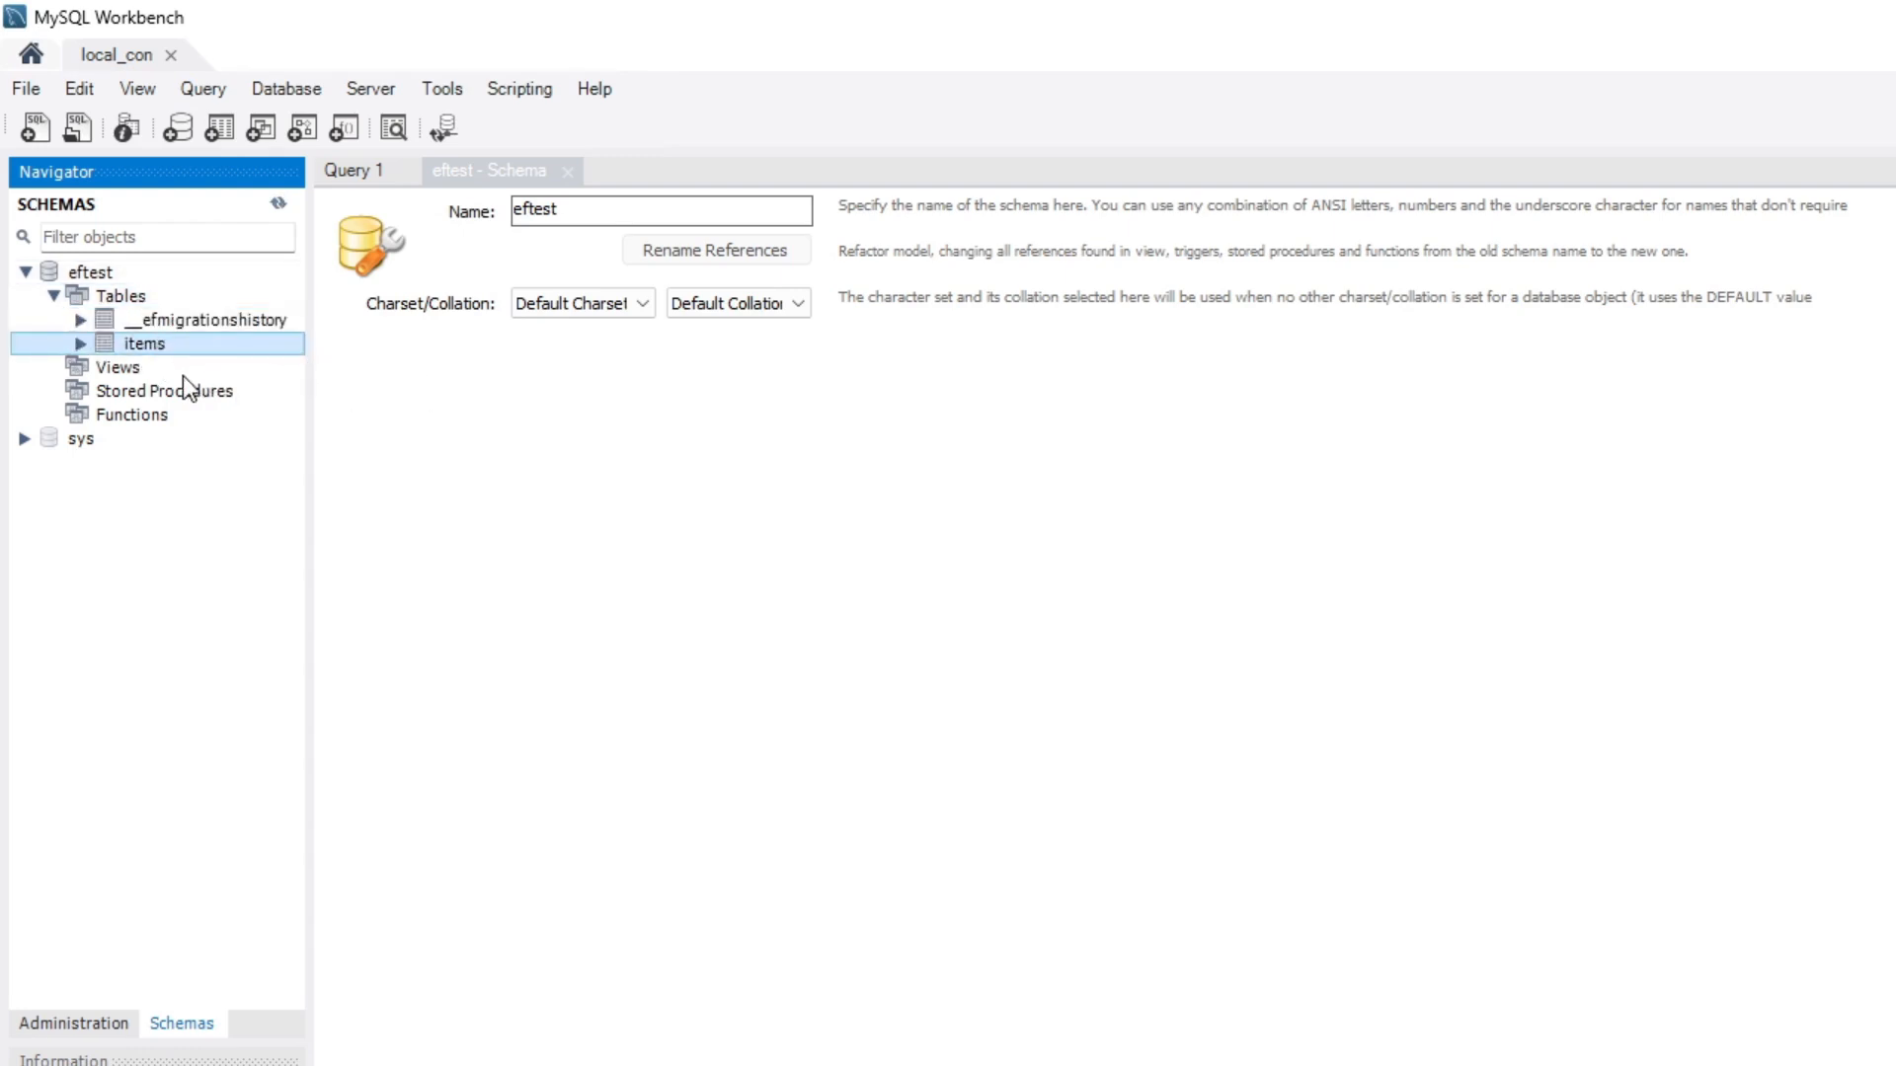
click(79, 343)
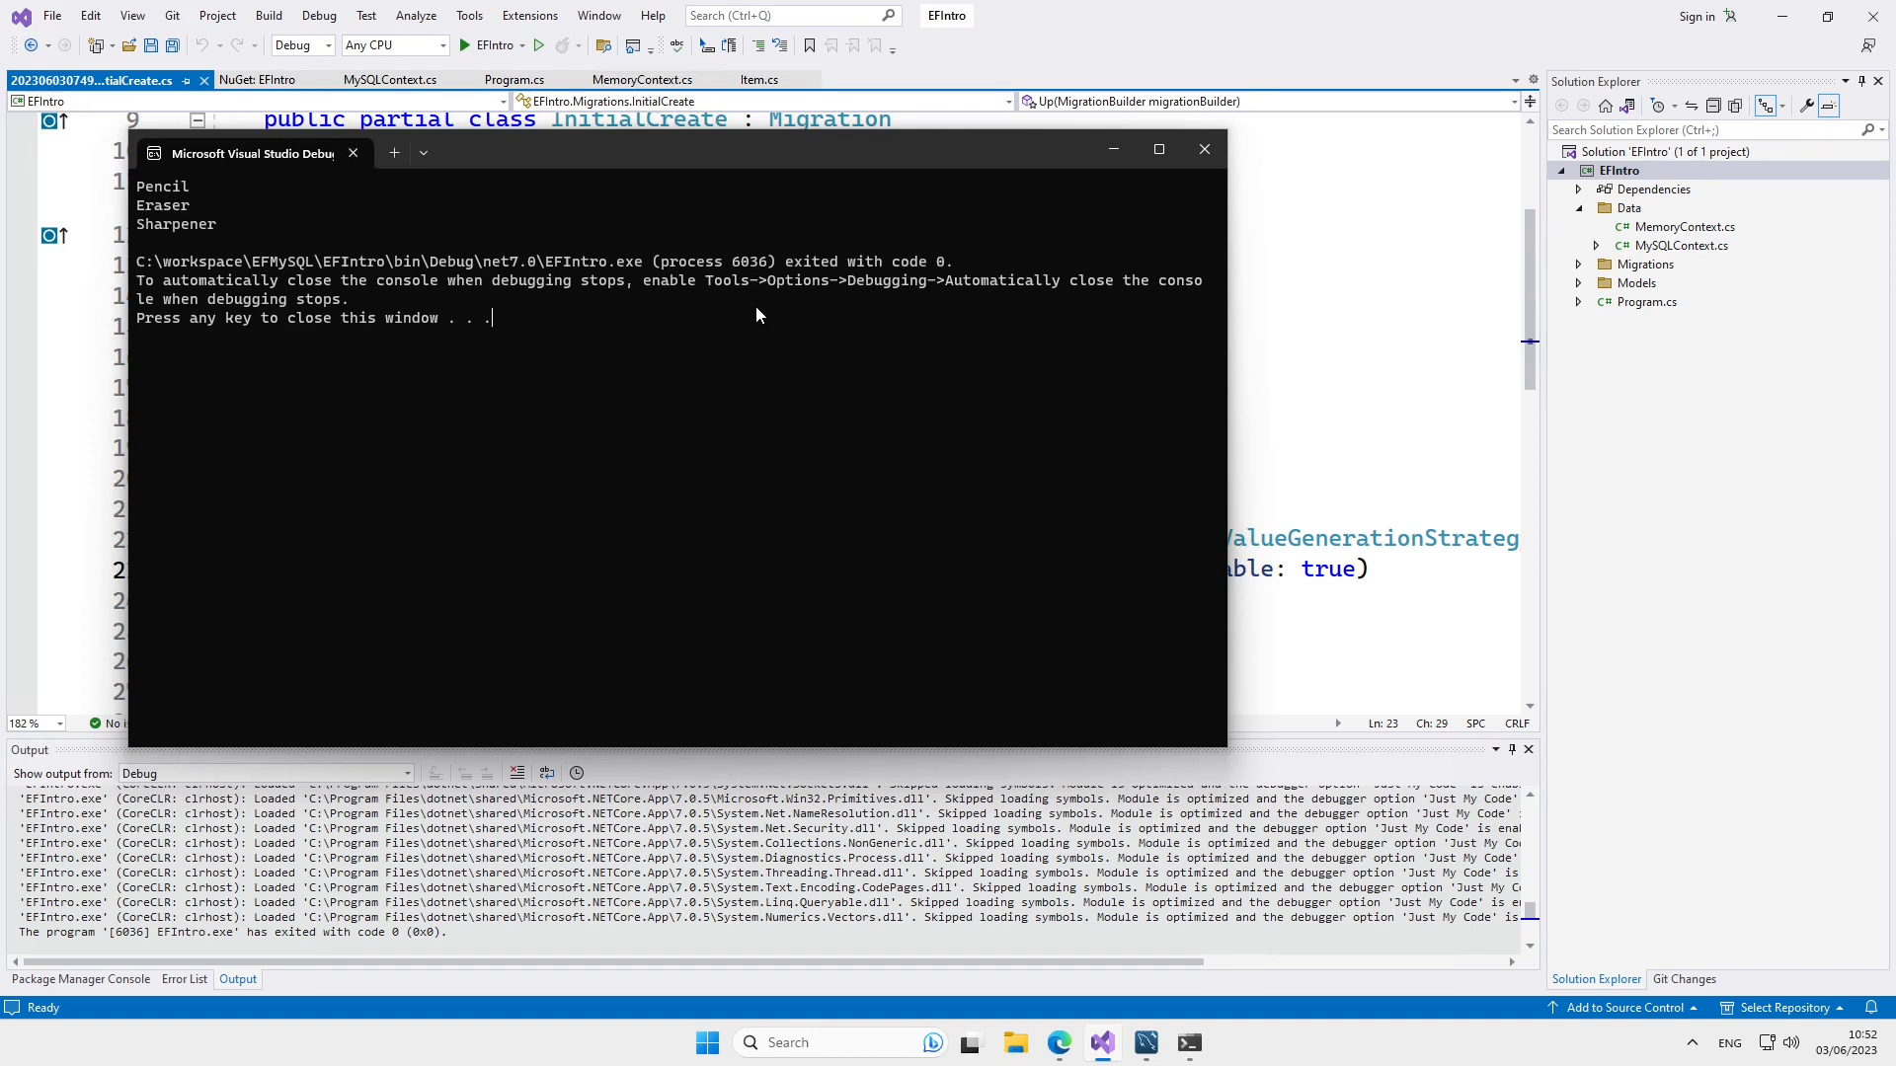
mouse_move(1139, 1033)
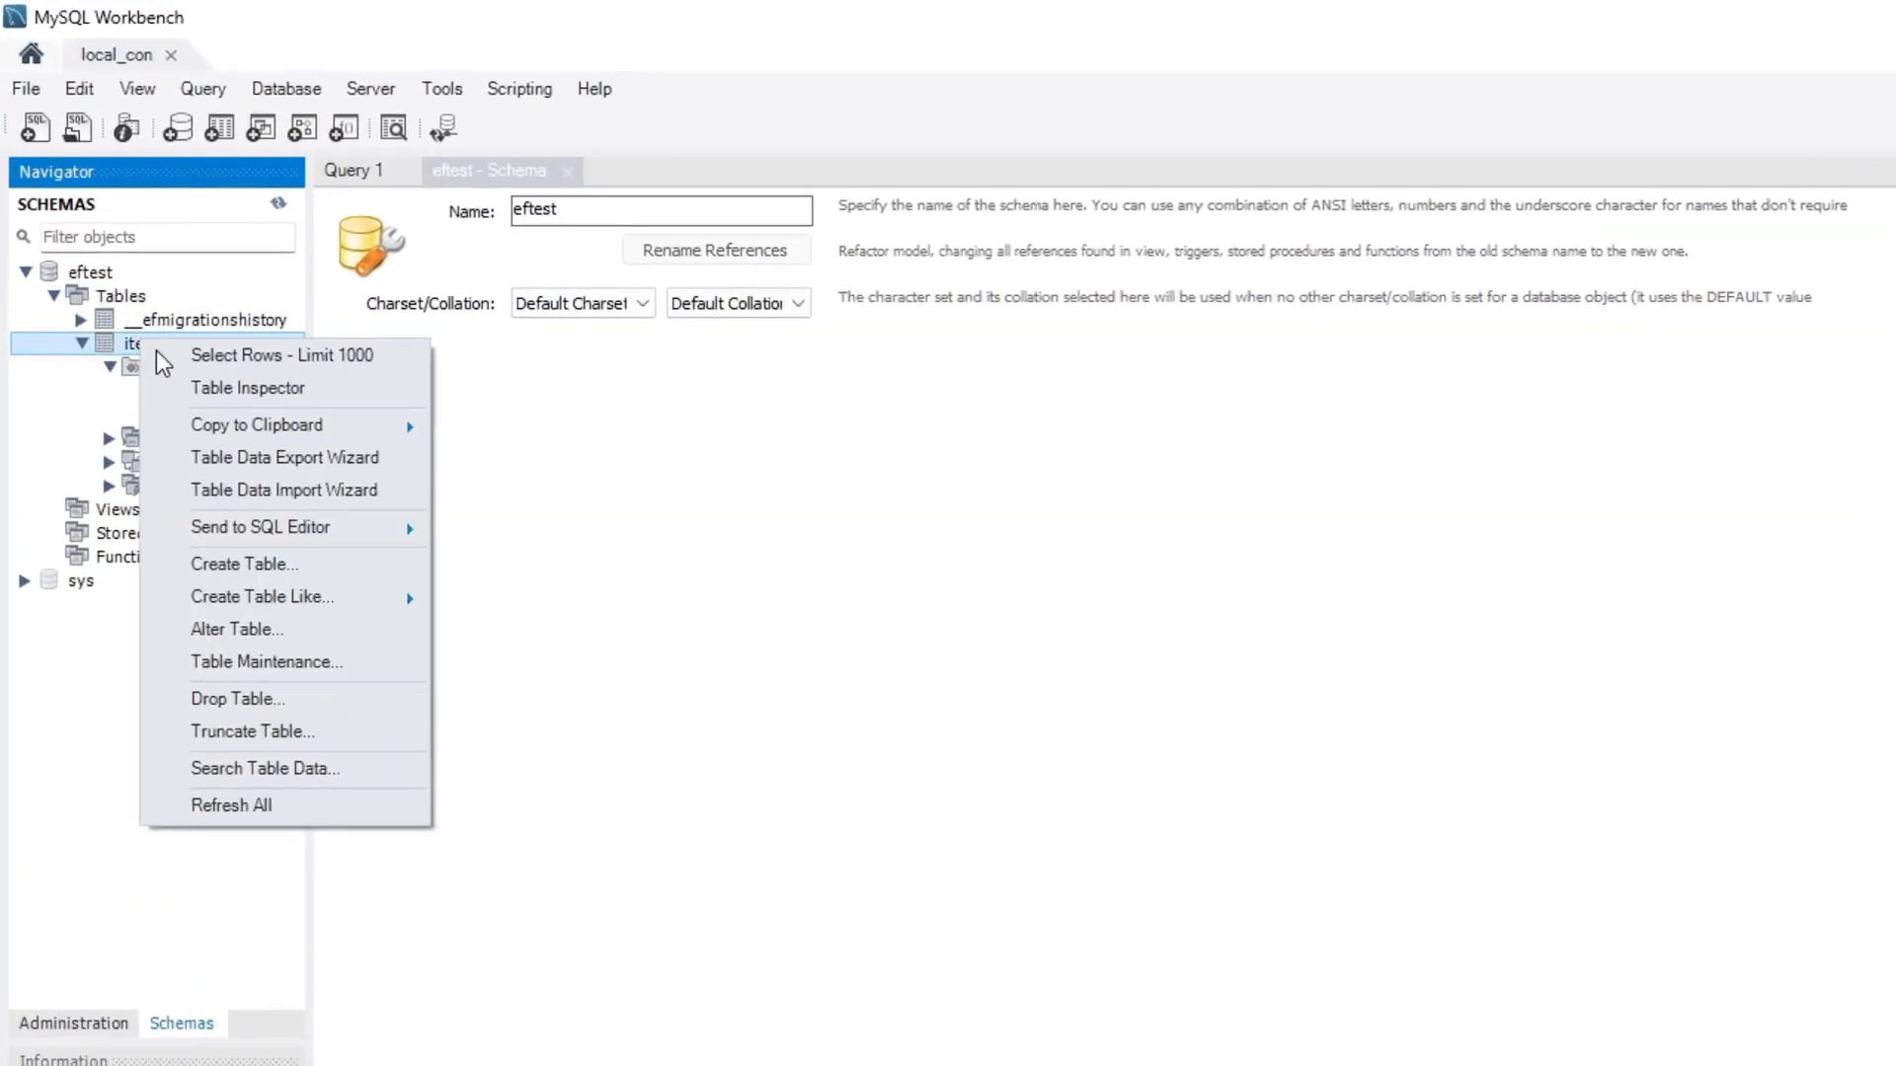
Query eftest.items with Select Rows to show Pencil, Eraser and Sharpener.
click(283, 354)
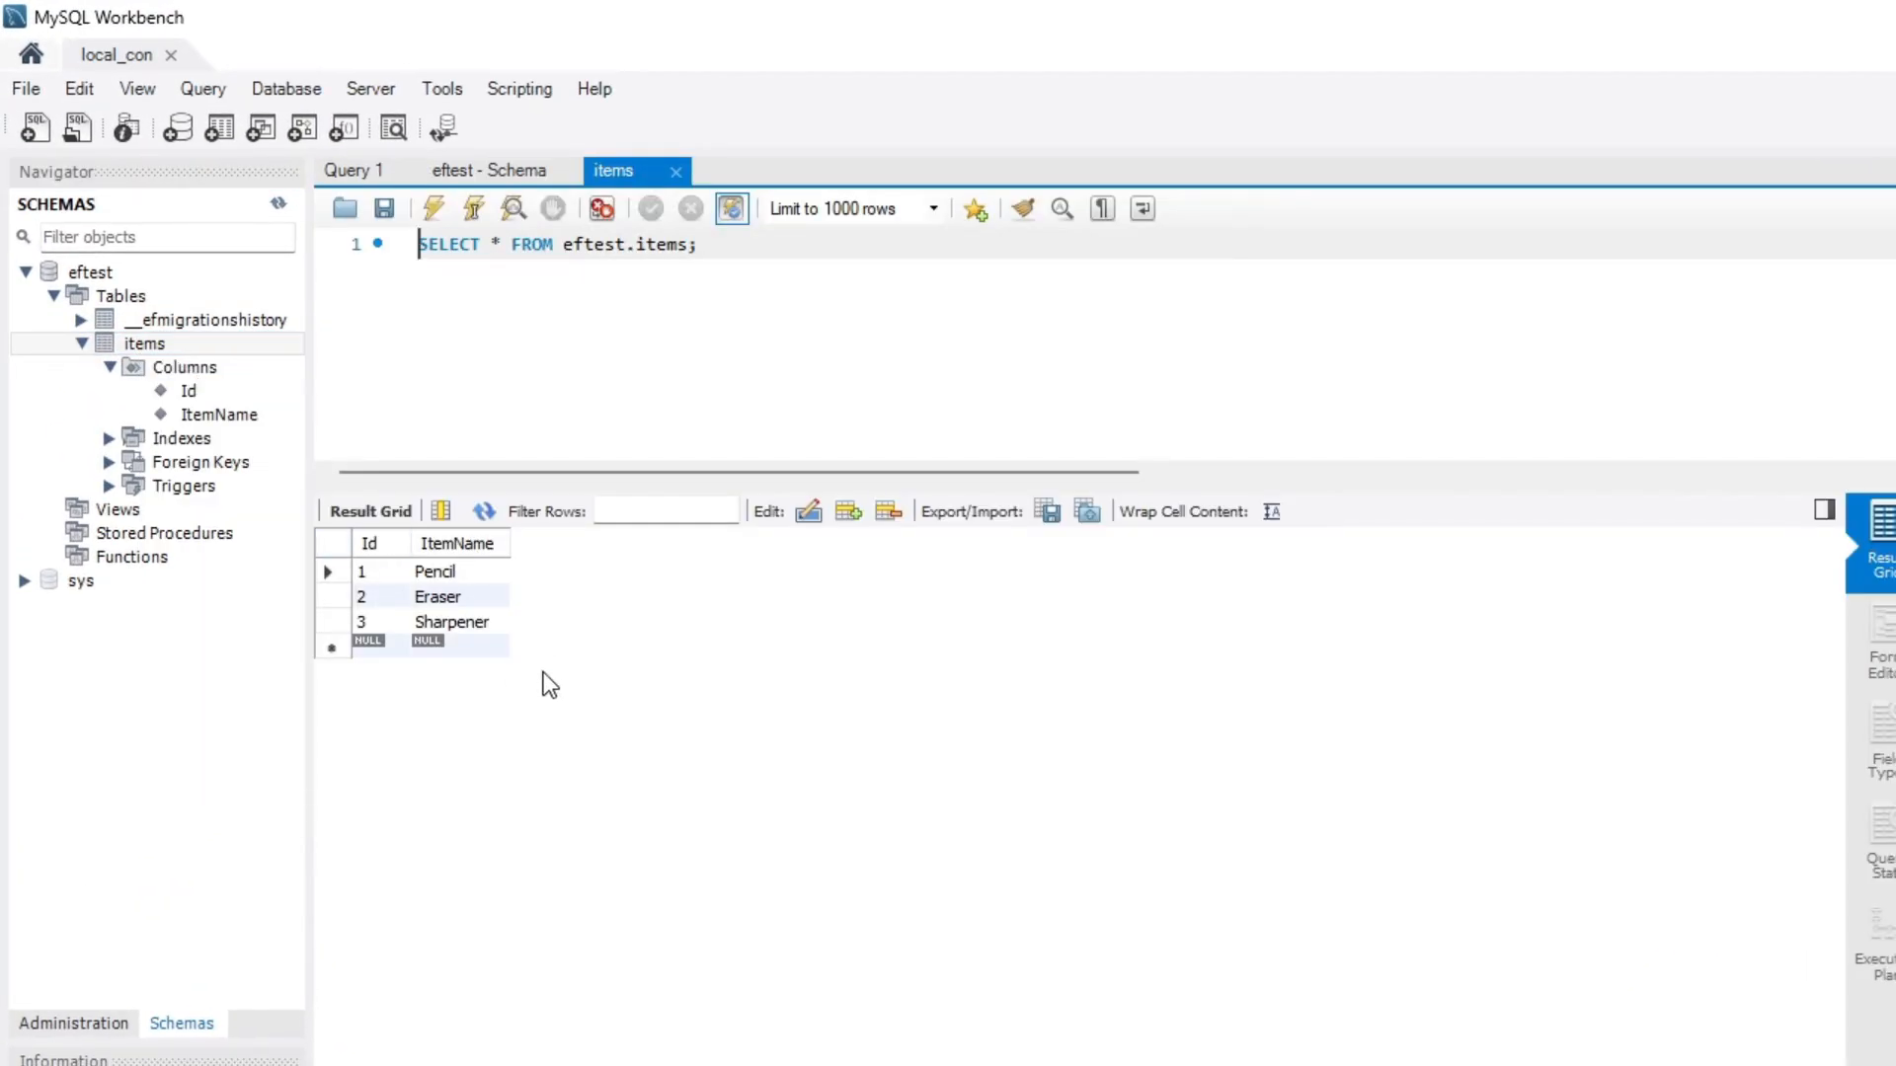